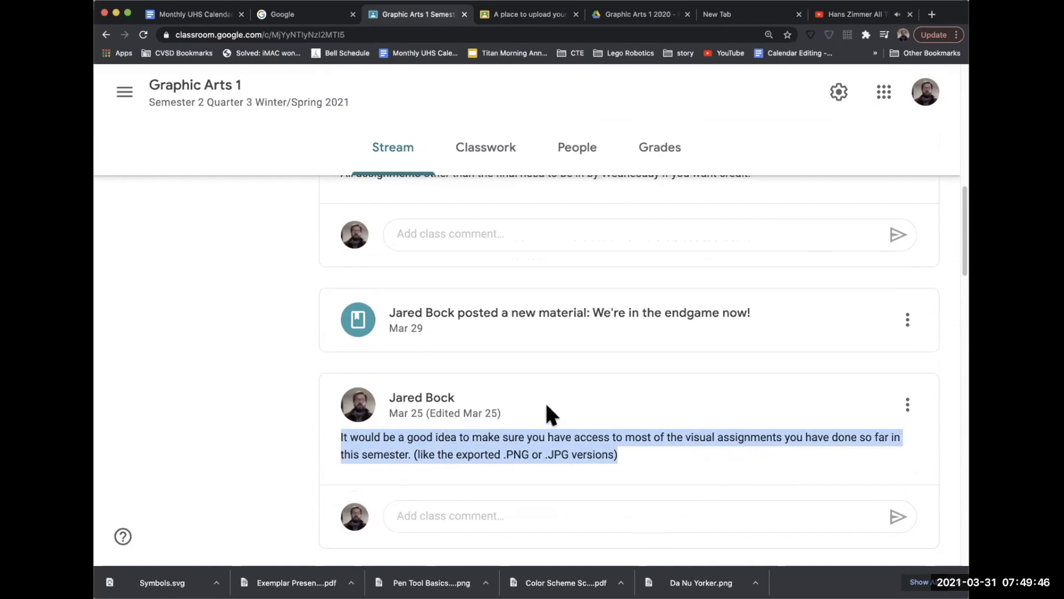
# View the 'We're in the endgame now!' material and highlight its .SVG format mention
pyautogui.click(569, 313)
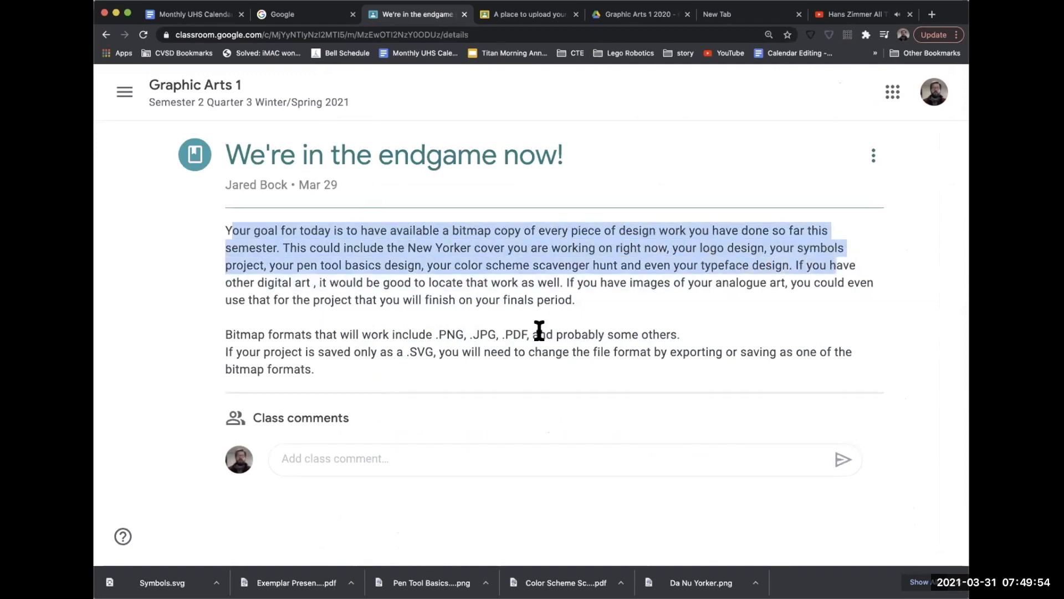
pyautogui.doubleClick(450, 334)
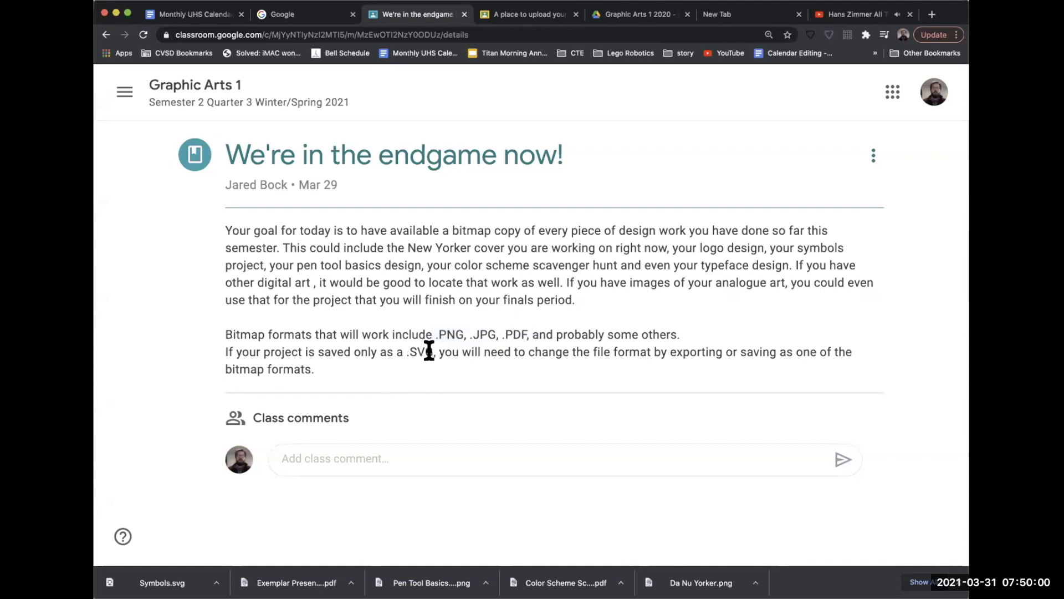
pyautogui.doubleClick(420, 352)
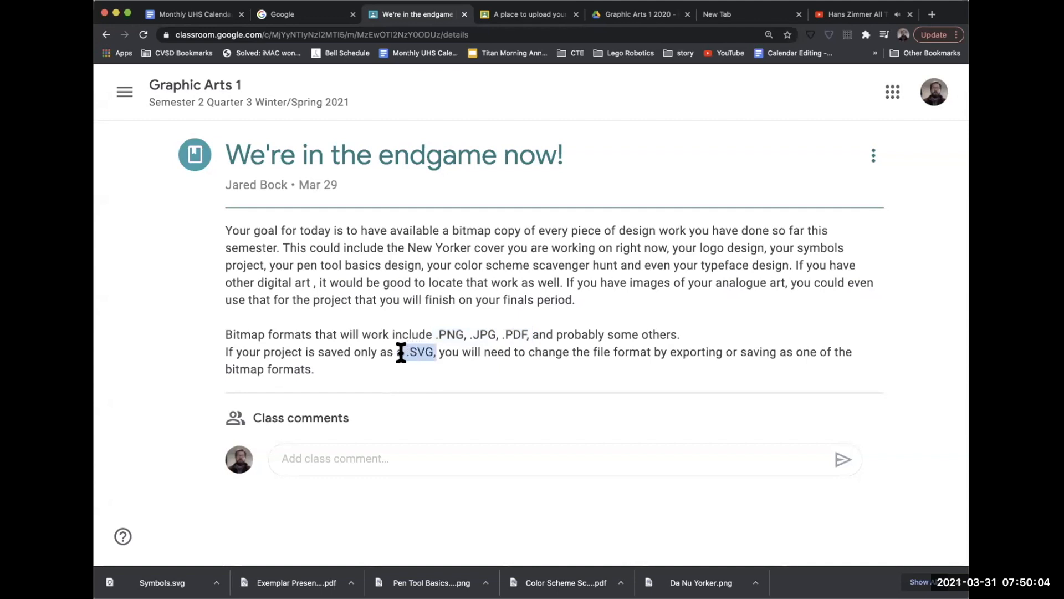
pyautogui.moveTo(547, 438)
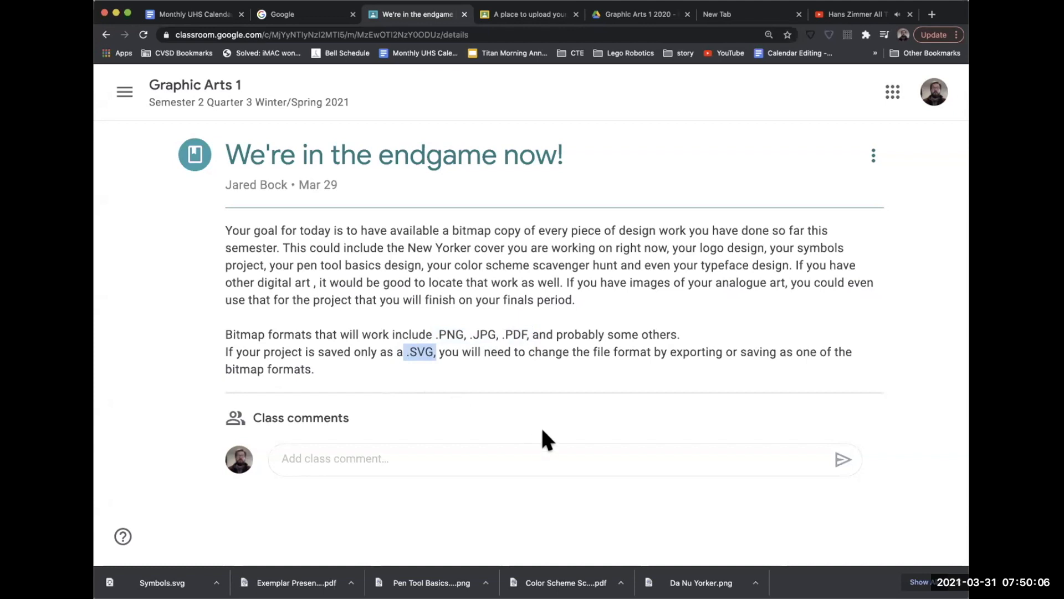
pyautogui.moveTo(584, 445)
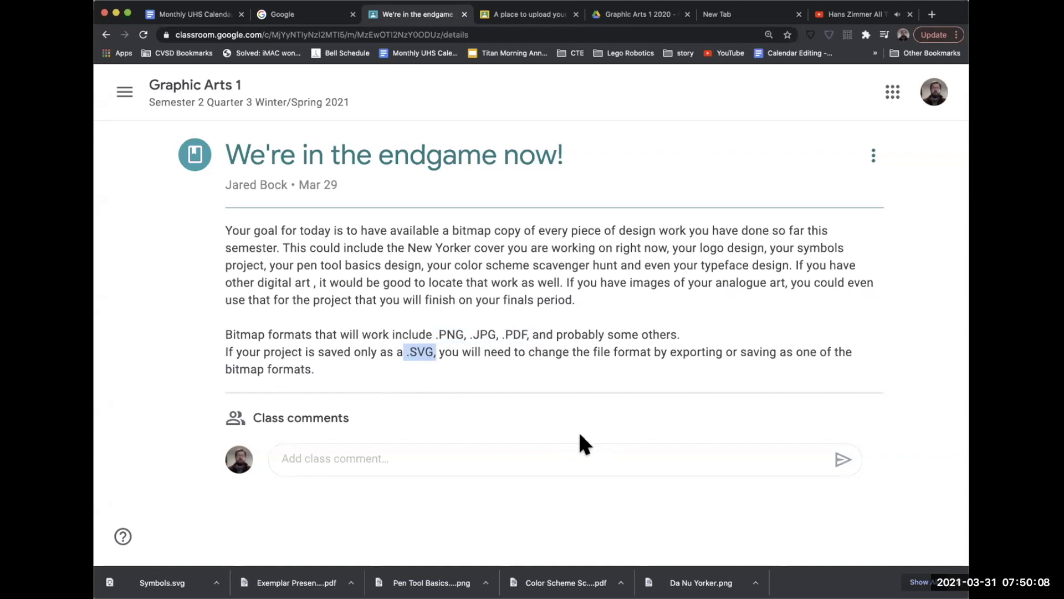
pyautogui.moveTo(584, 333)
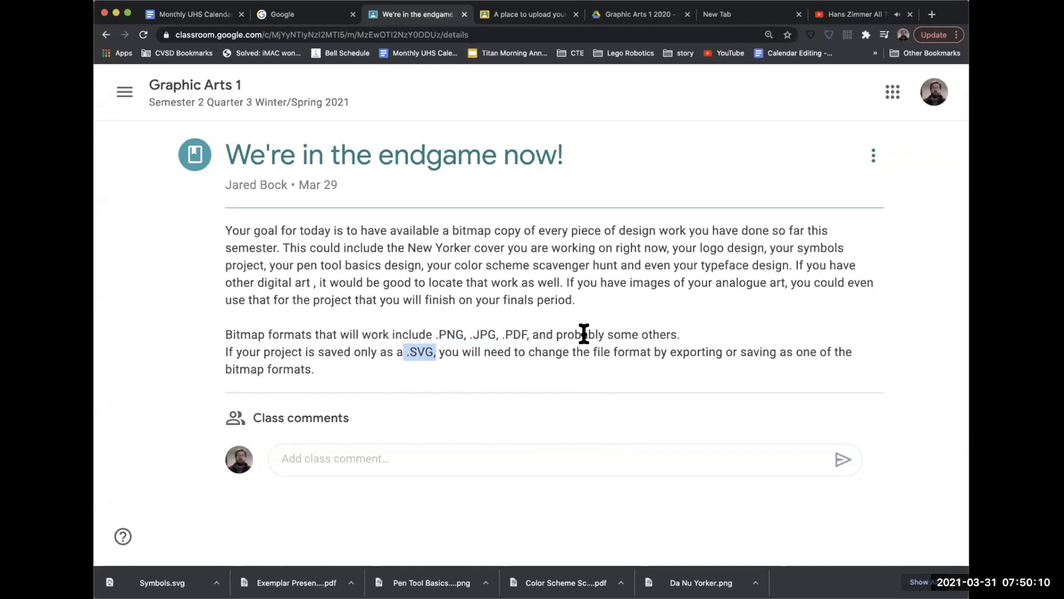
pyautogui.moveTo(643, 74)
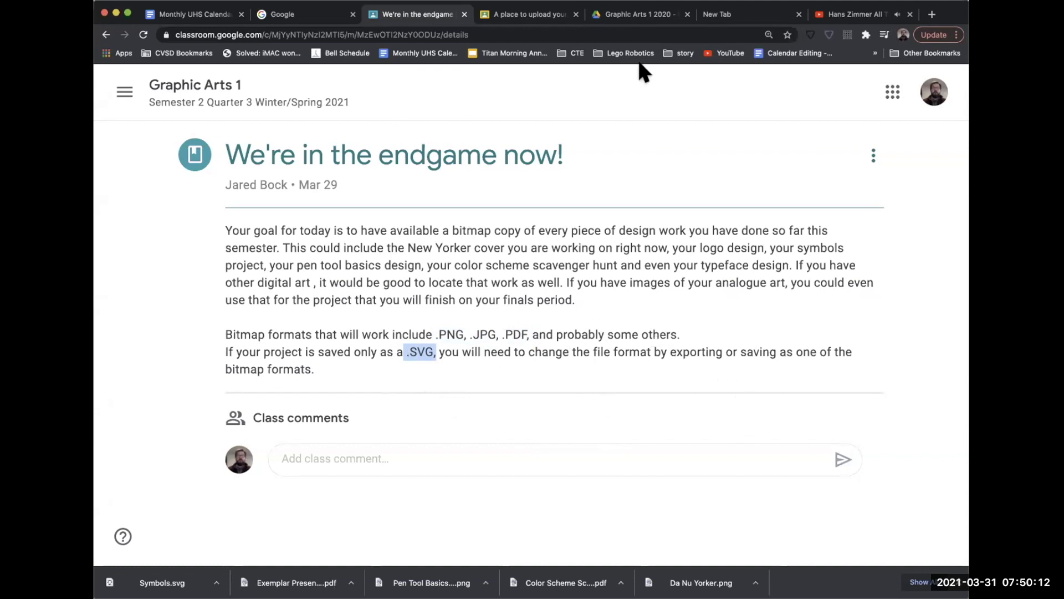
pyautogui.moveTo(850, 16)
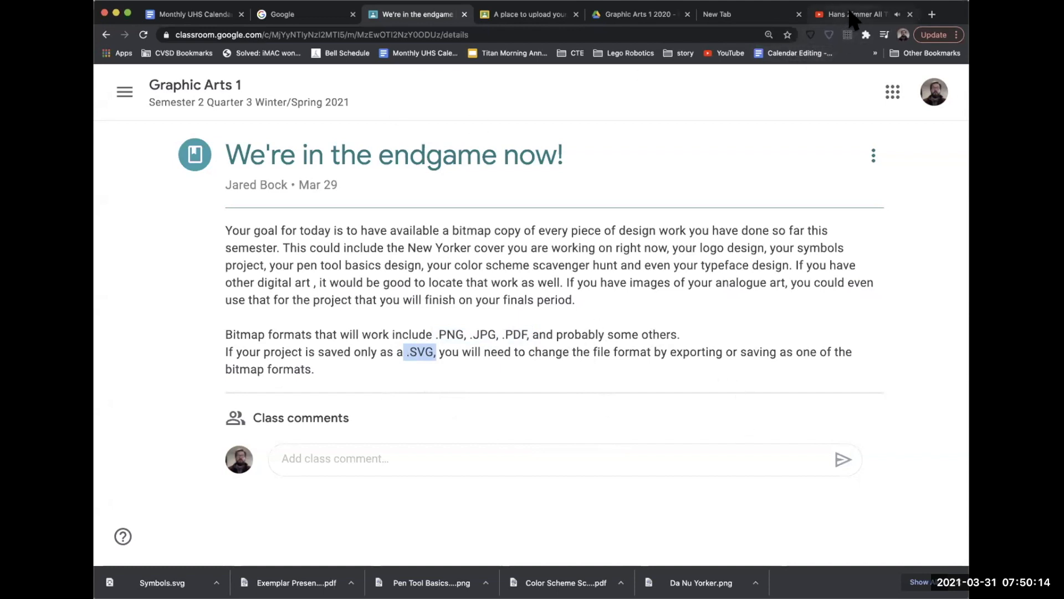
# Close the Hans Zimmer music video tab, leaving the Google New Tab page showing
pyautogui.click(852, 13)
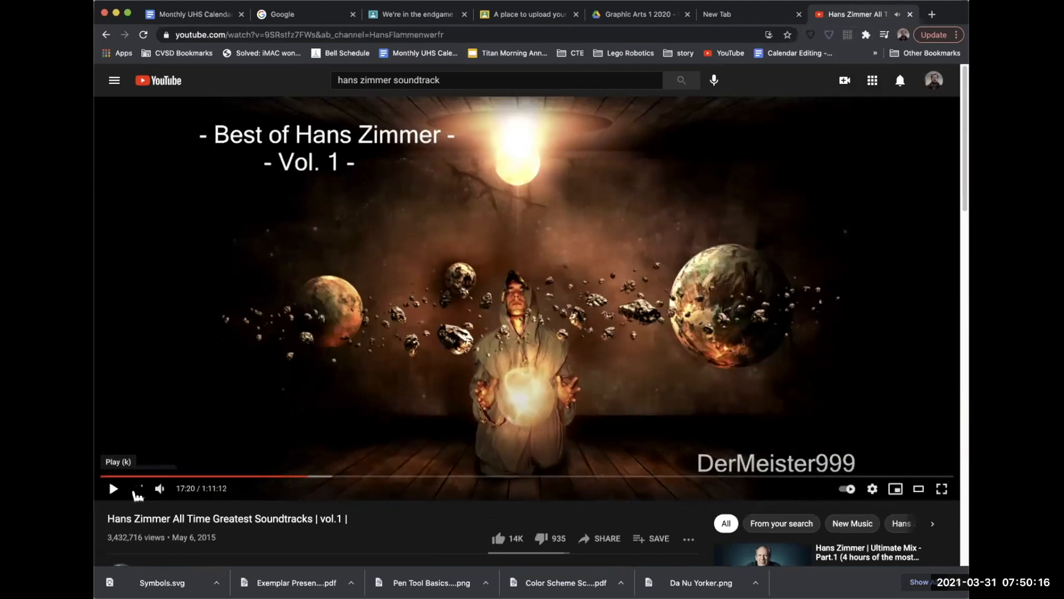
pyautogui.click(717, 13)
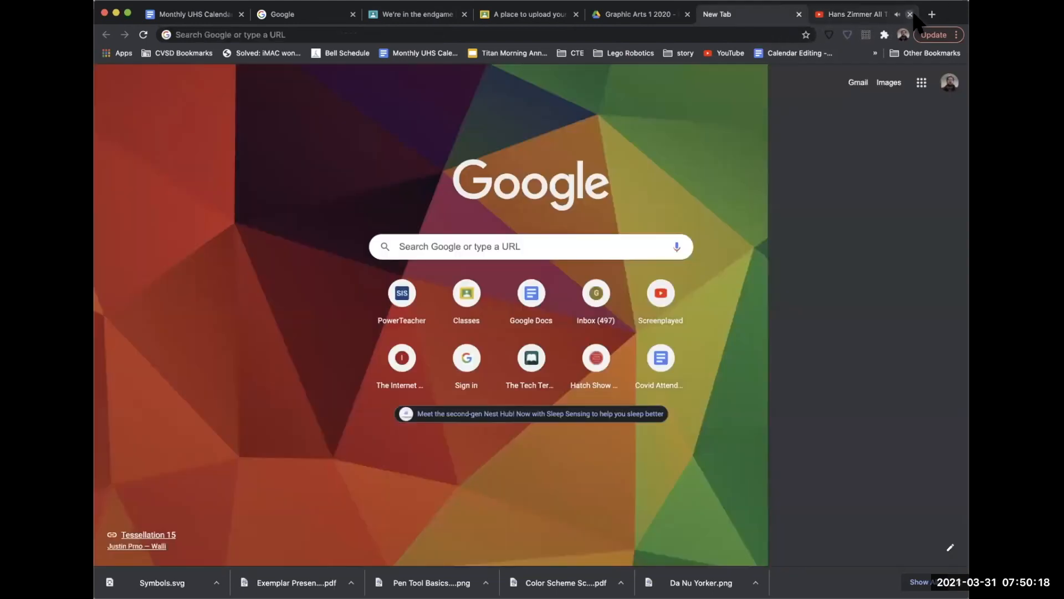
pyautogui.click(911, 14)
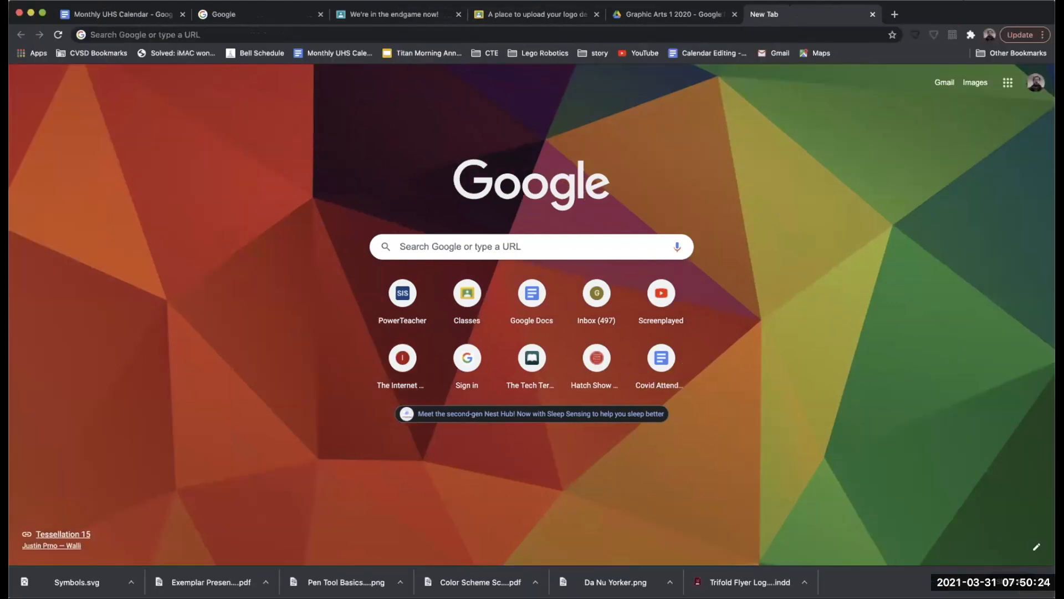
pyautogui.moveTo(519, 201)
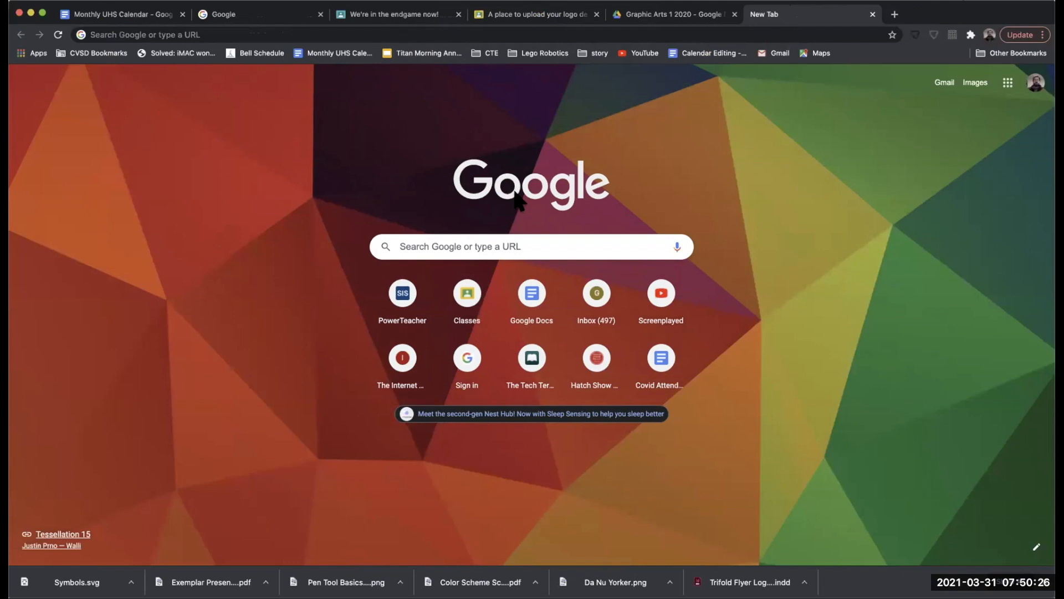
pyautogui.moveTo(804, 207)
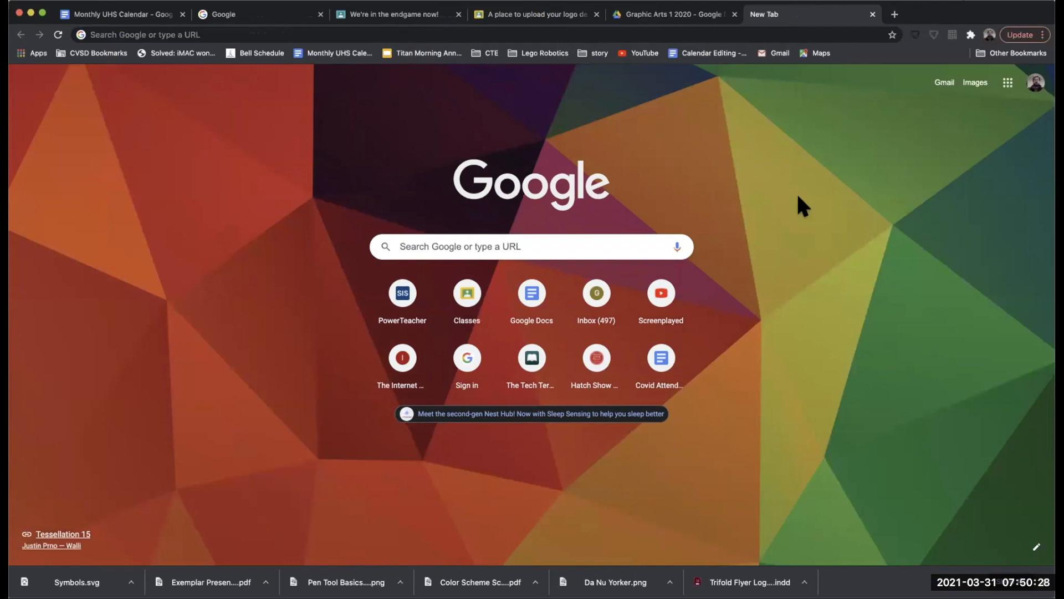
pyautogui.moveTo(937, 272)
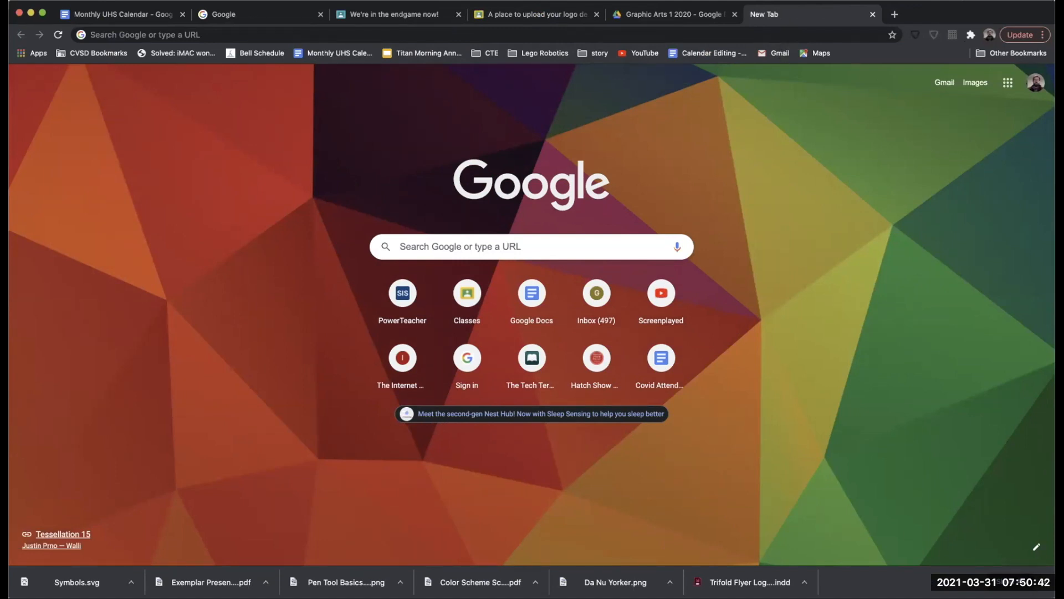
pyautogui.moveTo(960, 139)
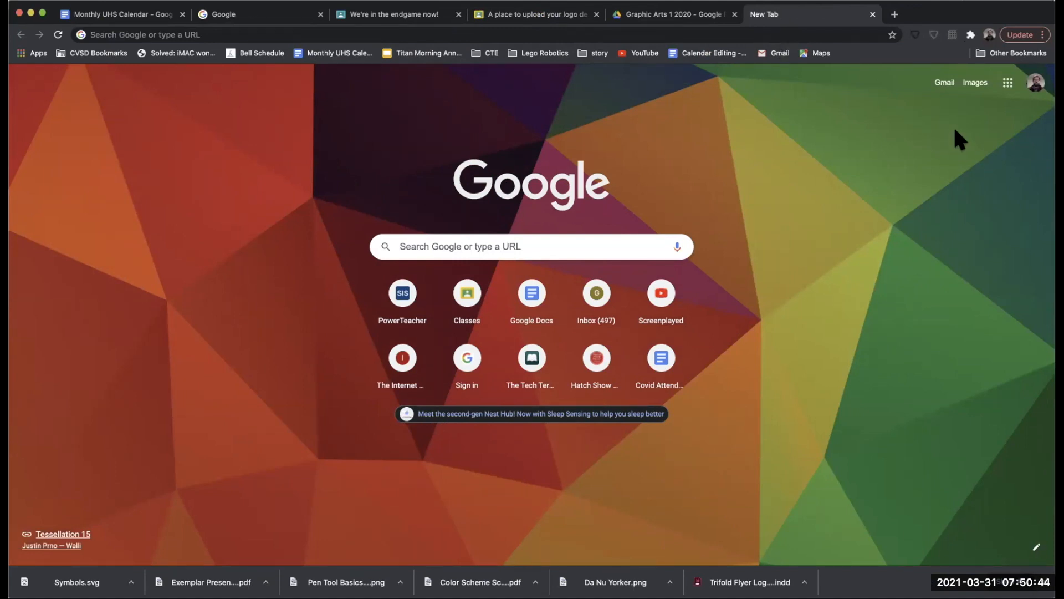
pyautogui.moveTo(954, 125)
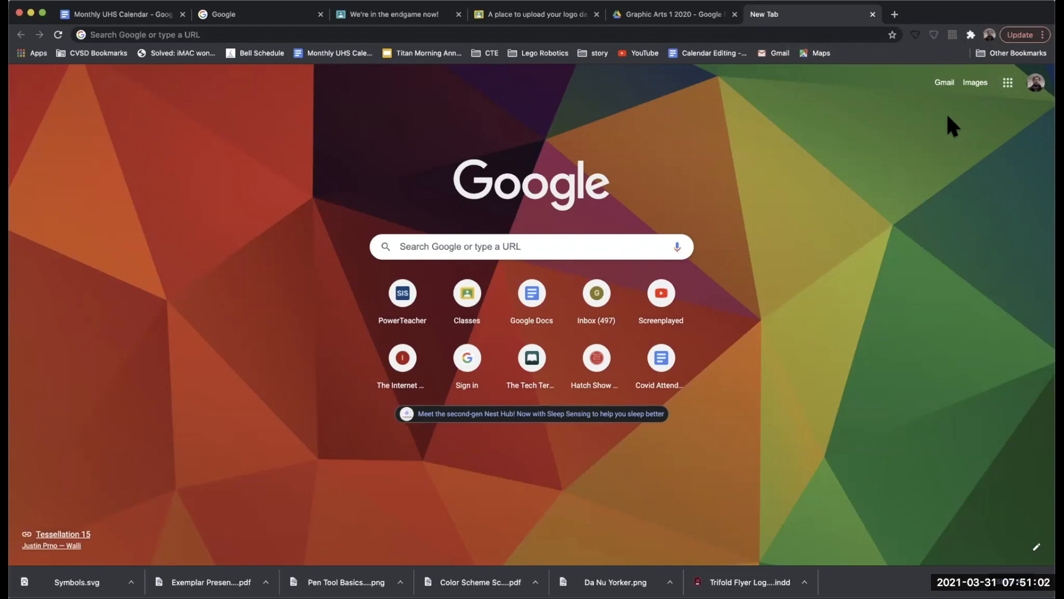
pyautogui.moveTo(983, 127)
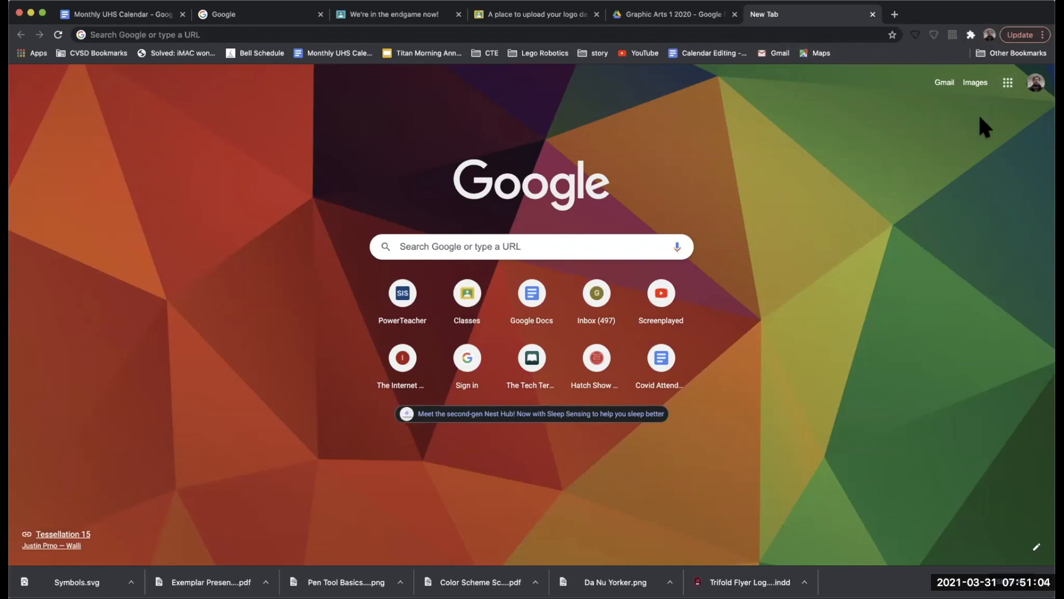
pyautogui.moveTo(925, 110)
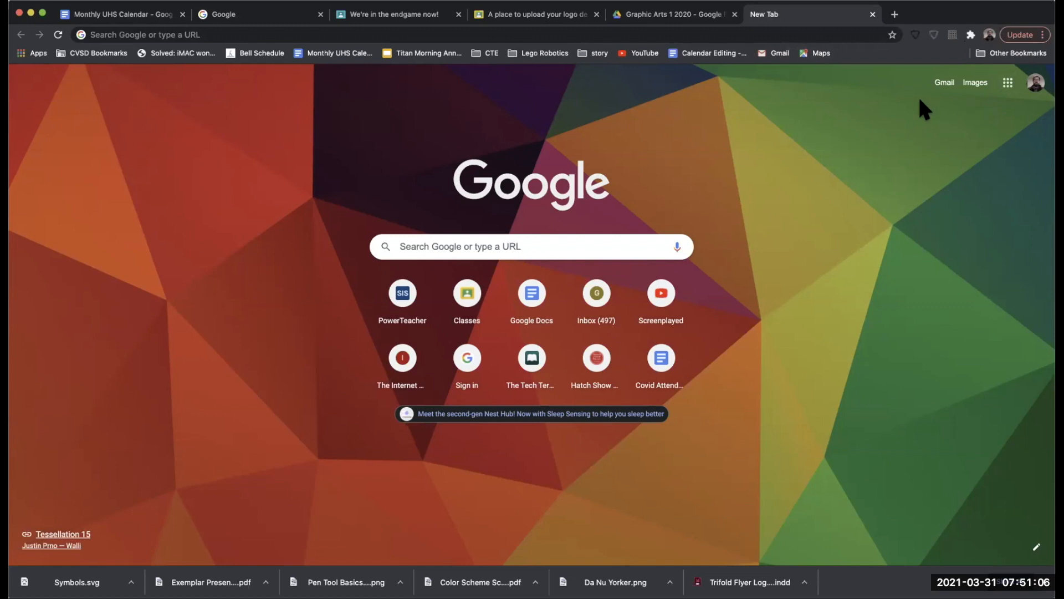
pyautogui.moveTo(981, 152)
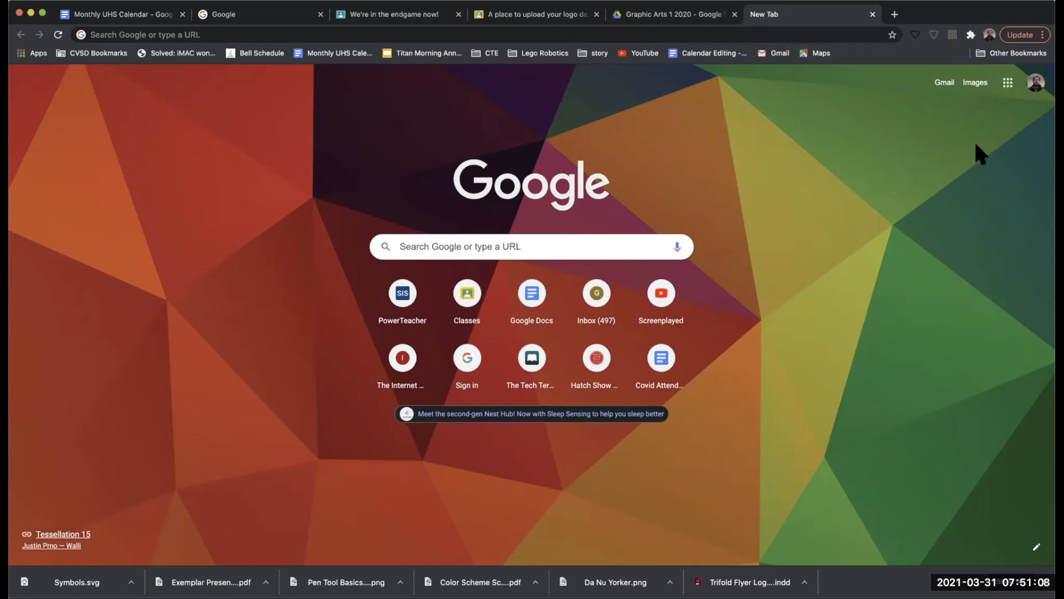
# Launch Google Slides from the Google apps grid on the New Tab page
pyautogui.click(1008, 82)
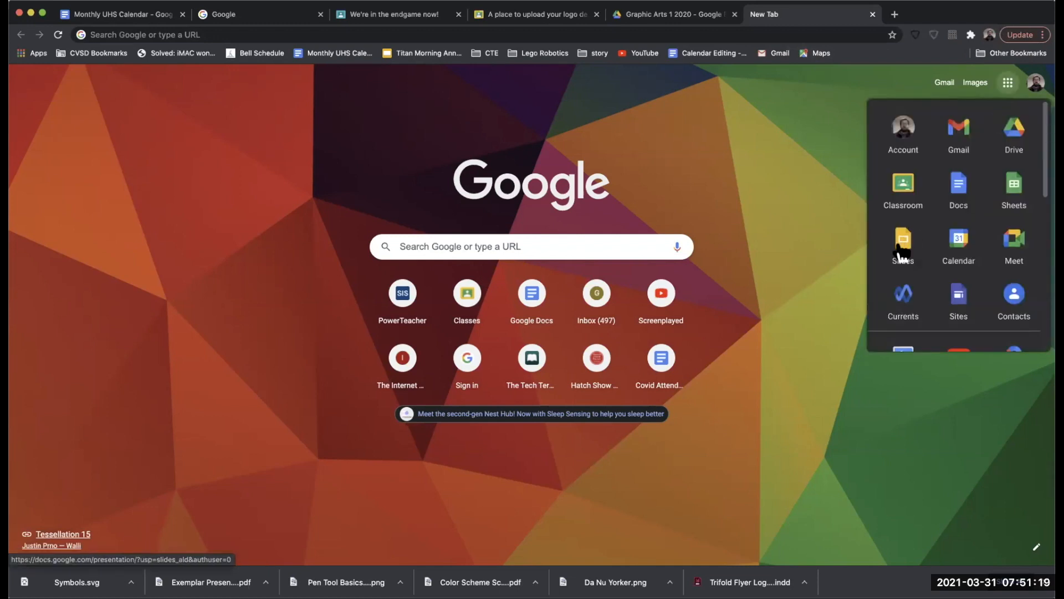
pyautogui.moveTo(902, 244)
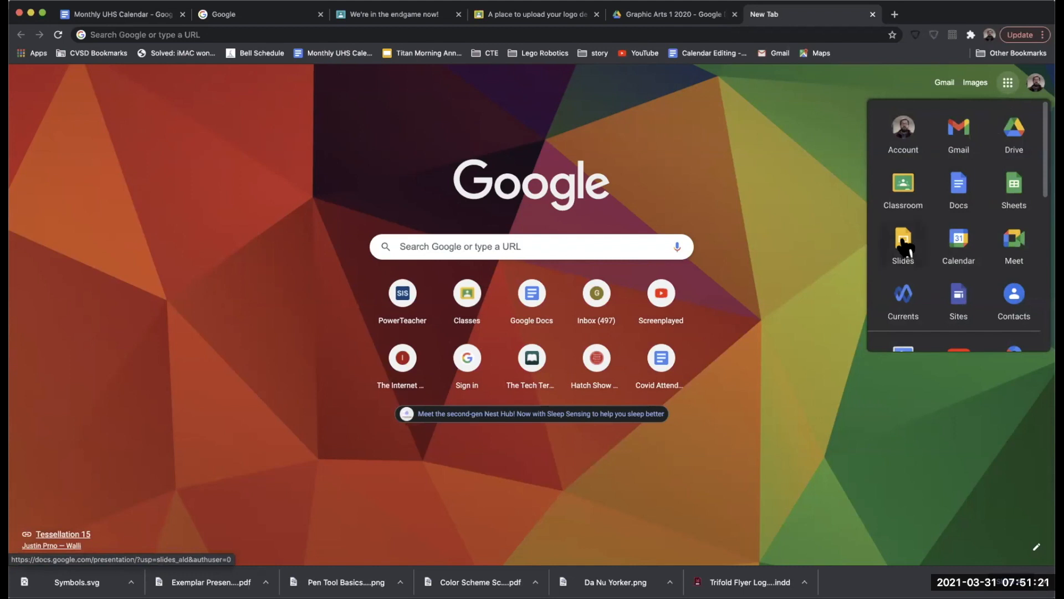
pyautogui.moveTo(925, 214)
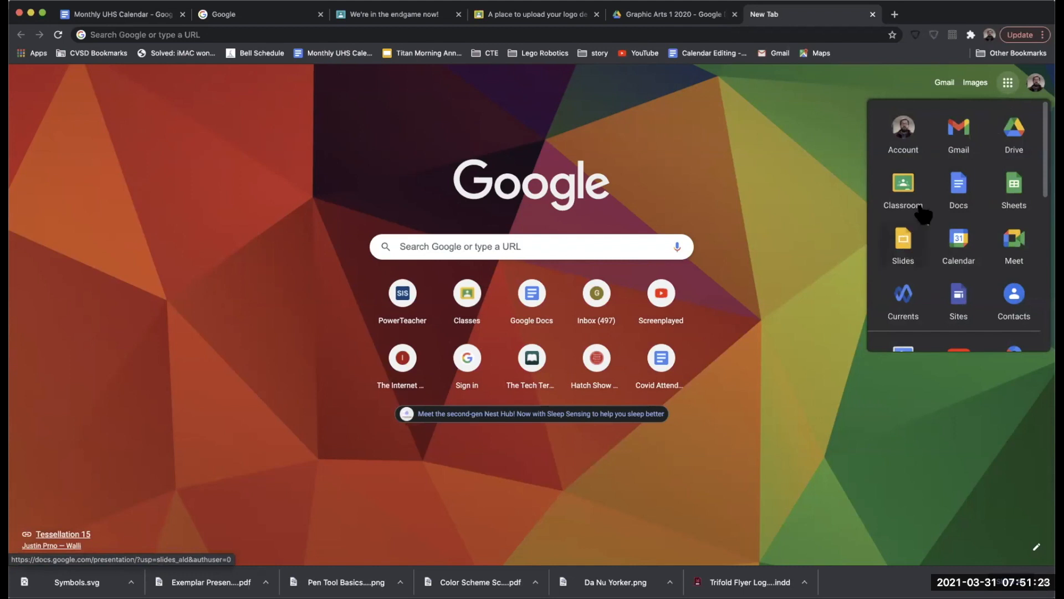
pyautogui.moveTo(958, 244)
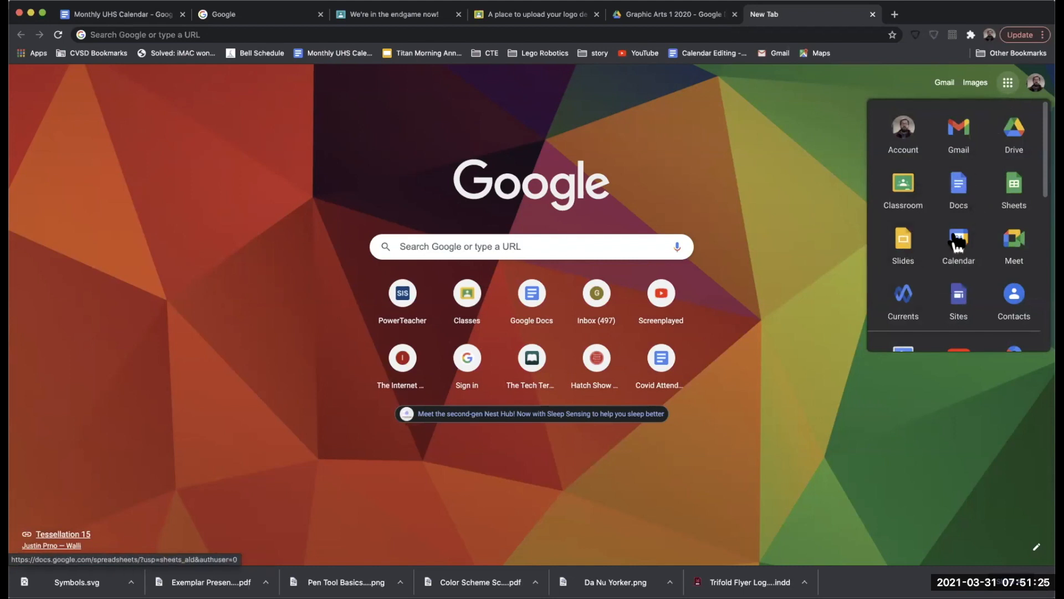
pyautogui.scroll(-3)
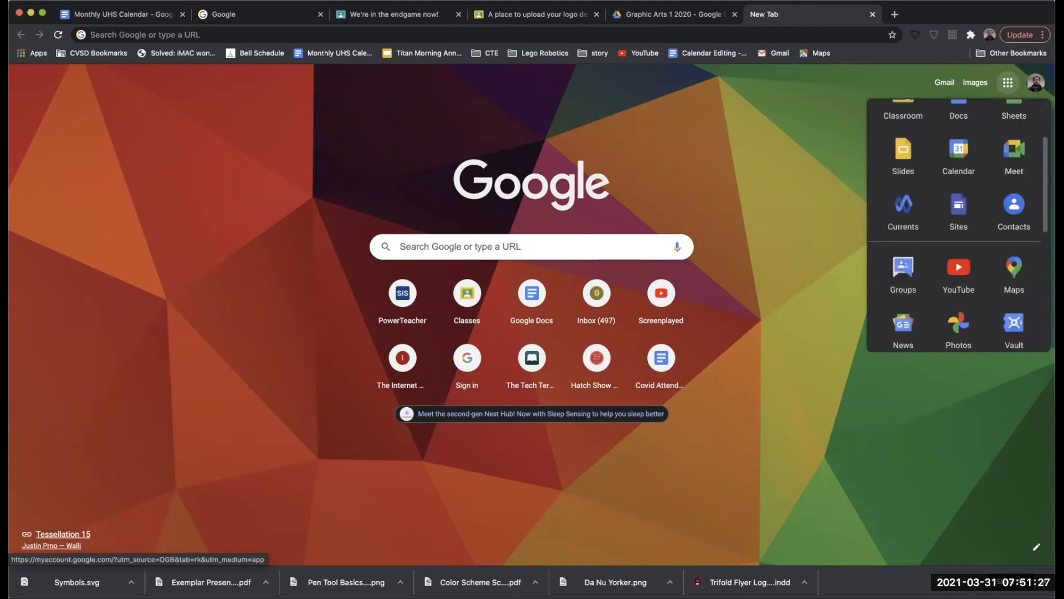
pyautogui.scroll(3)
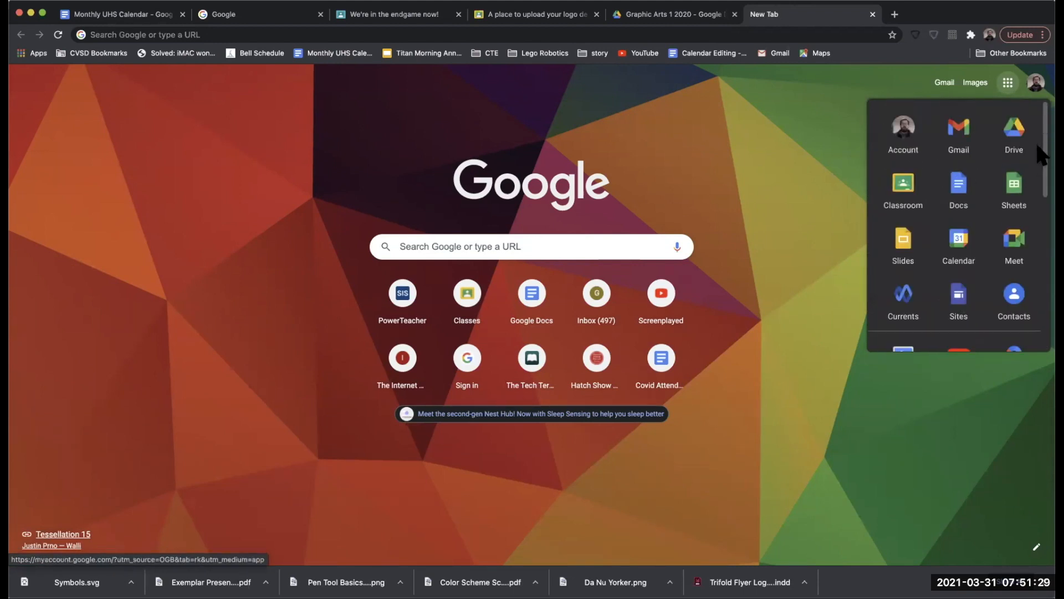
pyautogui.click(903, 239)
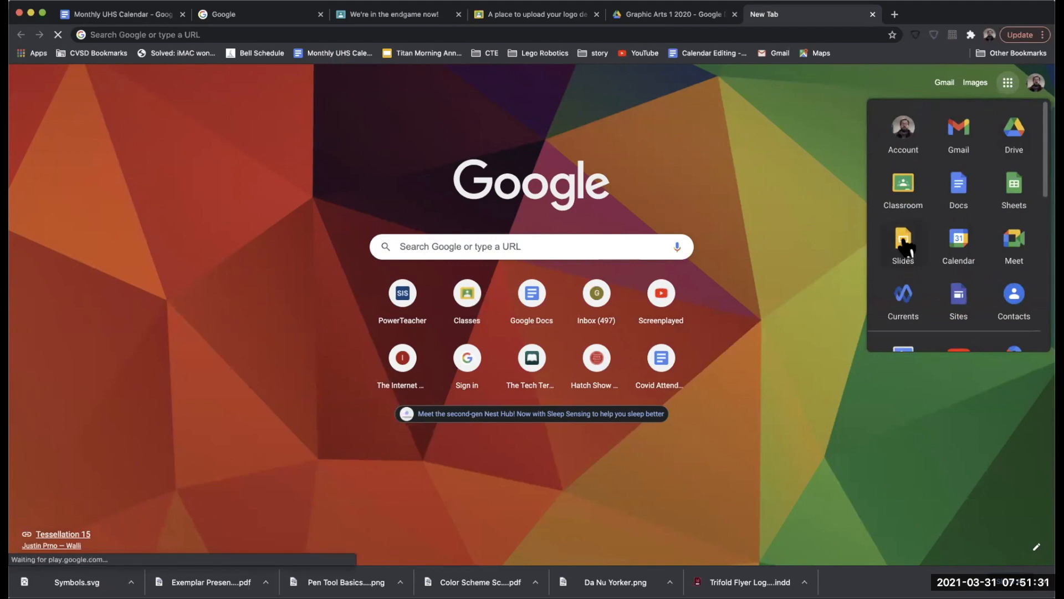
# Load the Google Slides home page with templates and recent presentations
pyautogui.click(903, 246)
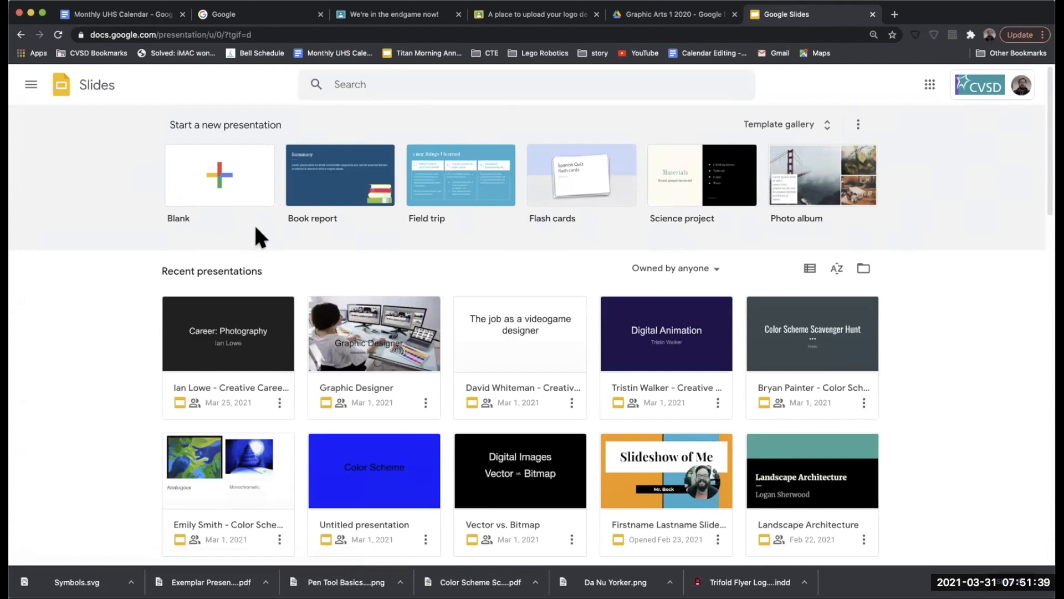
pyautogui.moveTo(256, 234)
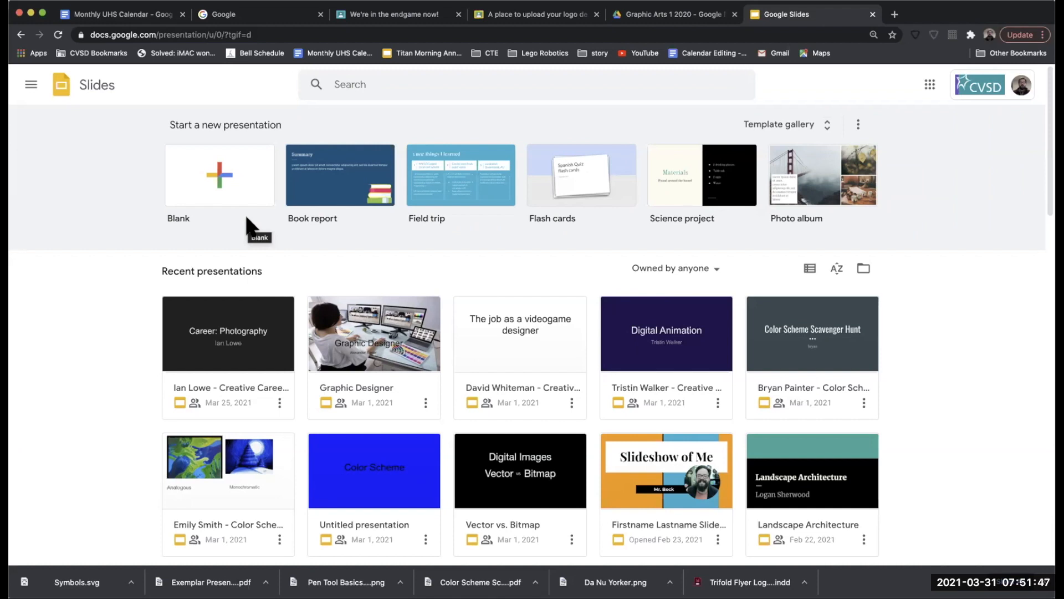
pyautogui.moveTo(139, 235)
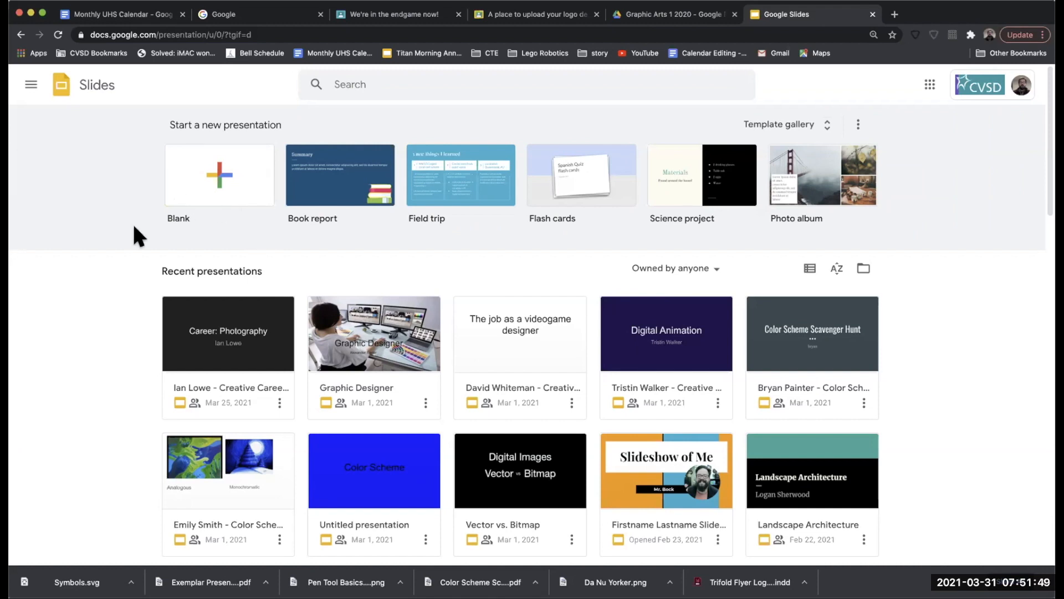
pyautogui.moveTo(118, 141)
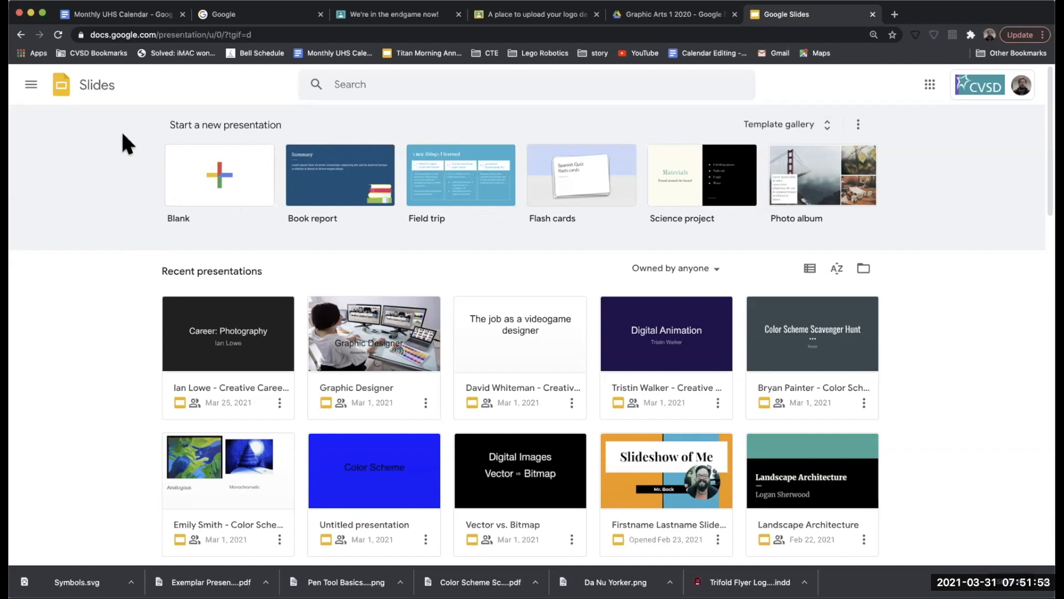
pyautogui.moveTo(445, 256)
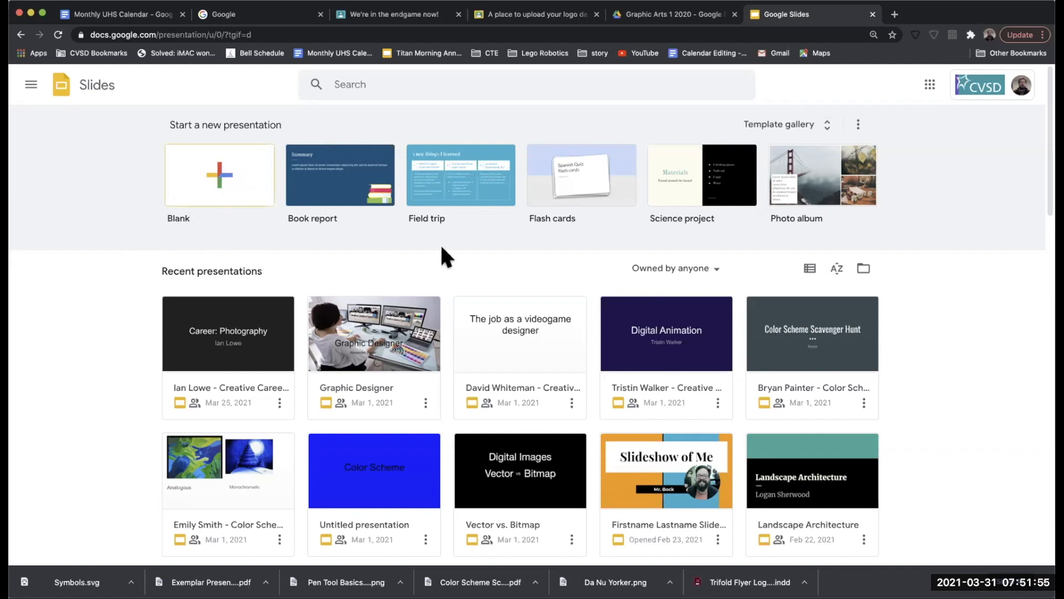
pyautogui.moveTo(213, 192)
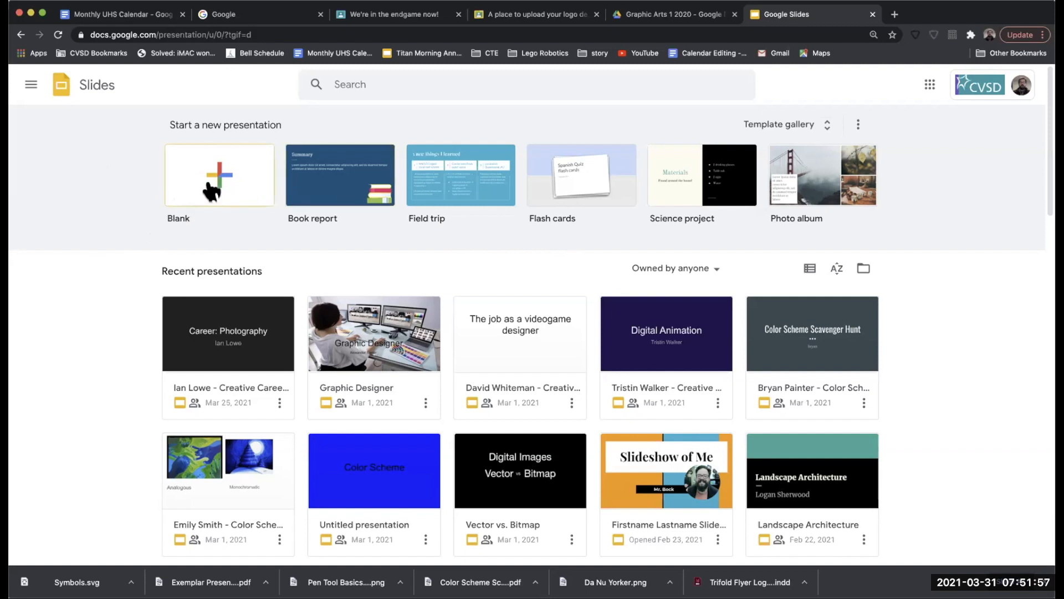
# Start a blank presentation and title its first slide 'Your Name'
pyautogui.click(218, 175)
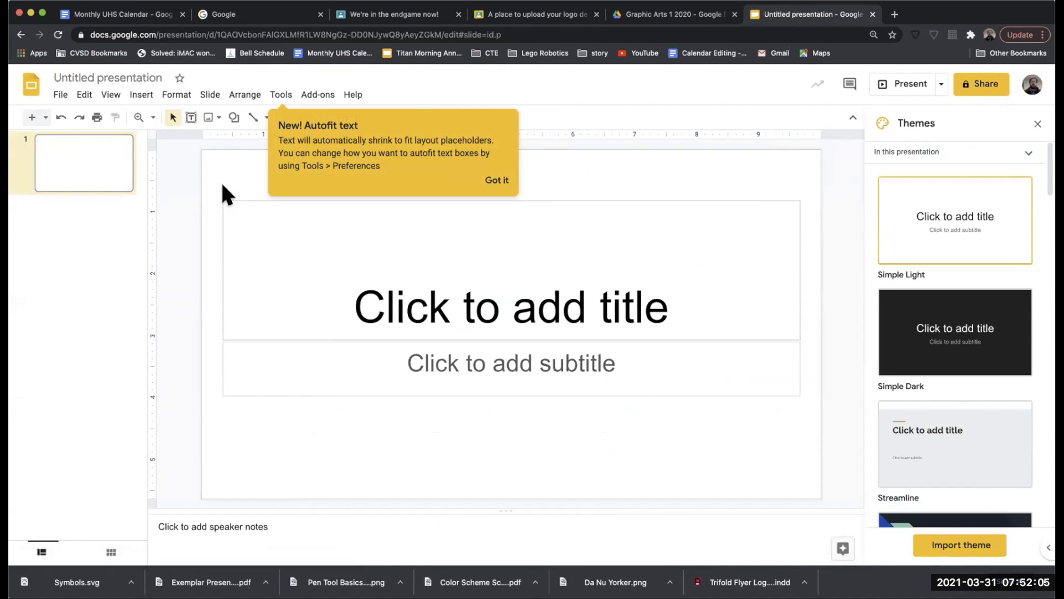
pyautogui.click(497, 179)
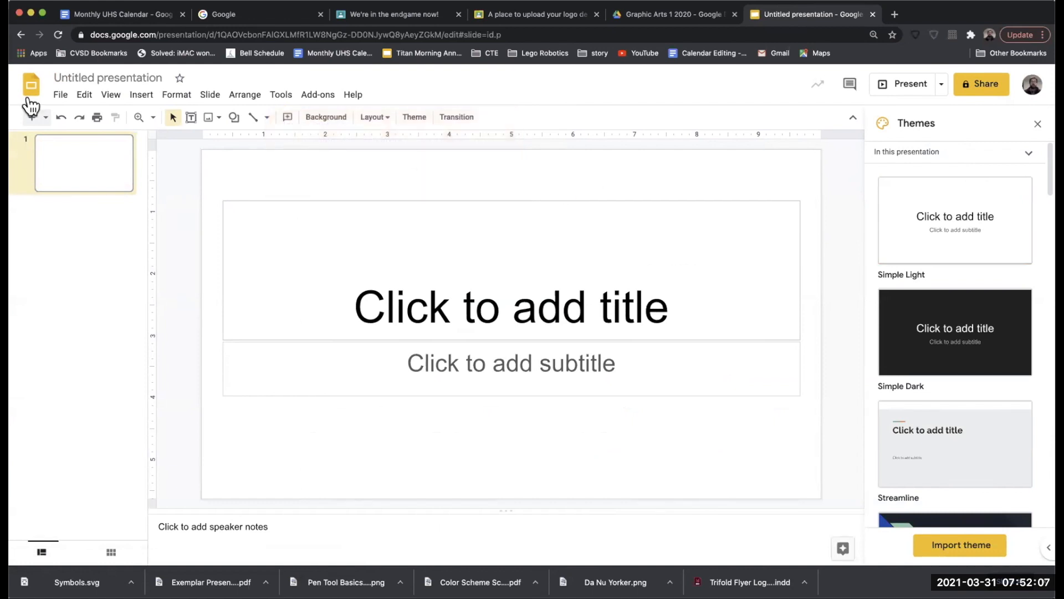
pyautogui.moveTo(321, 218)
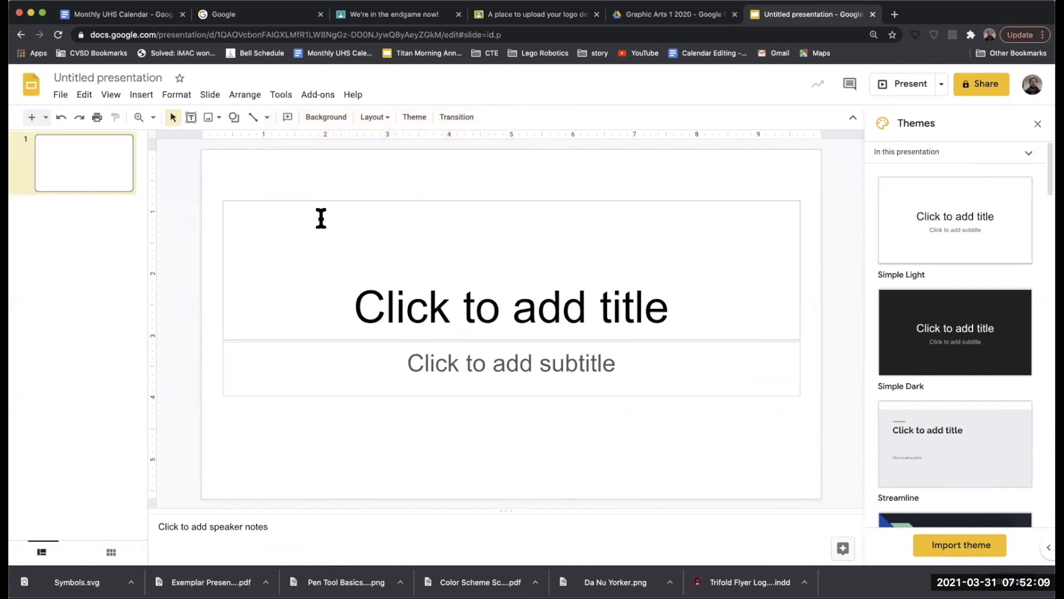
pyautogui.moveTo(81, 163)
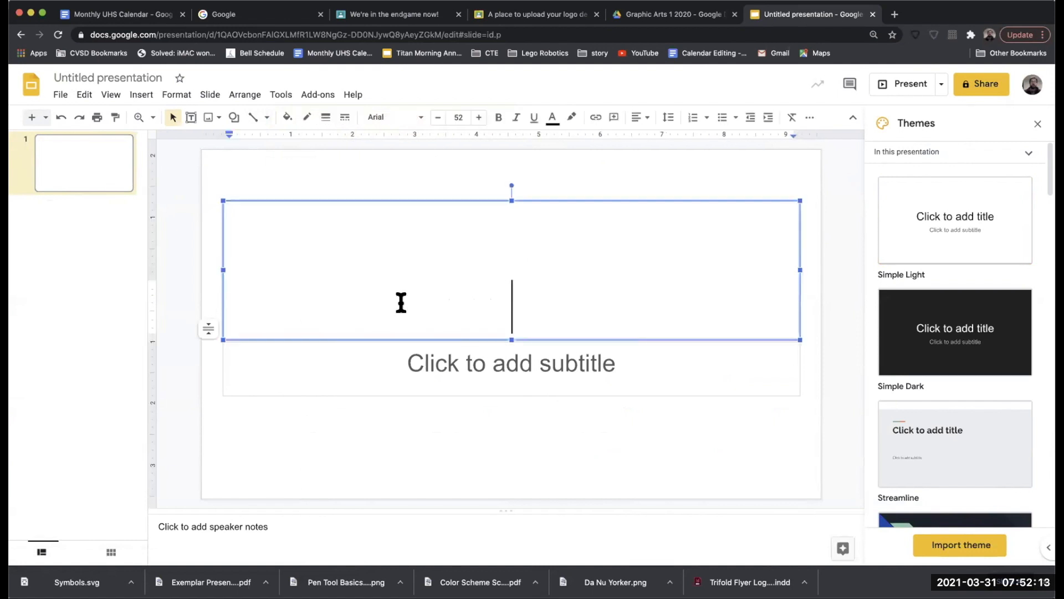
pyautogui.write('YOu')
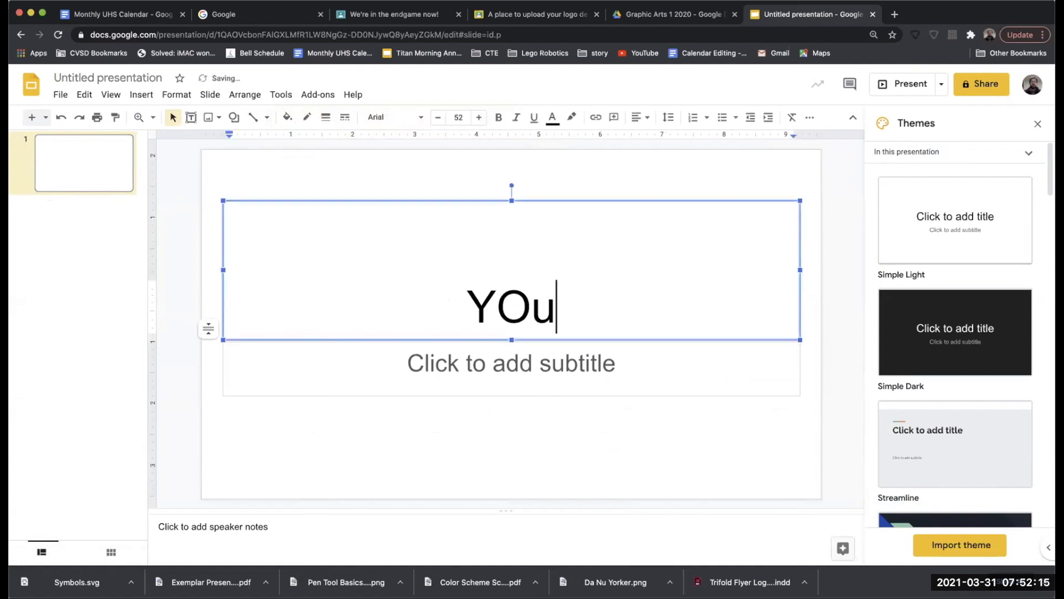
pyautogui.write('r Name')
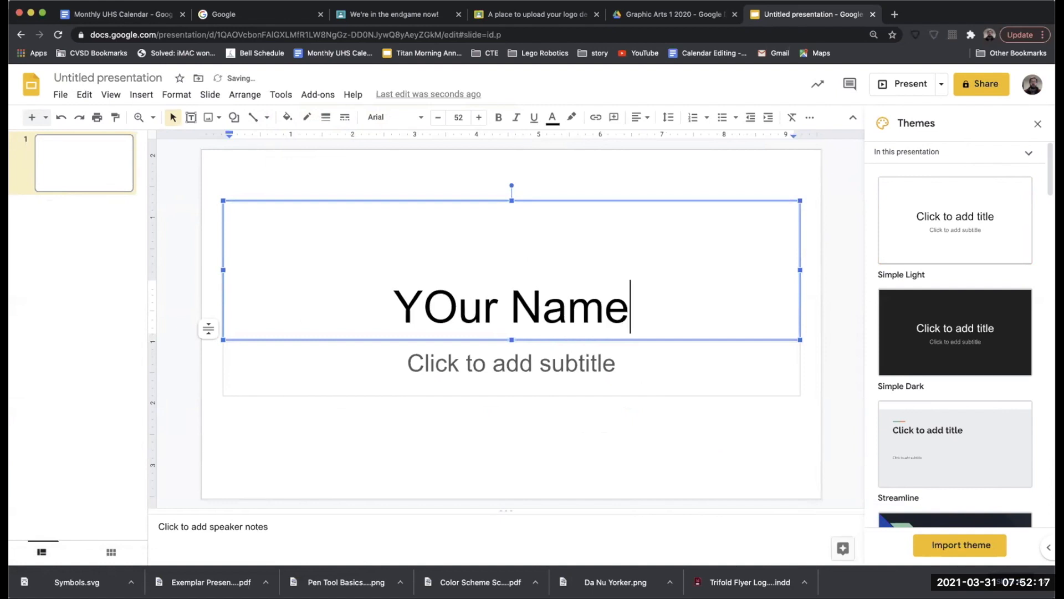
pyautogui.doubleClick(442, 307)
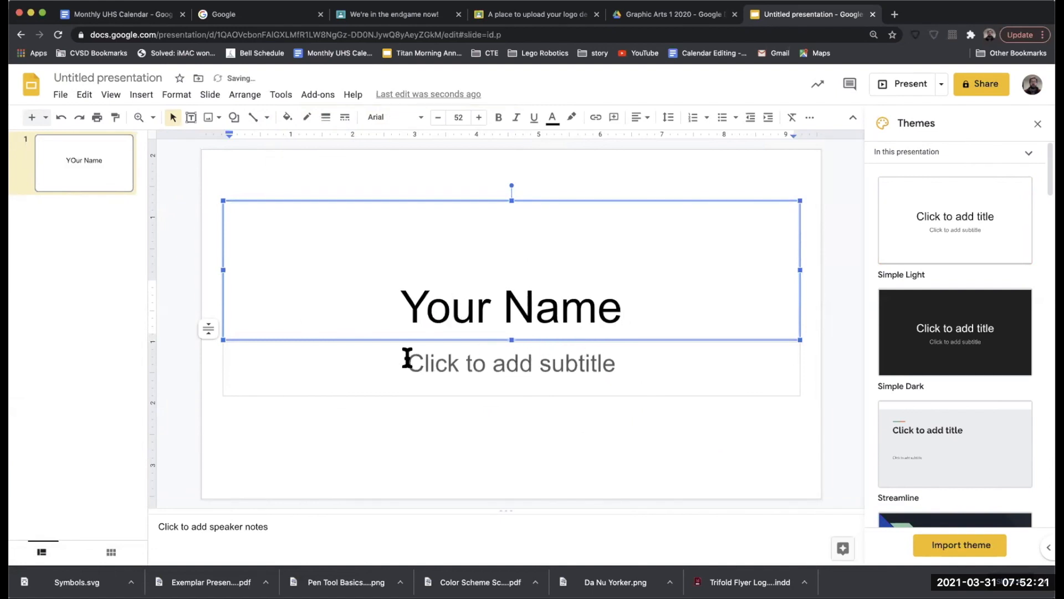
# Add the subtitle 'Graphic Arts Portfolio 2021' to the title slide
pyautogui.click(510, 364)
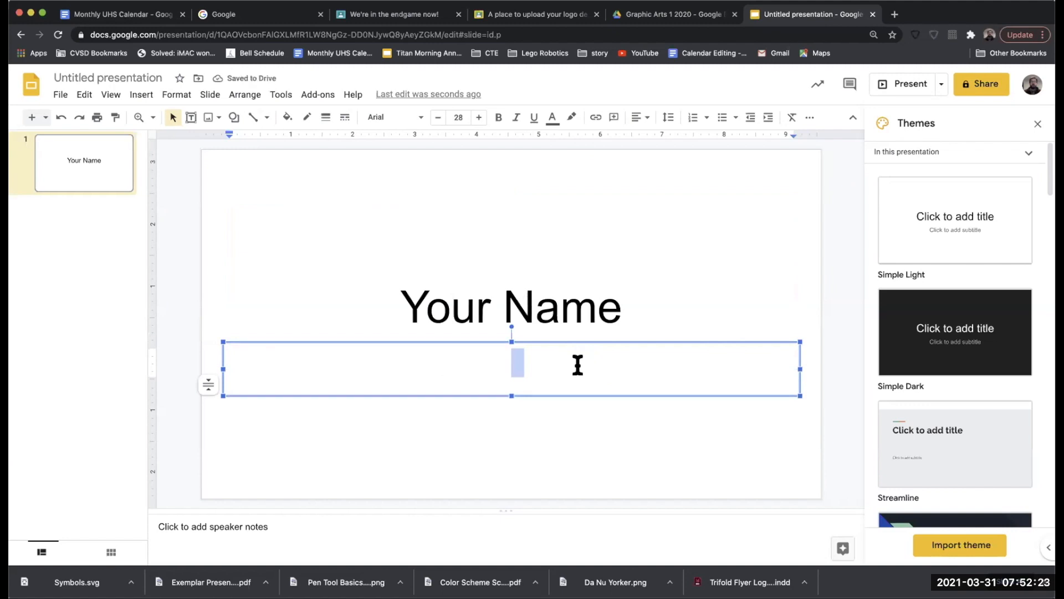
pyautogui.write('Graphi')
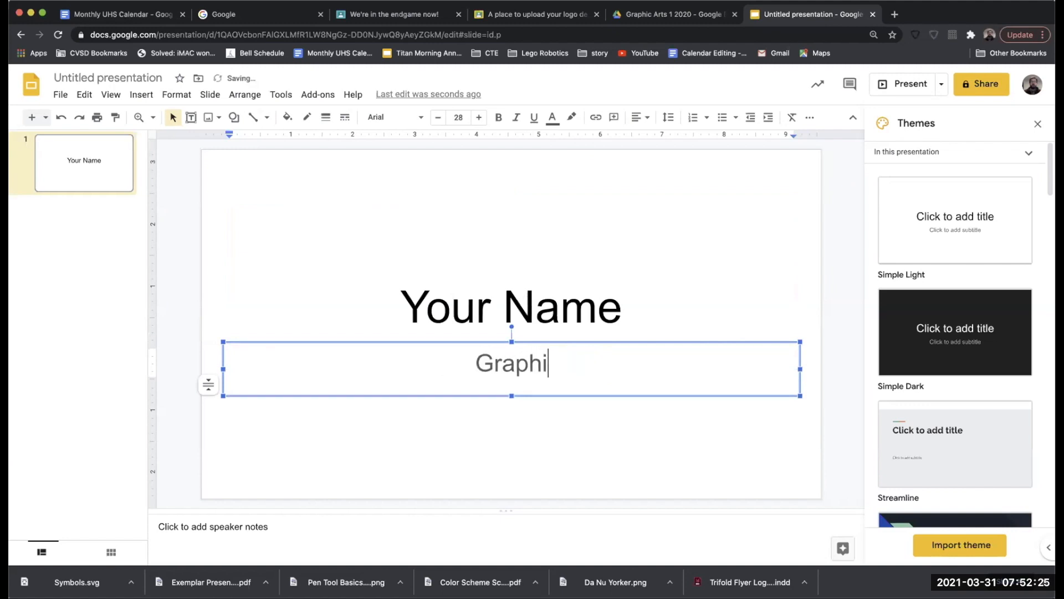
pyautogui.write('c Arts')
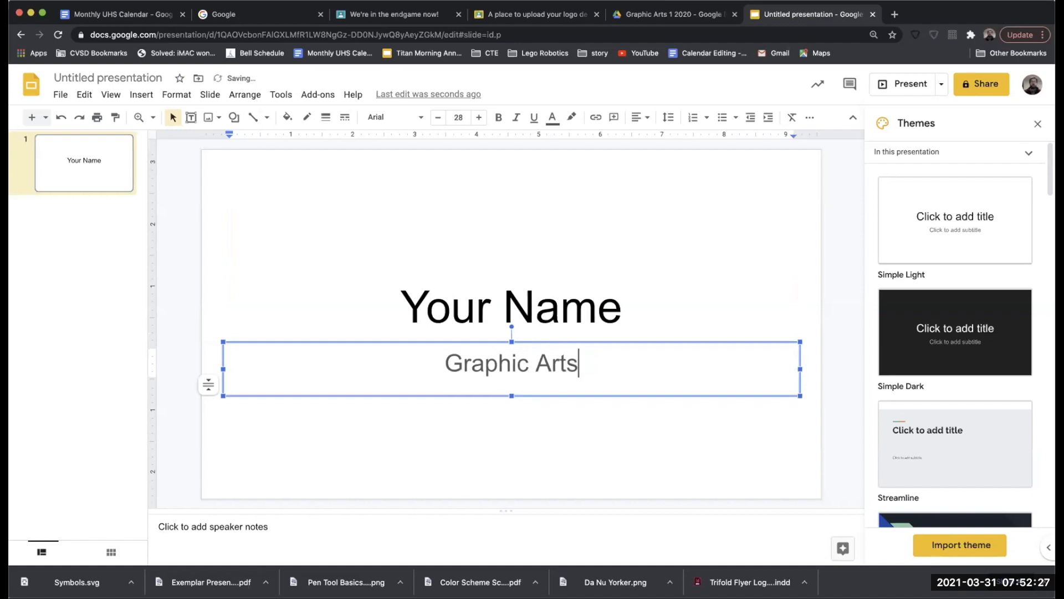
pyautogui.write('Portfo')
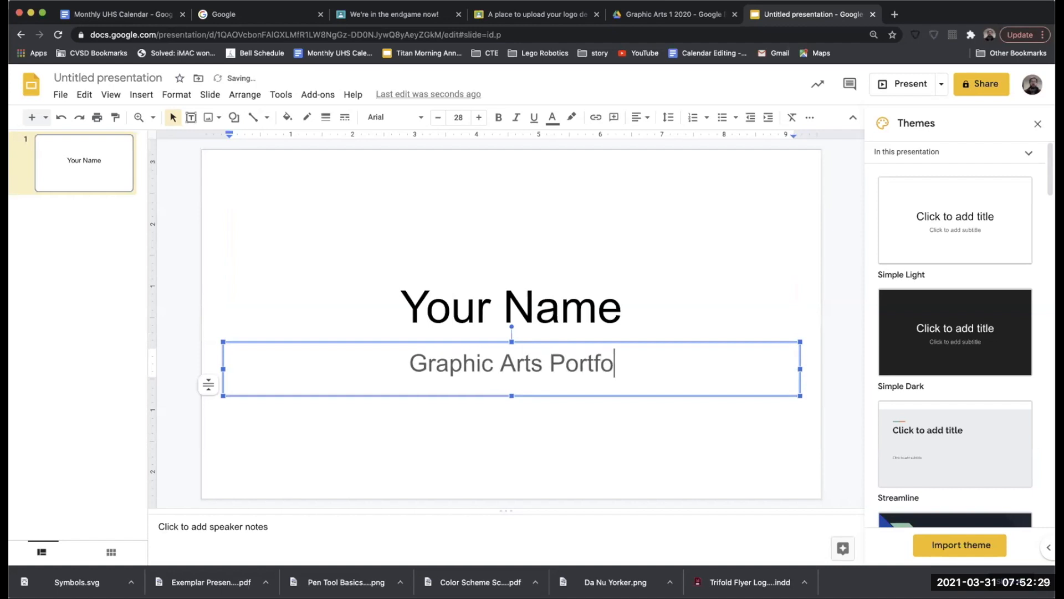
pyautogui.write('lio')
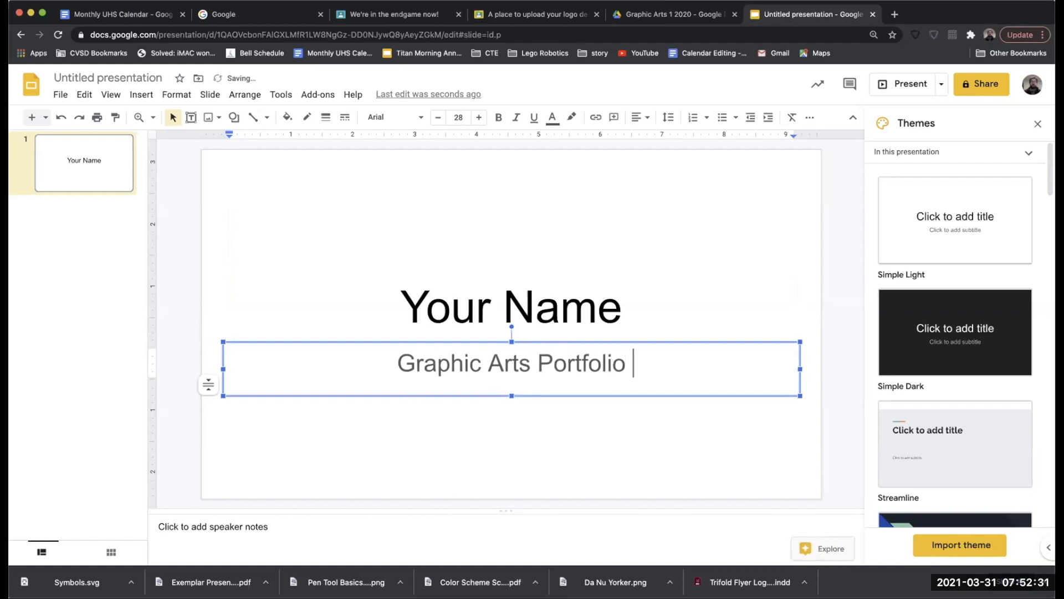
pyautogui.write('2021')
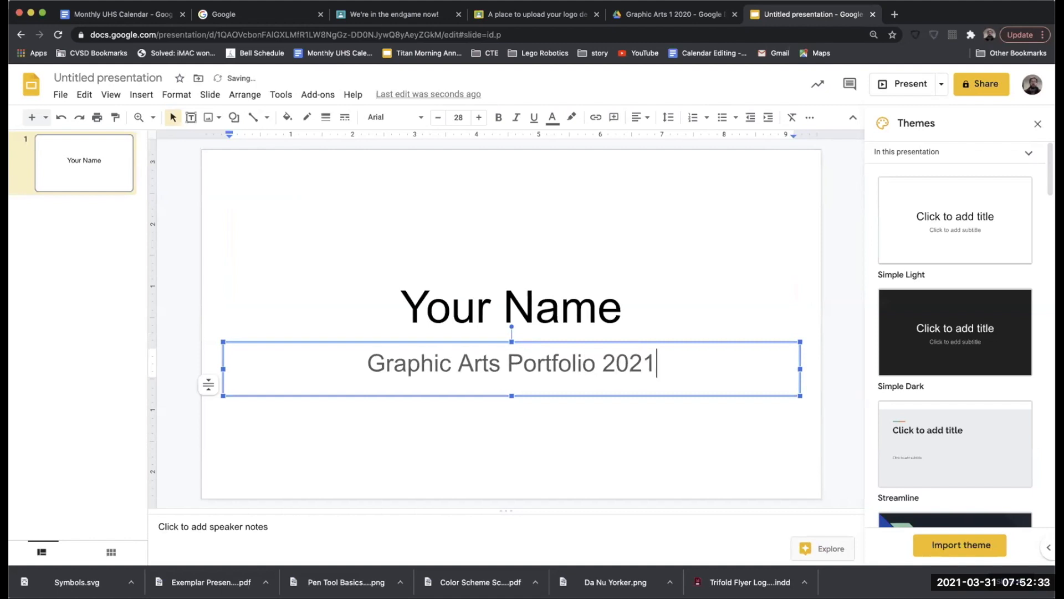
# Rename the presentation from 'Untitled presentation' to 'Your Name Portfolio'
pyautogui.click(511, 306)
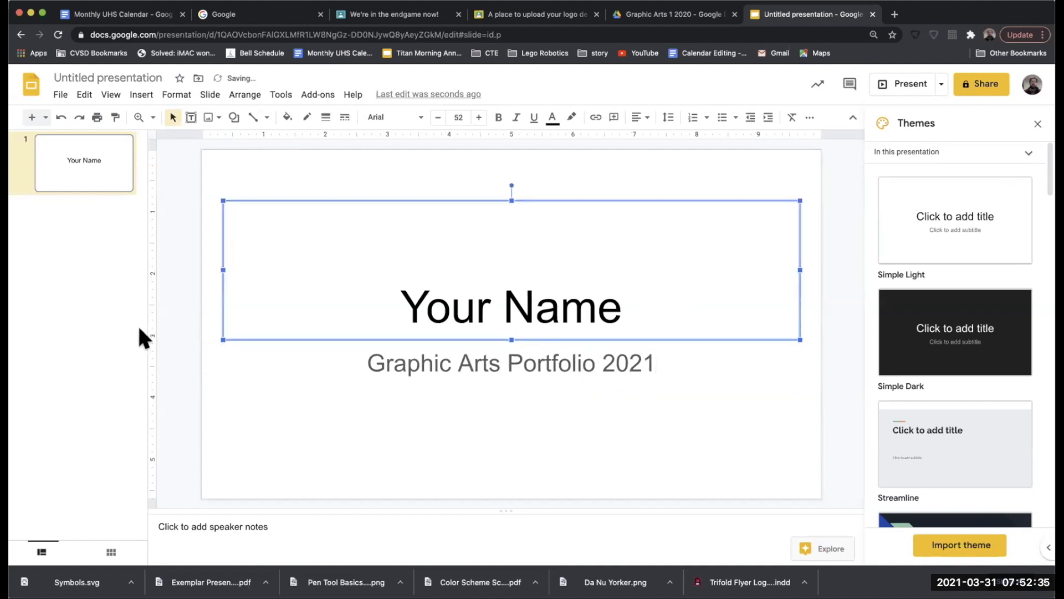
pyautogui.click(108, 77)
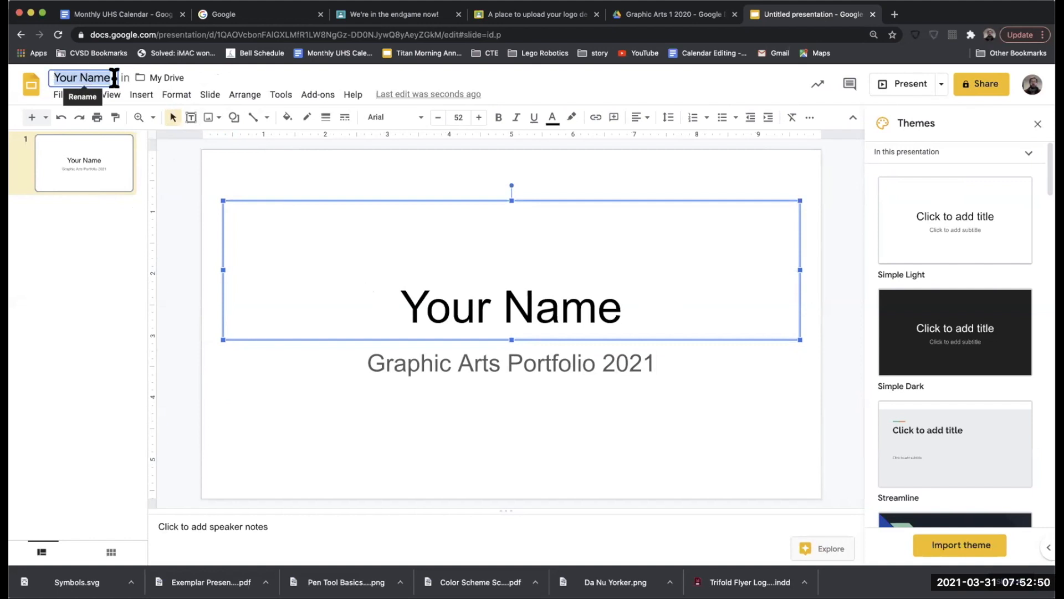
pyautogui.moveTo(209, 89)
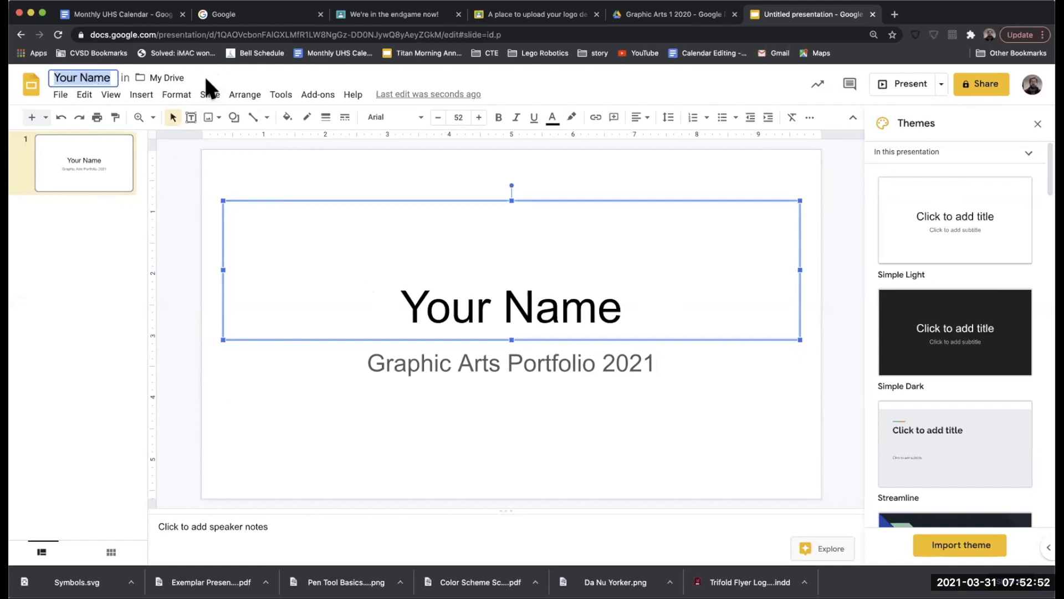
pyautogui.moveTo(139, 111)
pyautogui.write(' Portfolio')
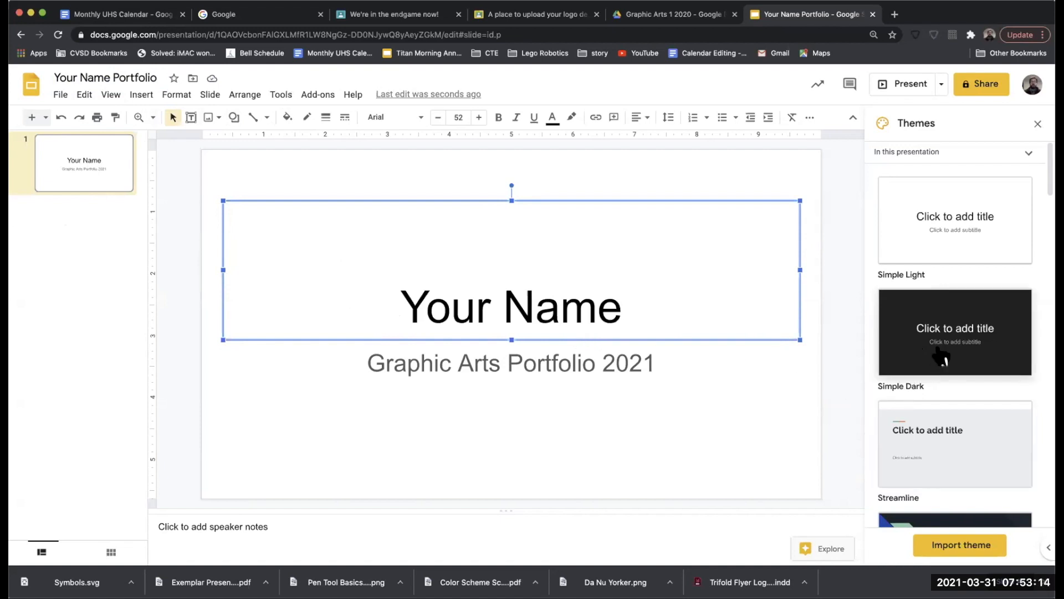
pyautogui.moveTo(911, 348)
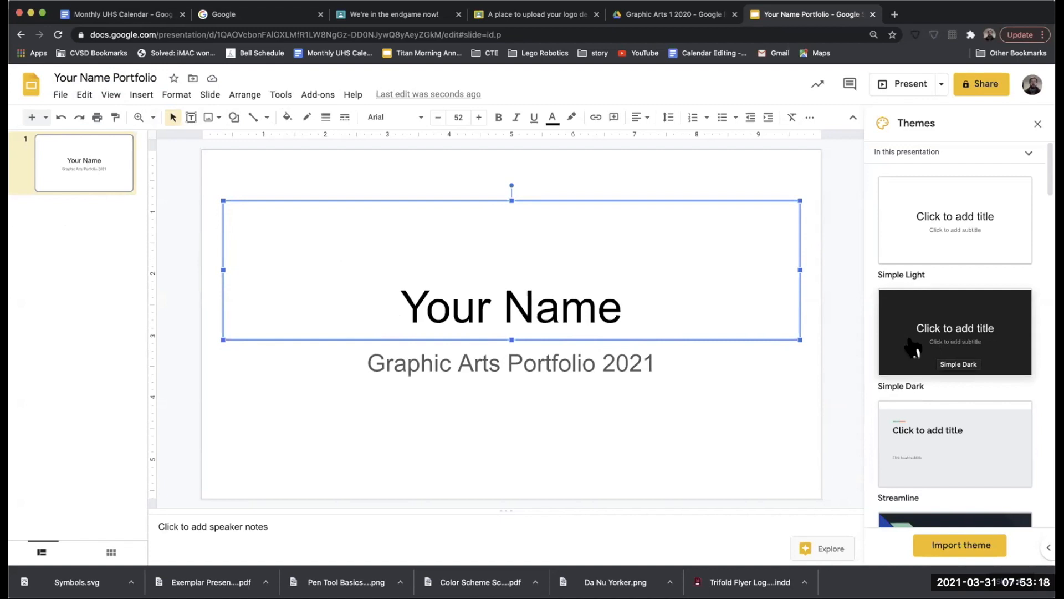
# Apply the Simple Dark theme to the presentation
pyautogui.click(954, 331)
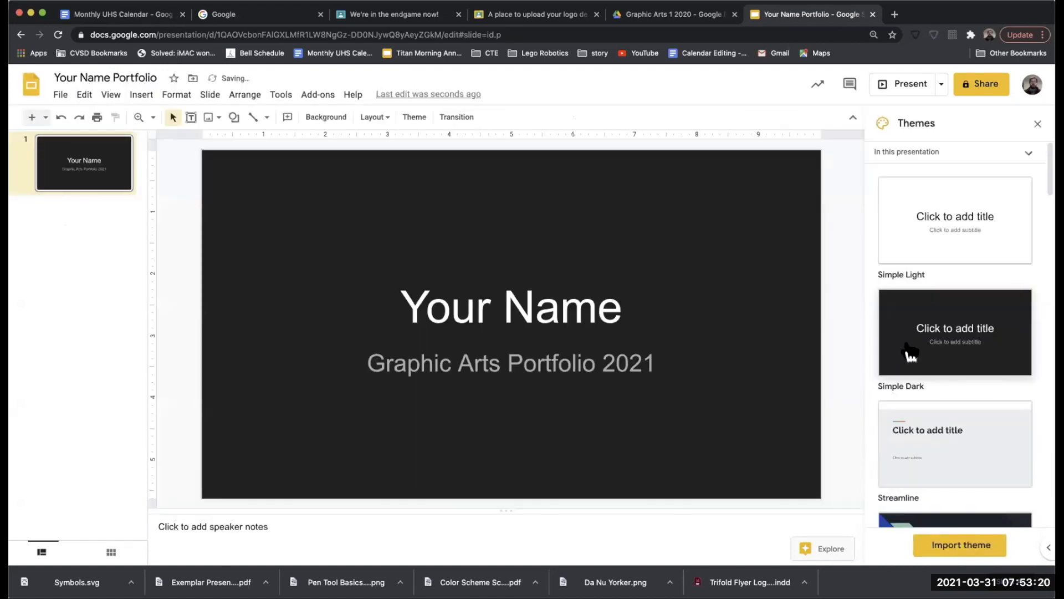
pyautogui.moveTo(173, 259)
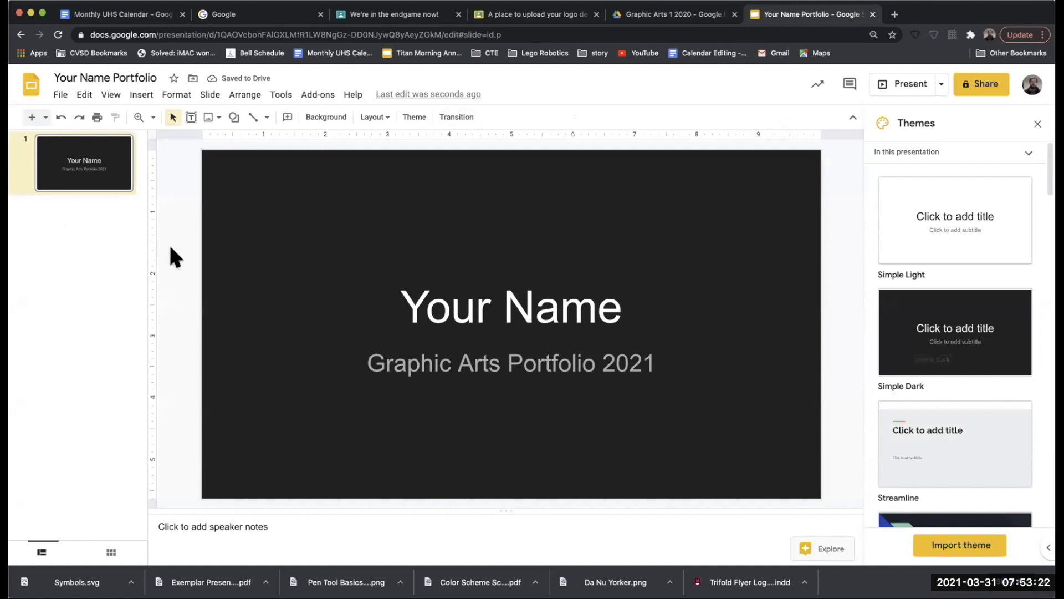
pyautogui.moveTo(55, 146)
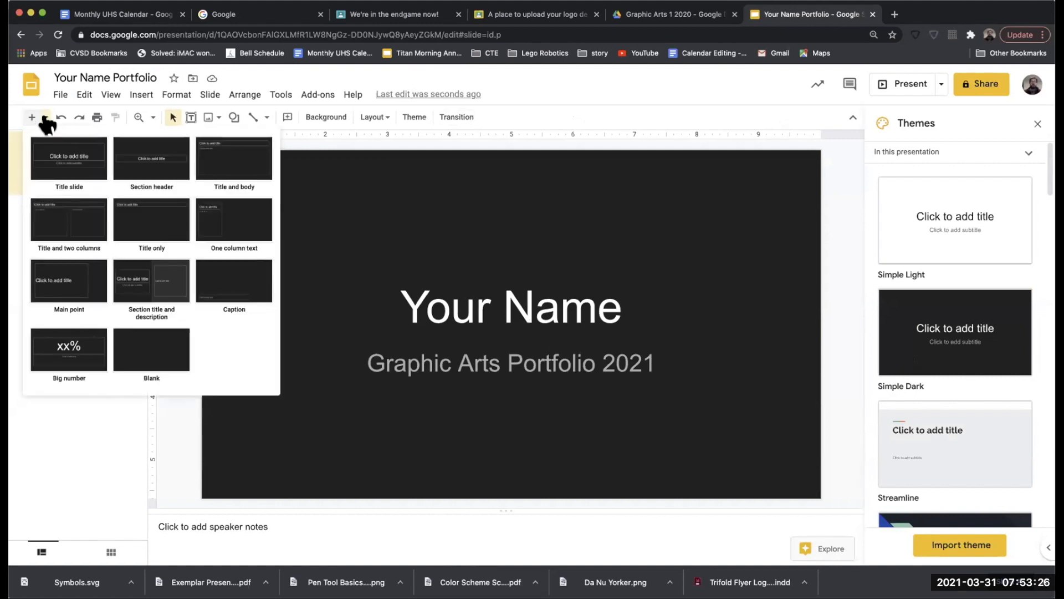
pyautogui.moveTo(152, 159)
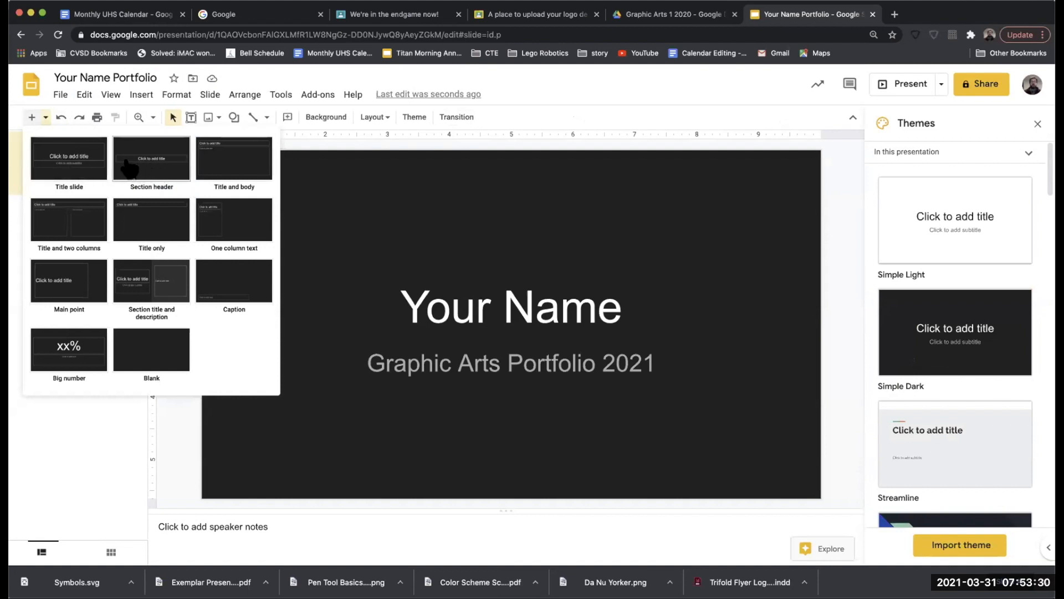
pyautogui.moveTo(234, 218)
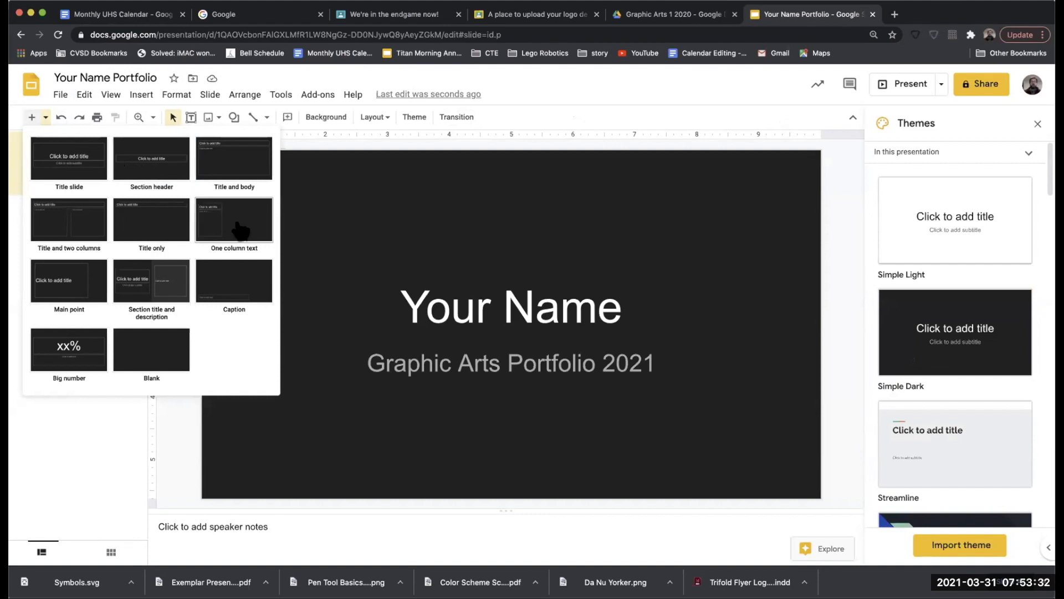
pyautogui.moveTo(209, 227)
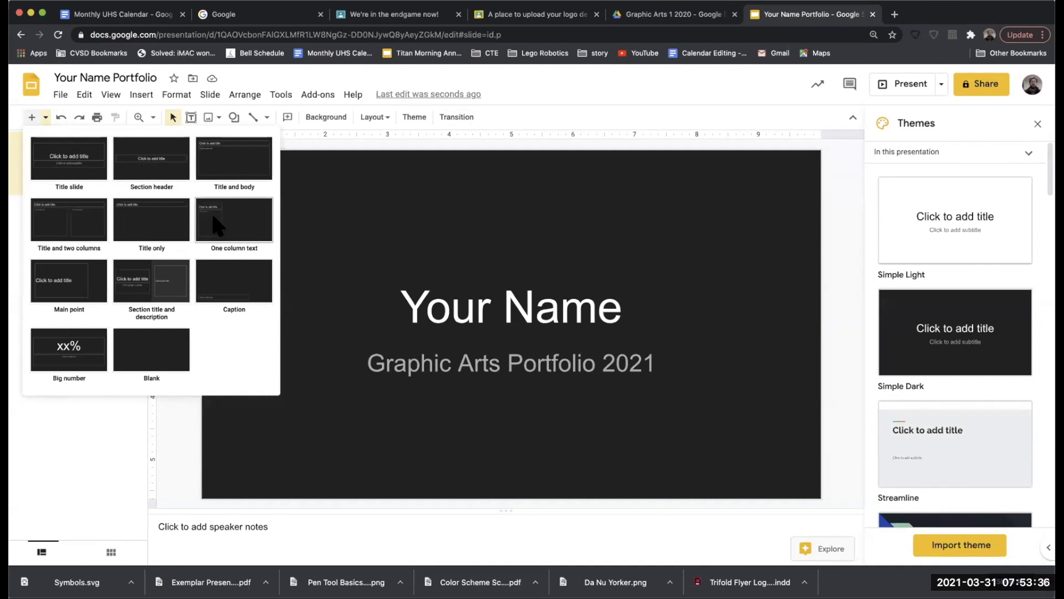
# Add a second slide using the One column text layout
pyautogui.click(234, 158)
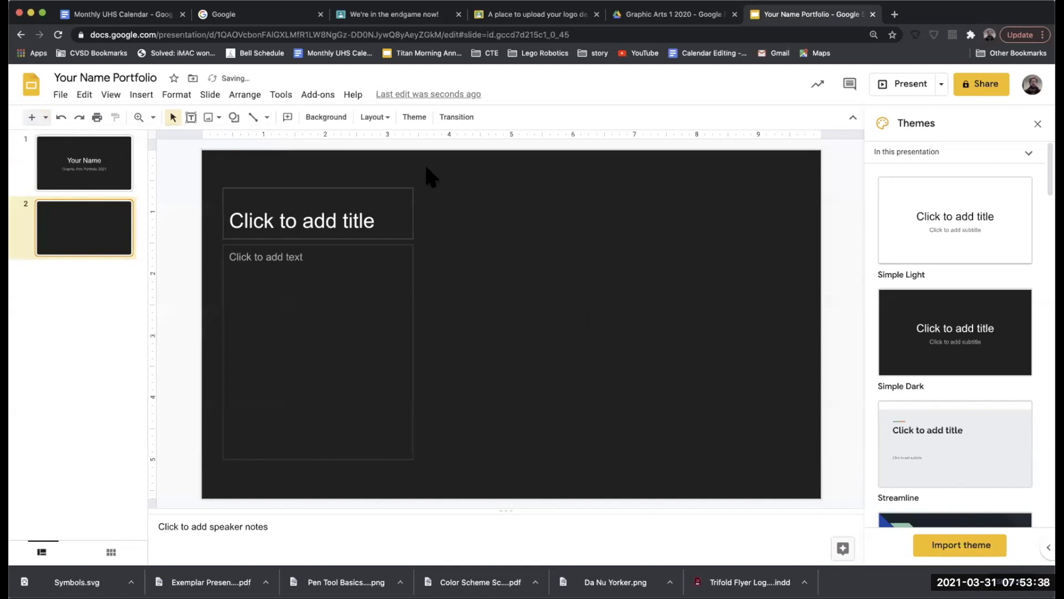
pyautogui.moveTo(600, 175)
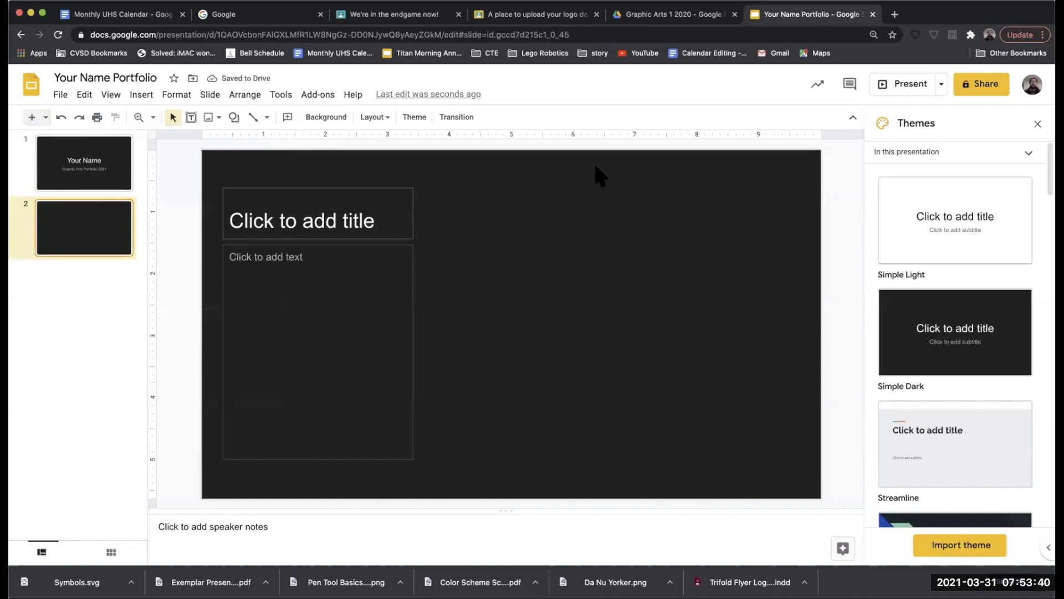
pyautogui.moveTo(603, 182)
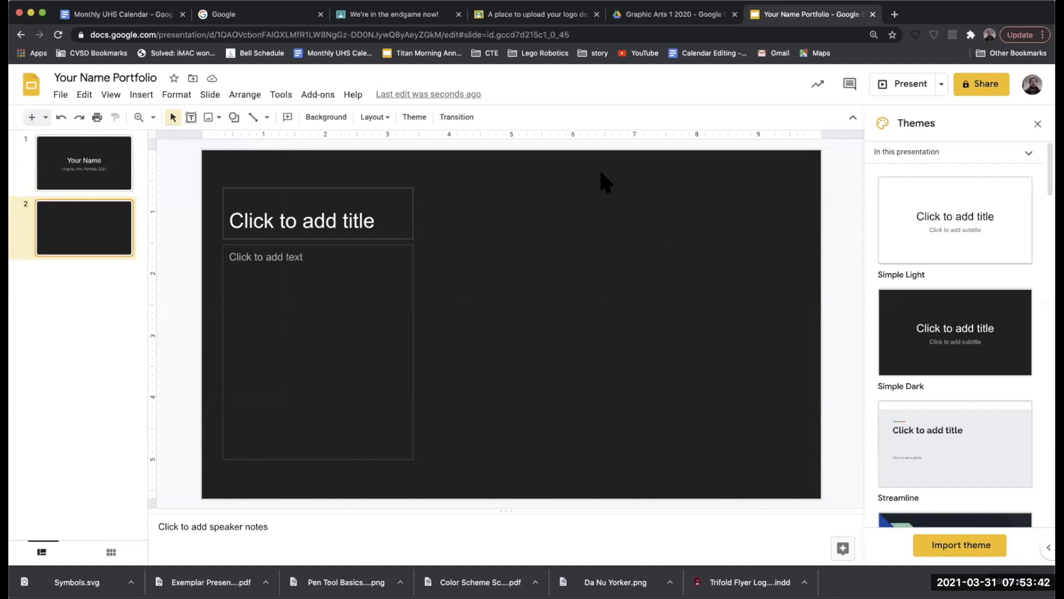
pyautogui.moveTo(413, 116)
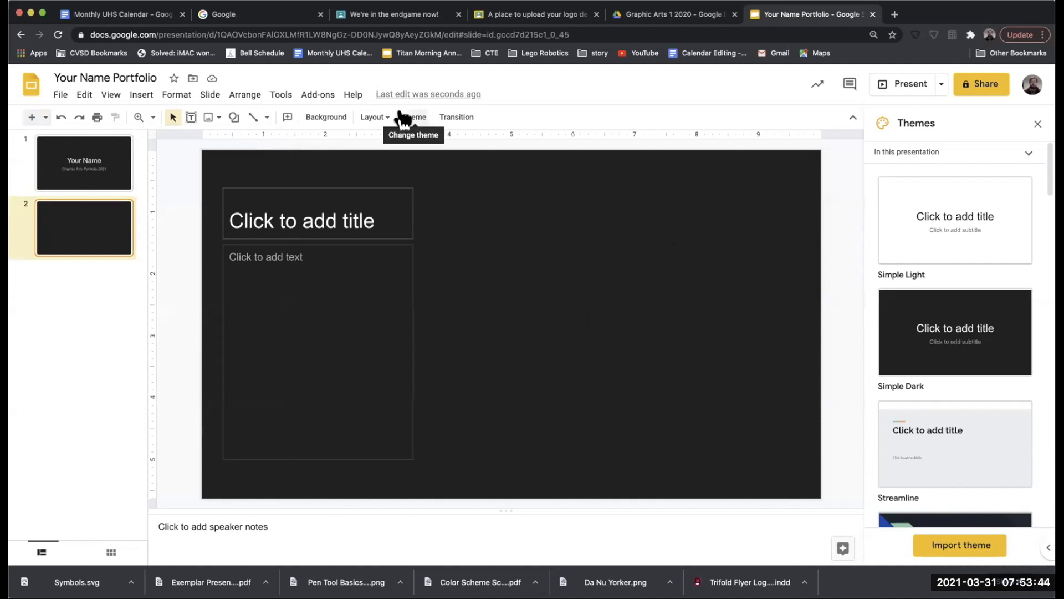
pyautogui.moveTo(452, 125)
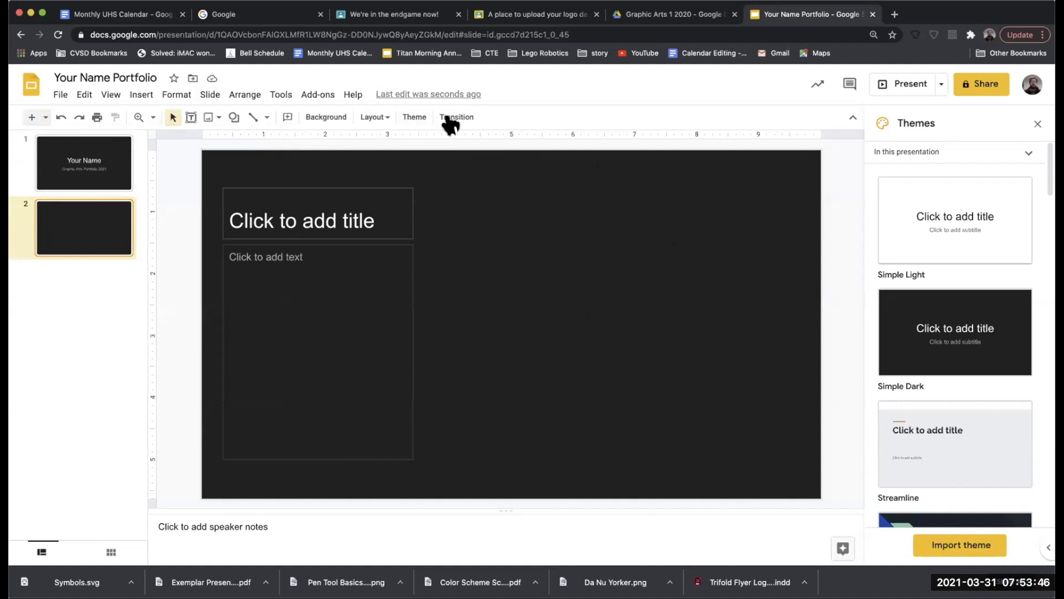
pyautogui.click(141, 94)
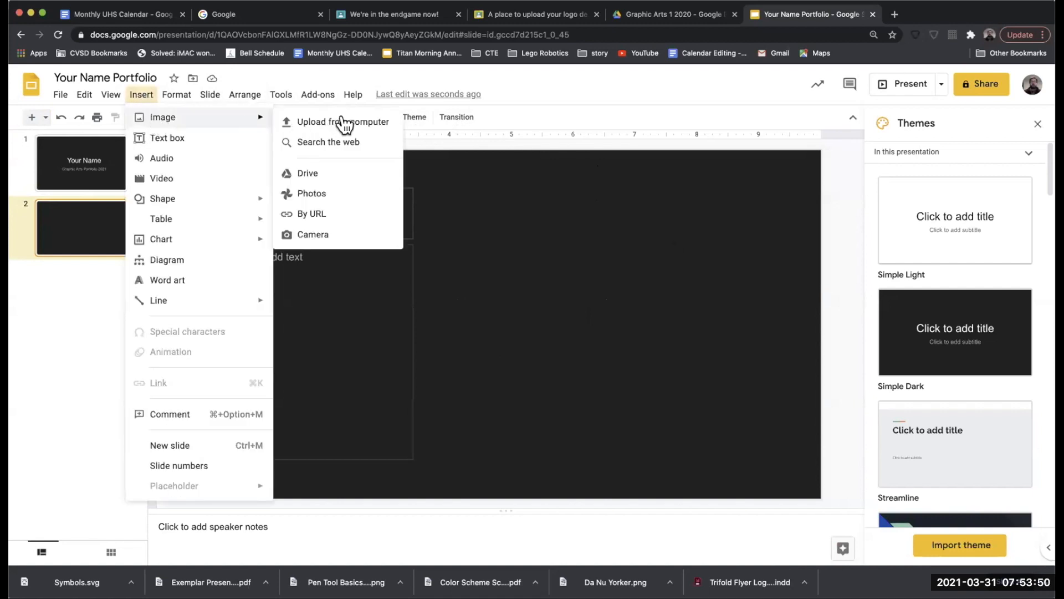
pyautogui.moveTo(306, 147)
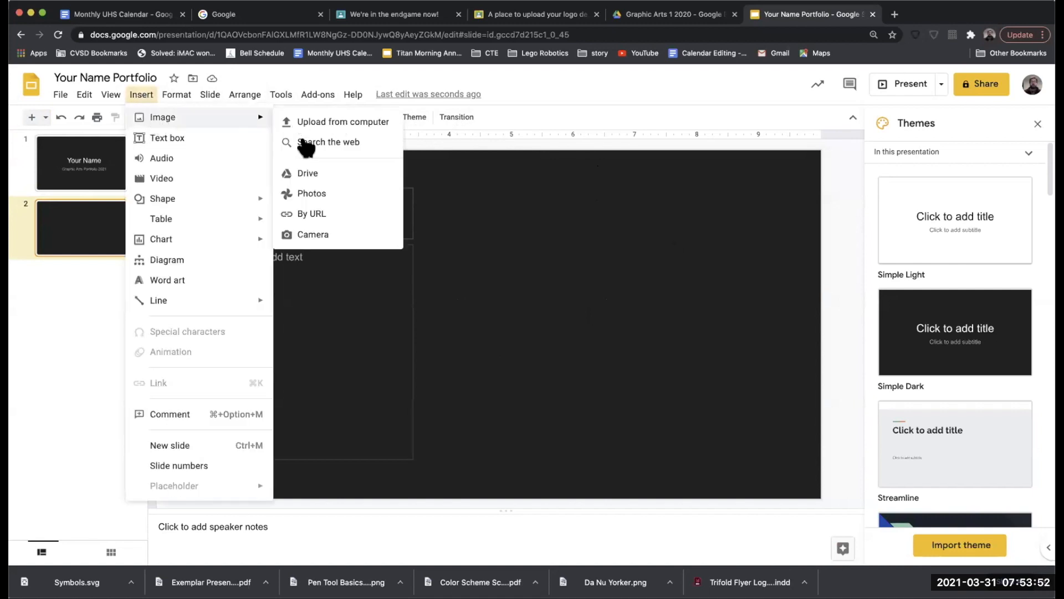
pyautogui.moveTo(307, 173)
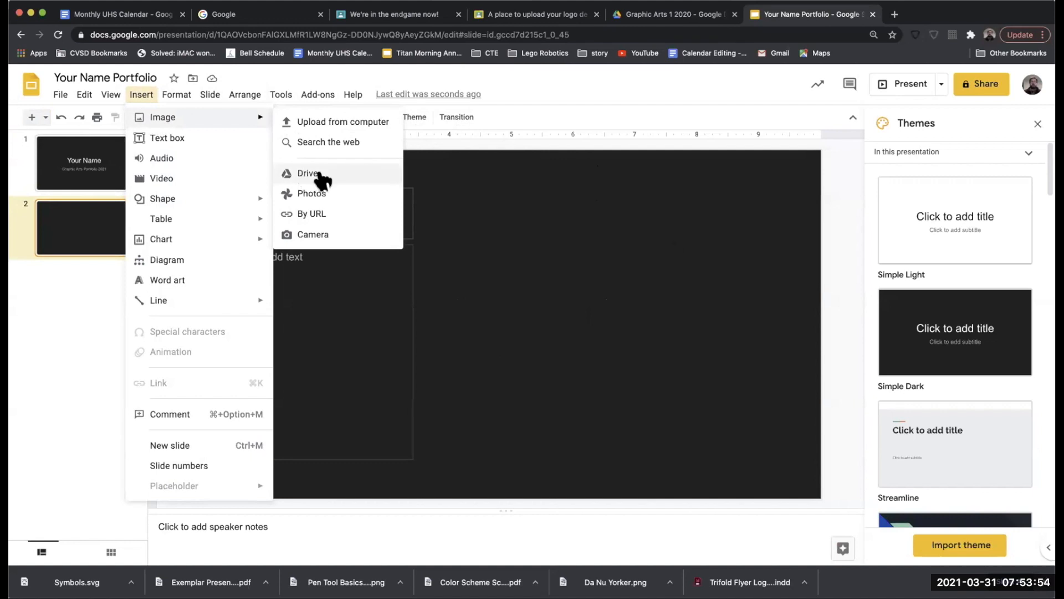
pyautogui.moveTo(314, 131)
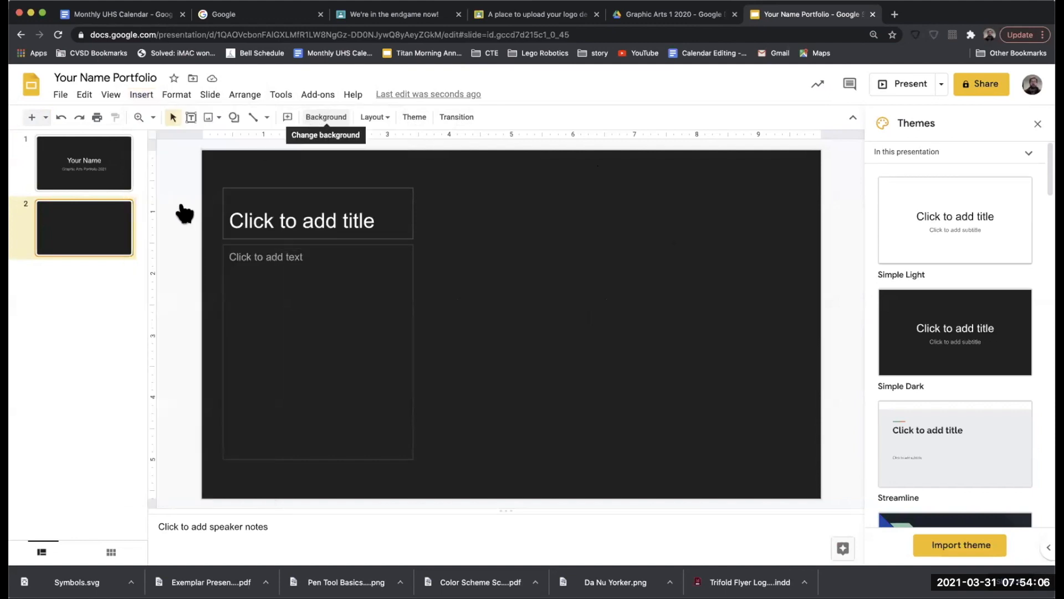
pyautogui.moveTo(445, 204)
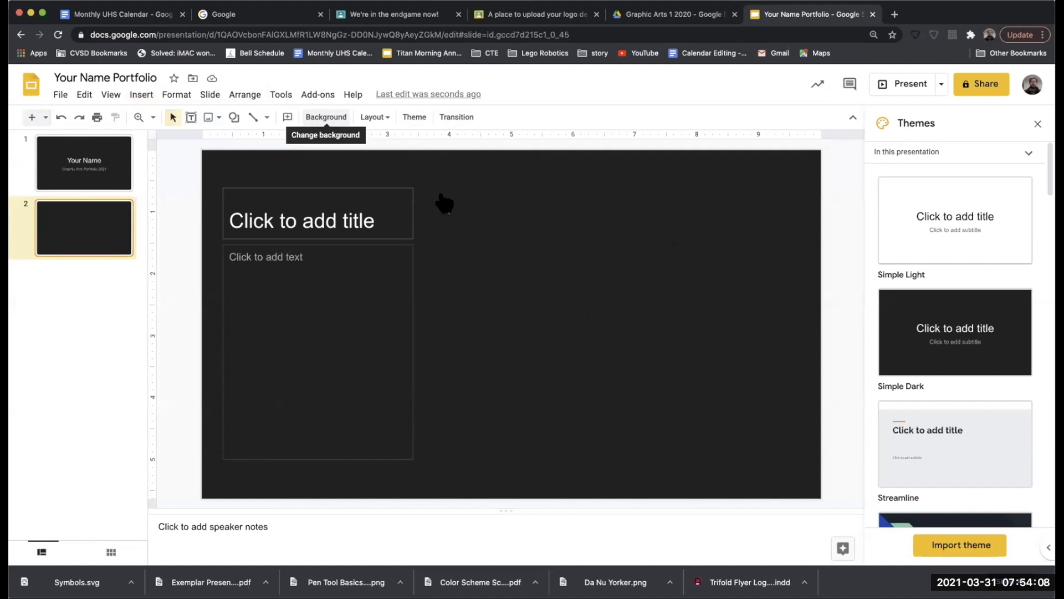
pyautogui.moveTo(425, 198)
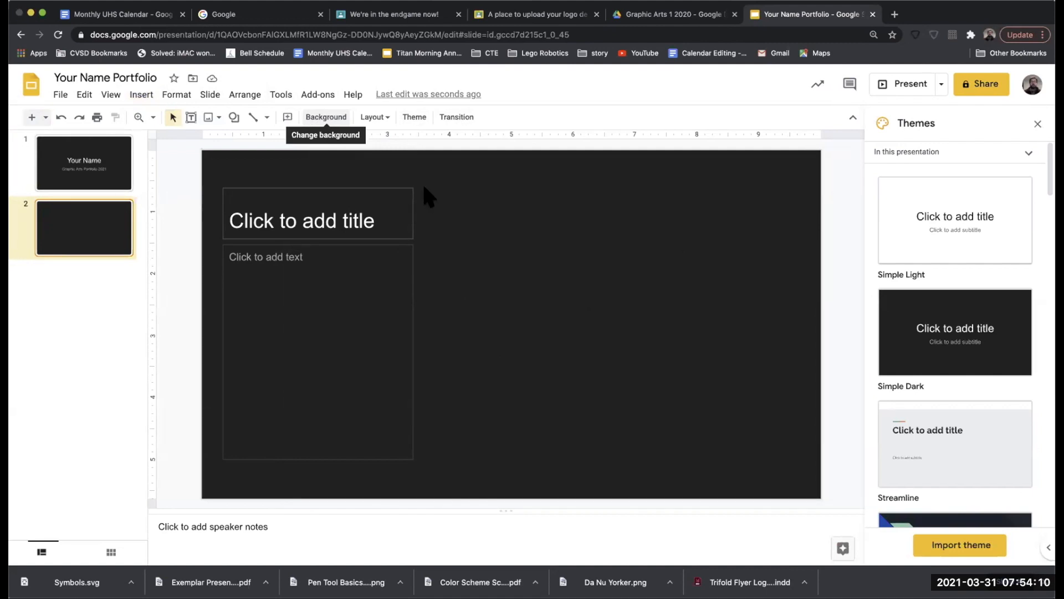
pyautogui.moveTo(359, 128)
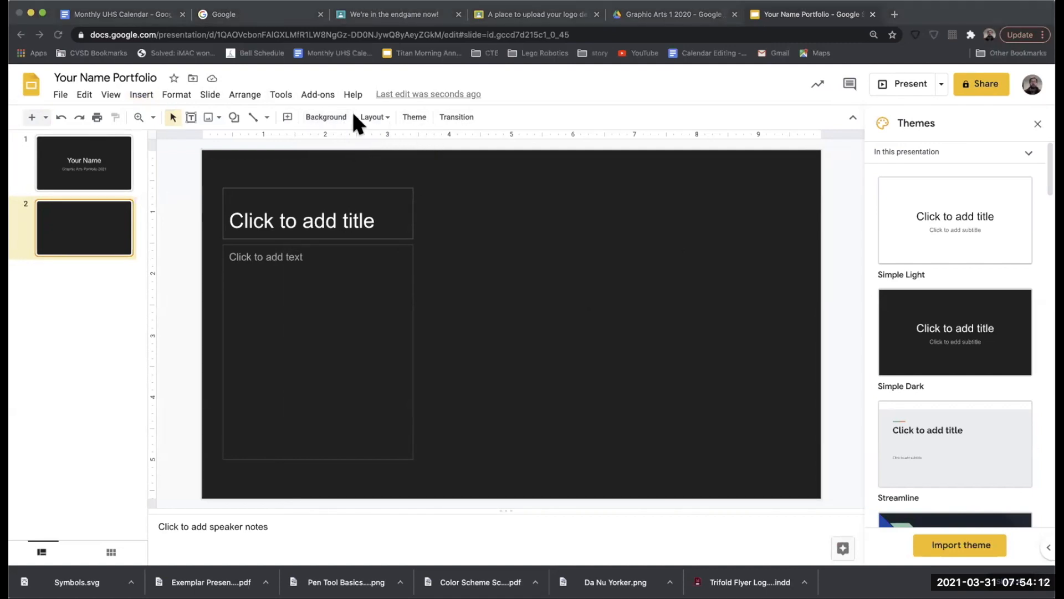
pyautogui.moveTo(444, 89)
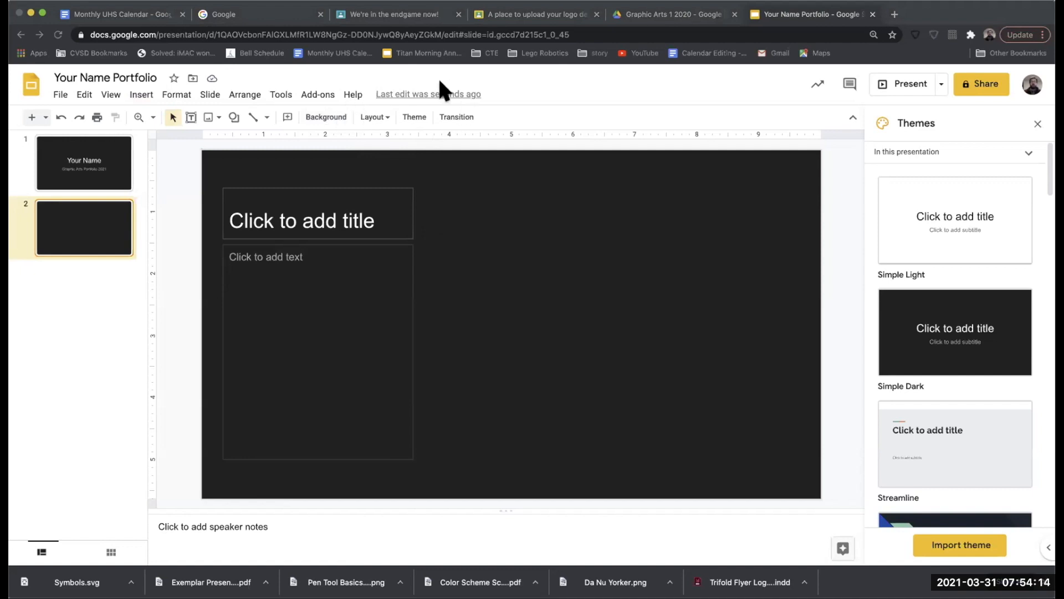
pyautogui.moveTo(426, 121)
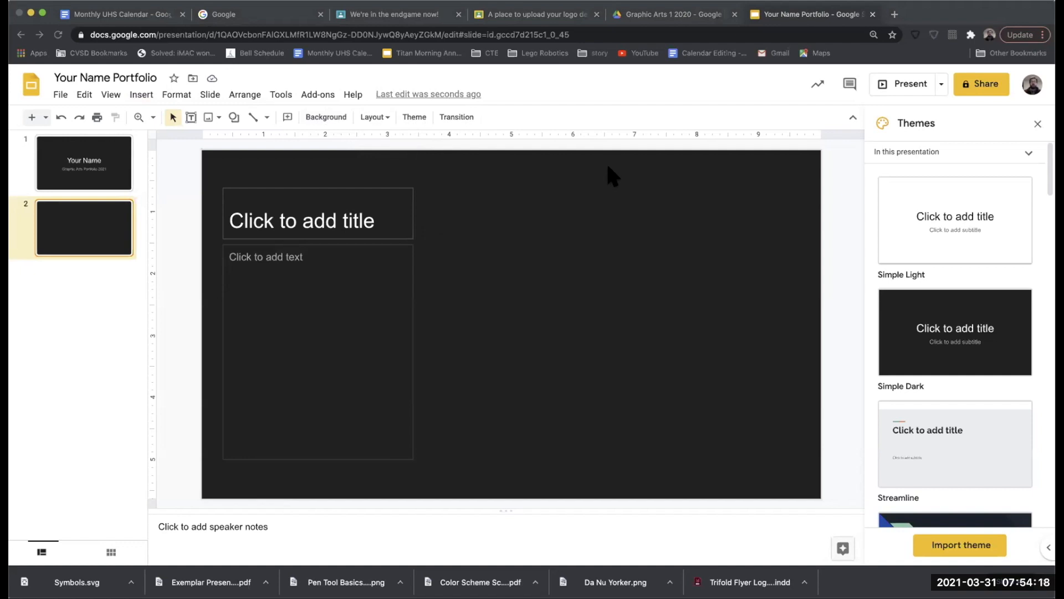
pyautogui.moveTo(454, 116)
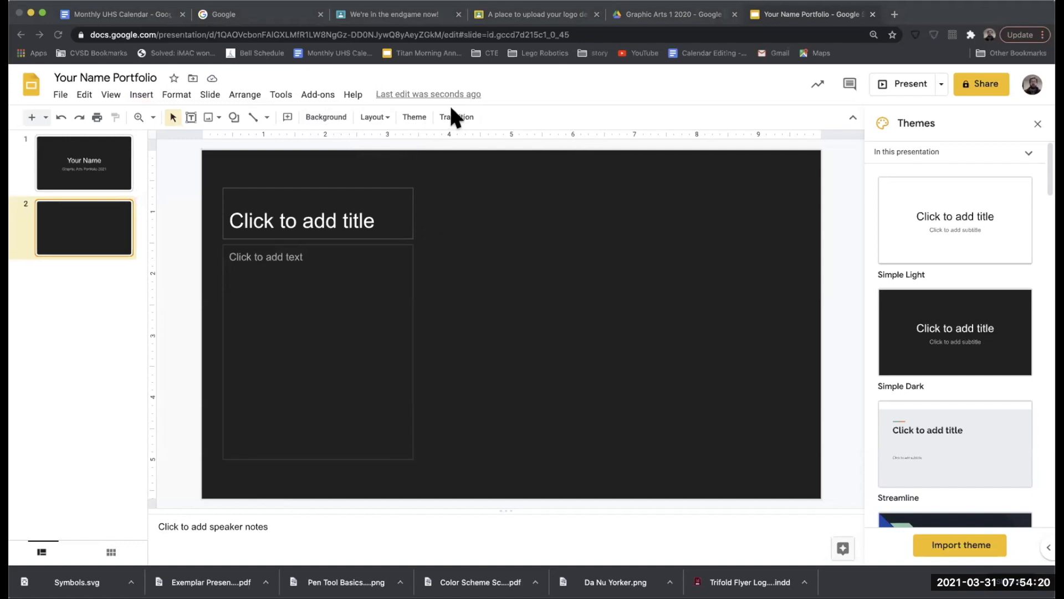
pyautogui.moveTo(526, 140)
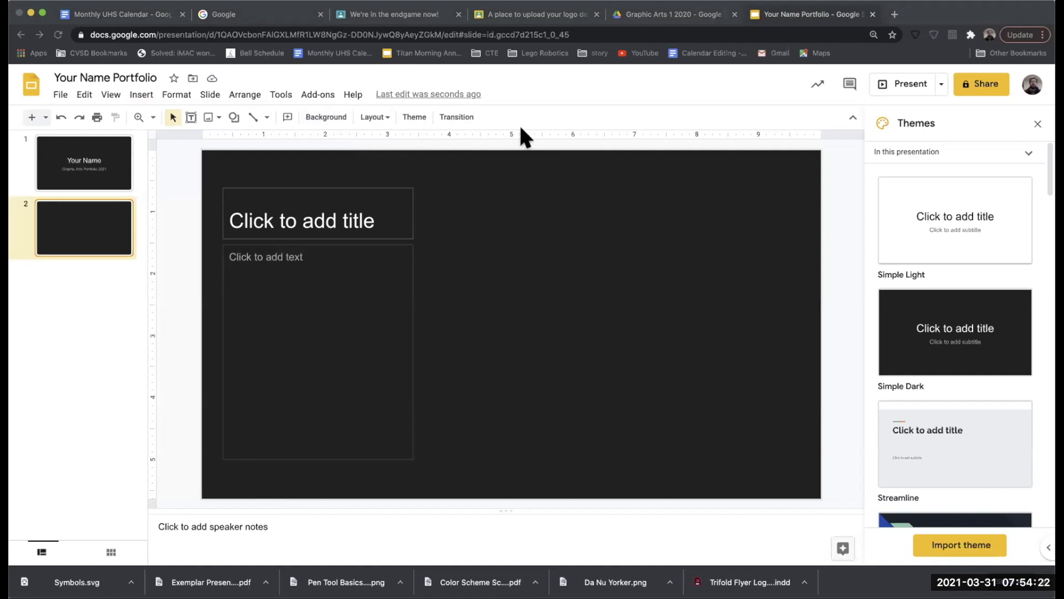
pyautogui.moveTo(547, 170)
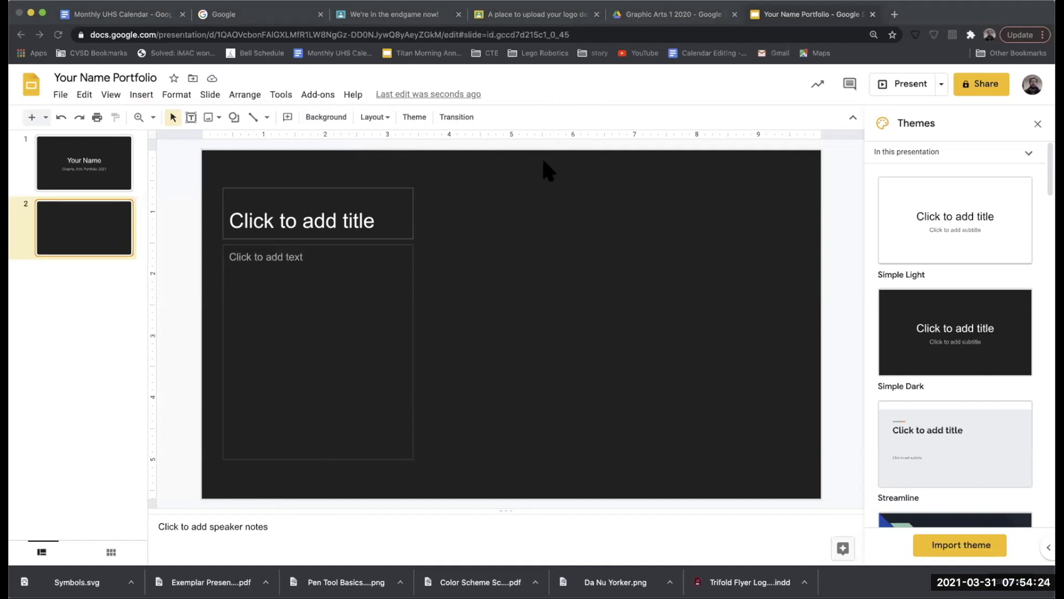
pyautogui.moveTo(550, 146)
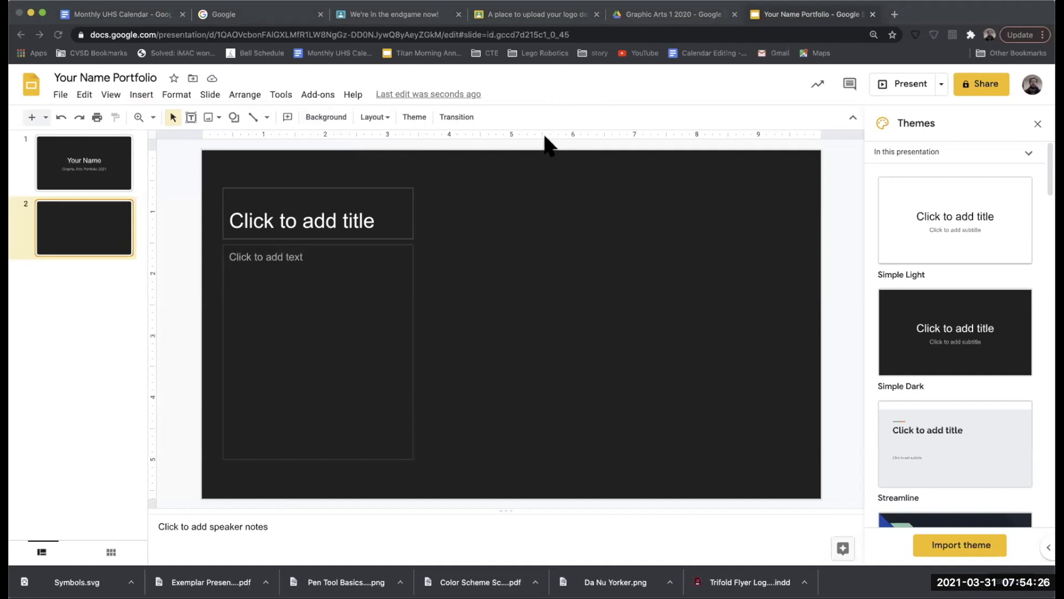
pyautogui.moveTo(548, 88)
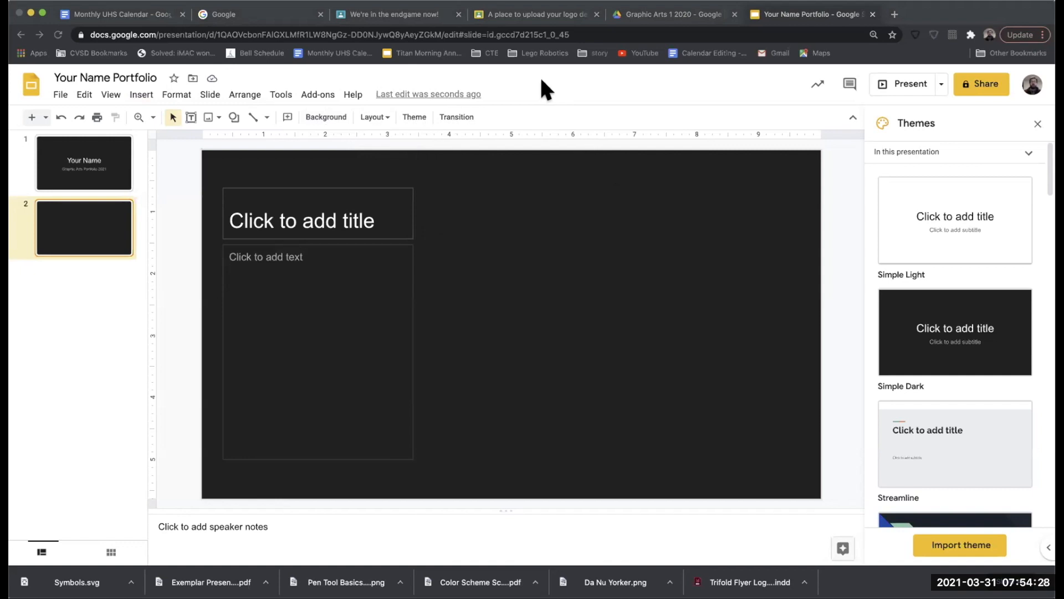
pyautogui.moveTo(553, 109)
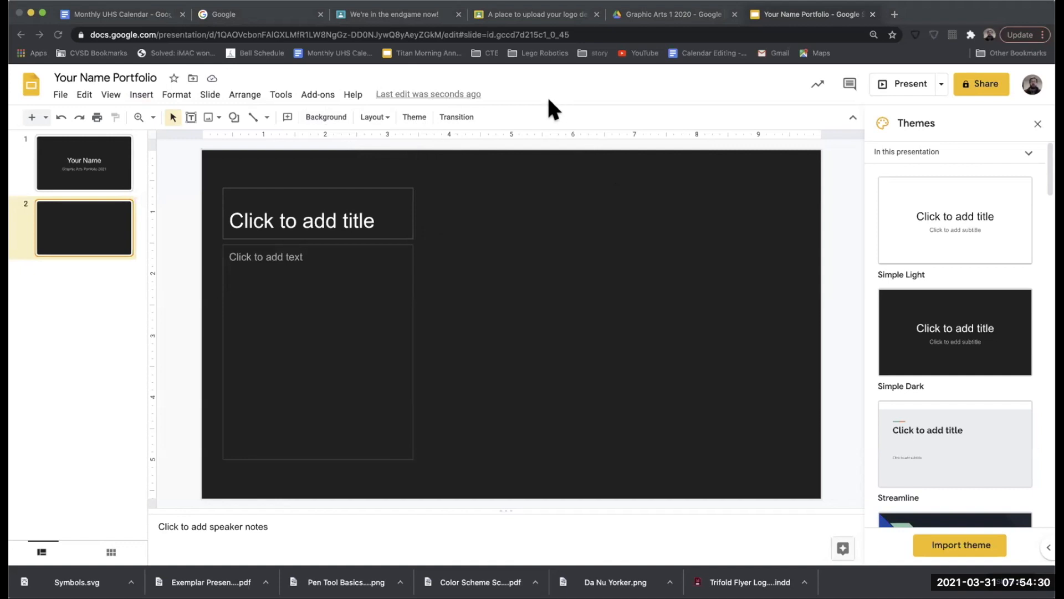
pyautogui.moveTo(744, 277)
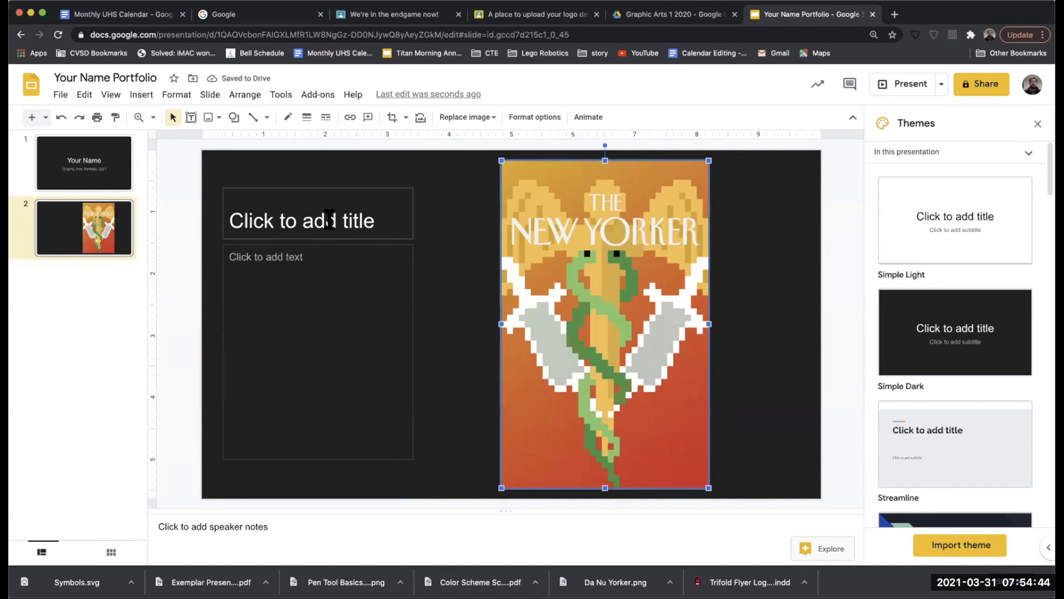
# Title slide 2 'New Yorker Cover Illustration' beside the cover image
pyautogui.click(317, 220)
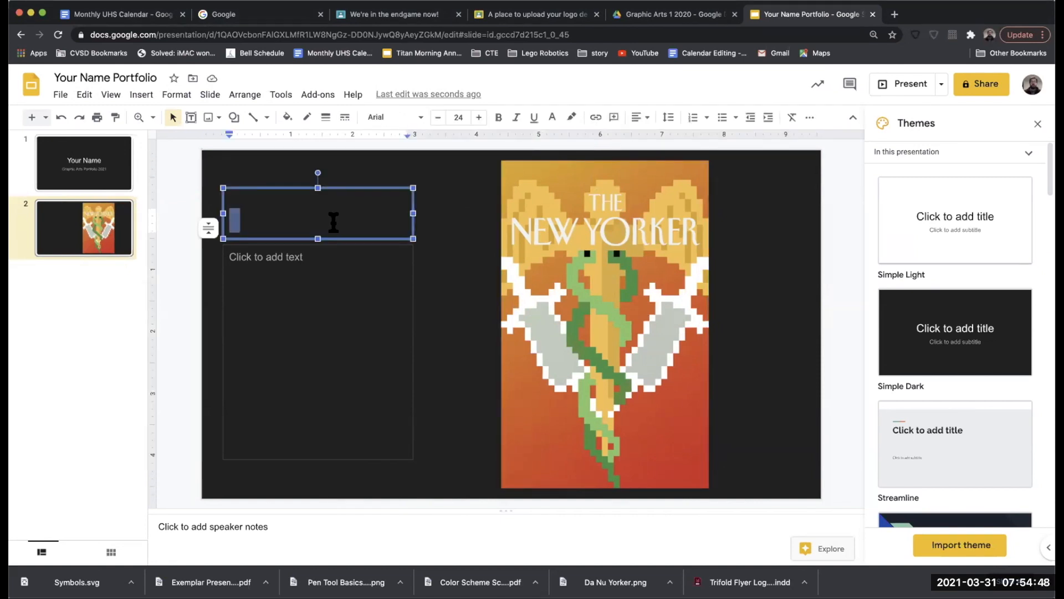
pyautogui.write('New Yorker Cover Illustration')
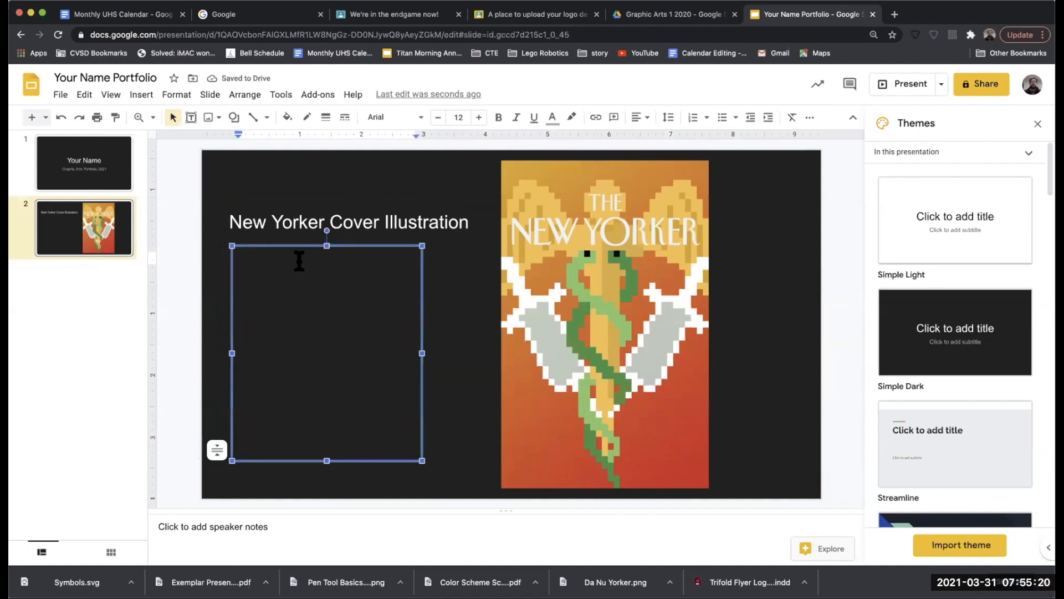
# Write slide 2's description: a Graphic Arts 1 assignment pixelated with a bitmap drawing program
pyautogui.write('I created this for a')
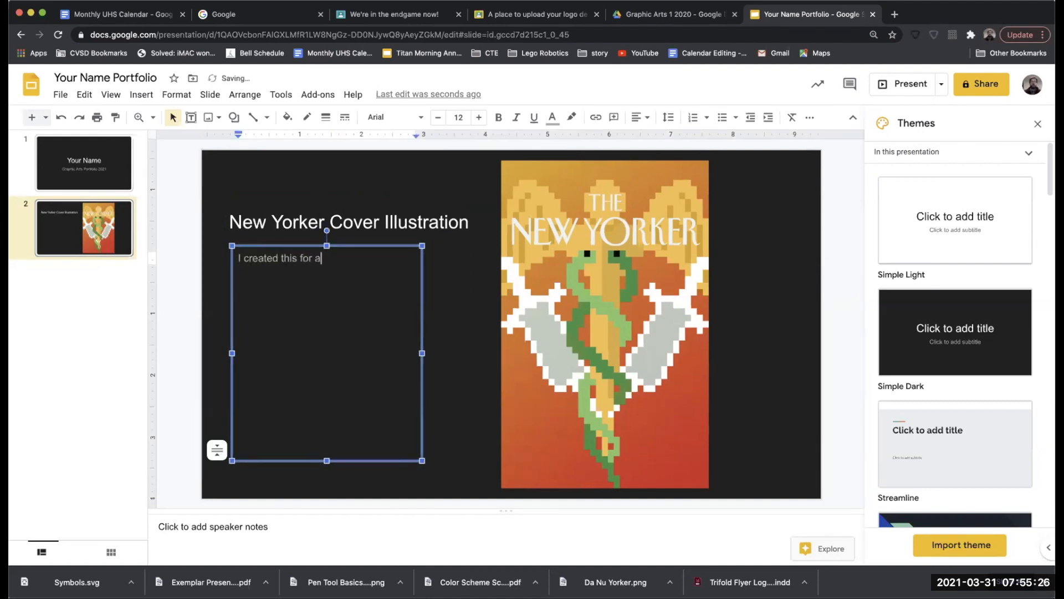
pyautogui.write('n assignment in Graphi')
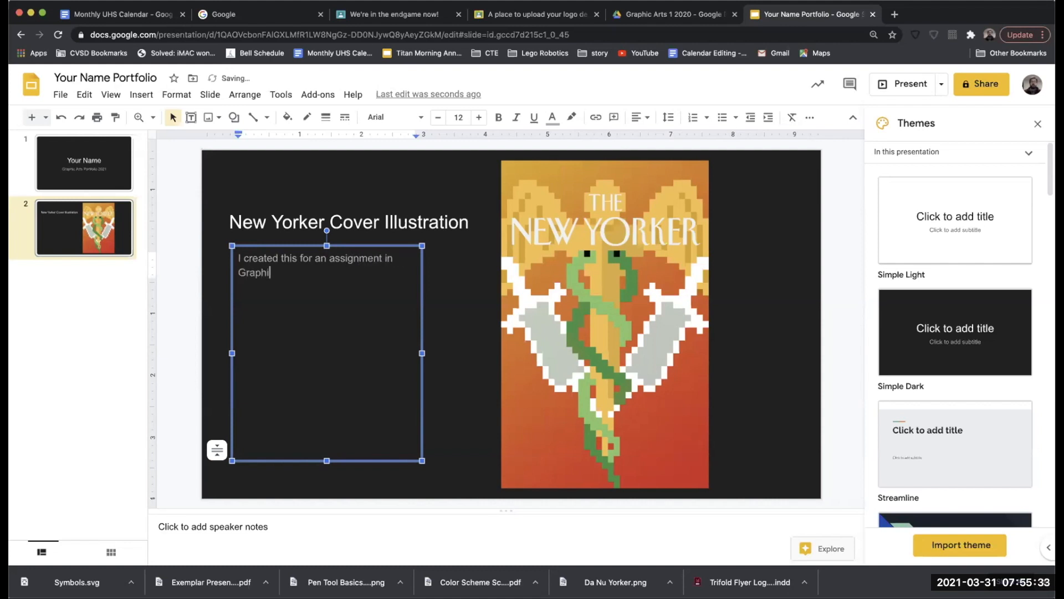
pyautogui.write('c Arts 1.')
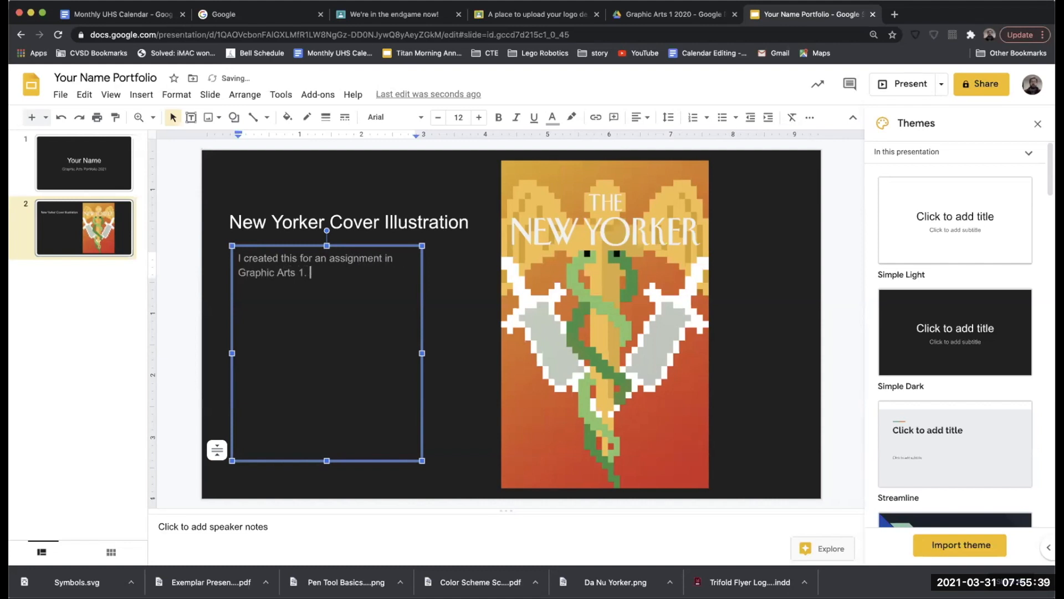
pyautogui.write('I used a')
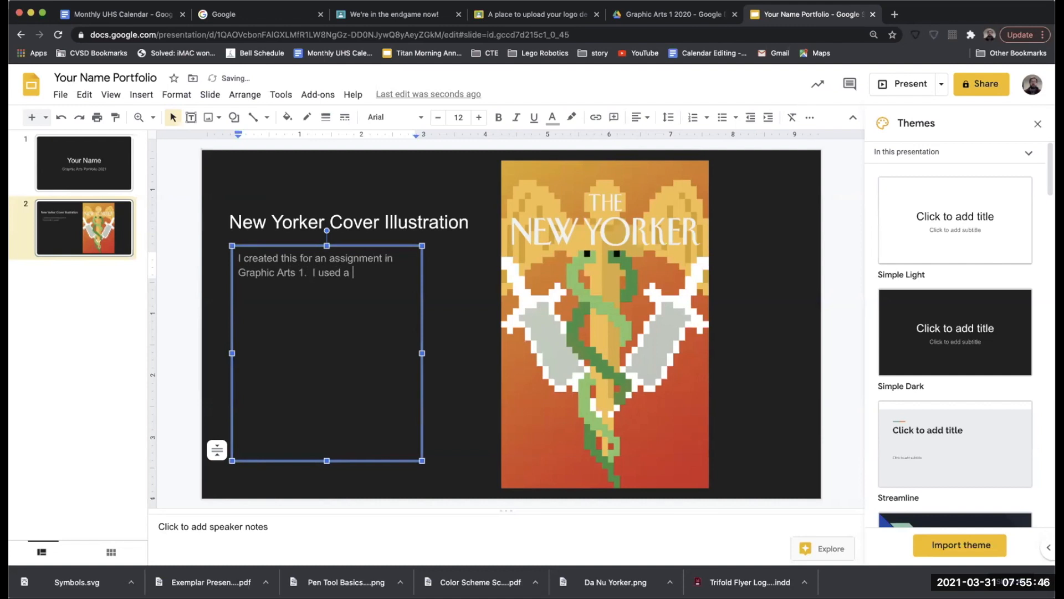
pyautogui.write('bitma')
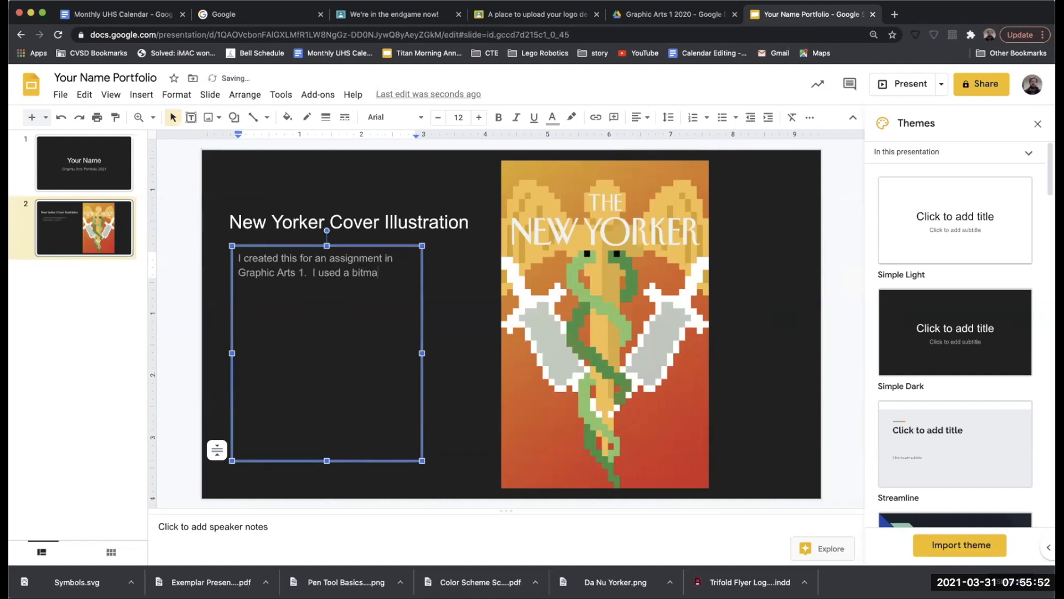
pyautogui.write('p drawing program to')
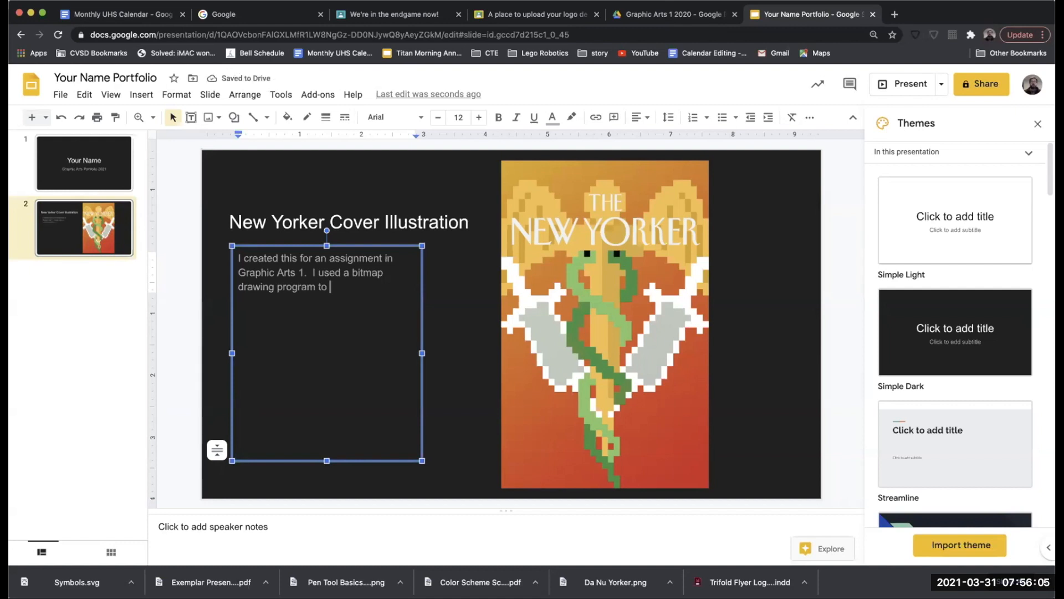
pyautogui.write('make the pixelated look.')
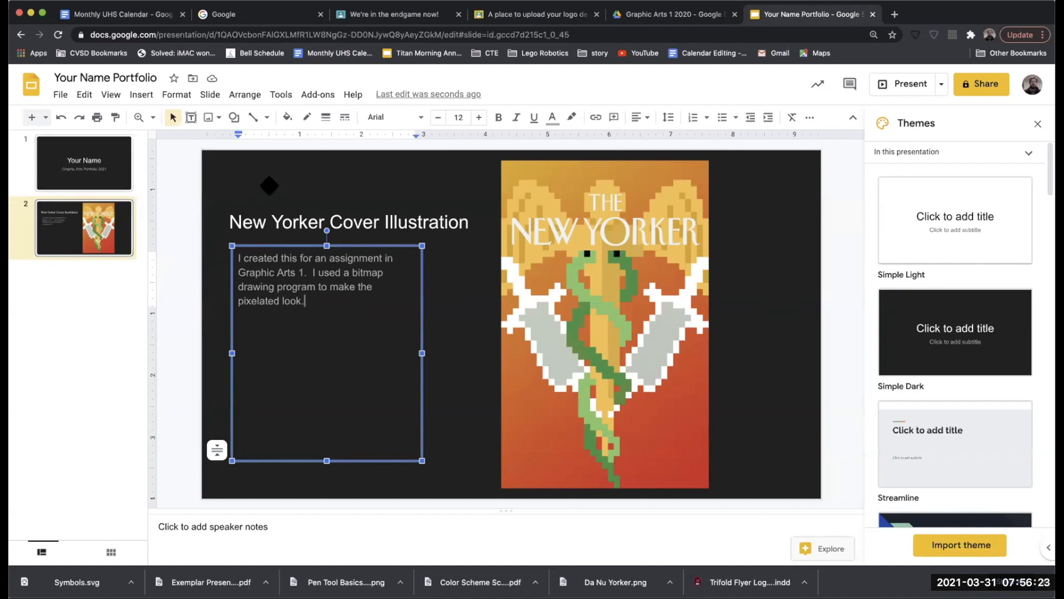
pyautogui.click(348, 222)
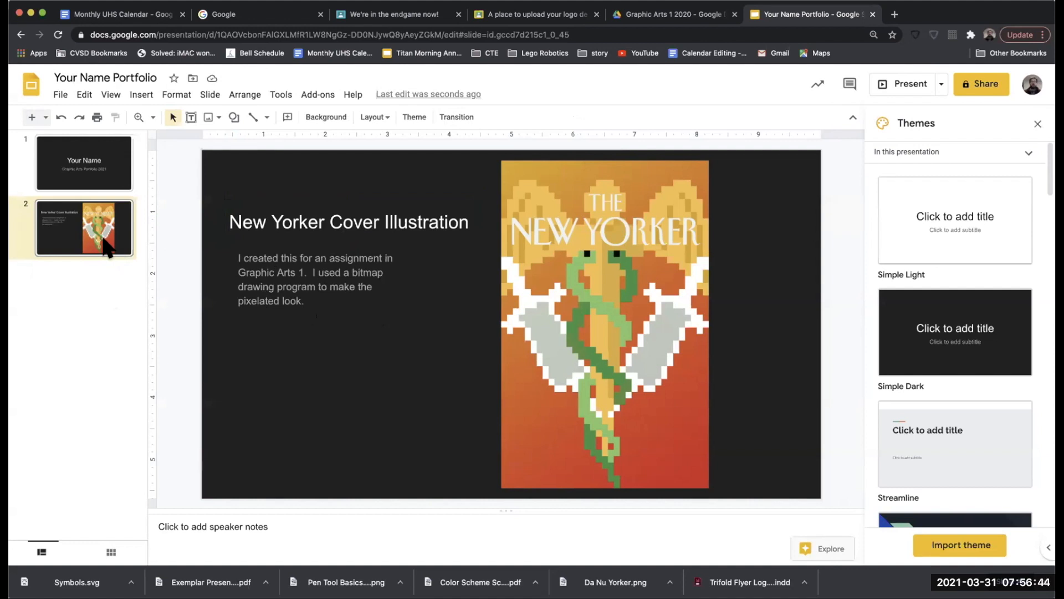
pyautogui.moveTo(128, 286)
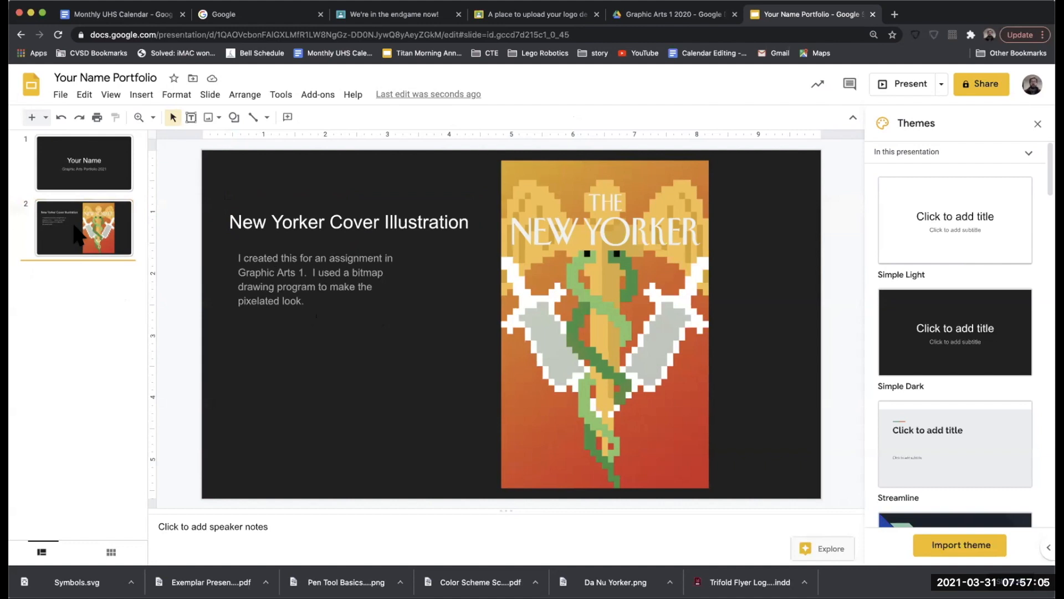
# Duplicate the New Yorker Cover Illustration slide from the filmstrip context menu
pyautogui.rightClick(84, 227)
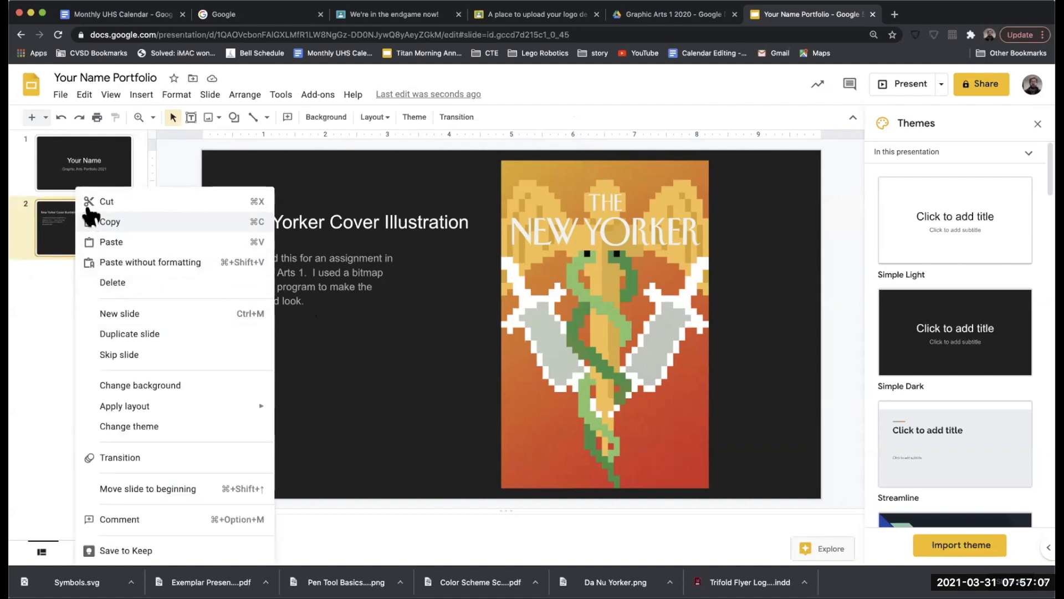
pyautogui.moveTo(112, 228)
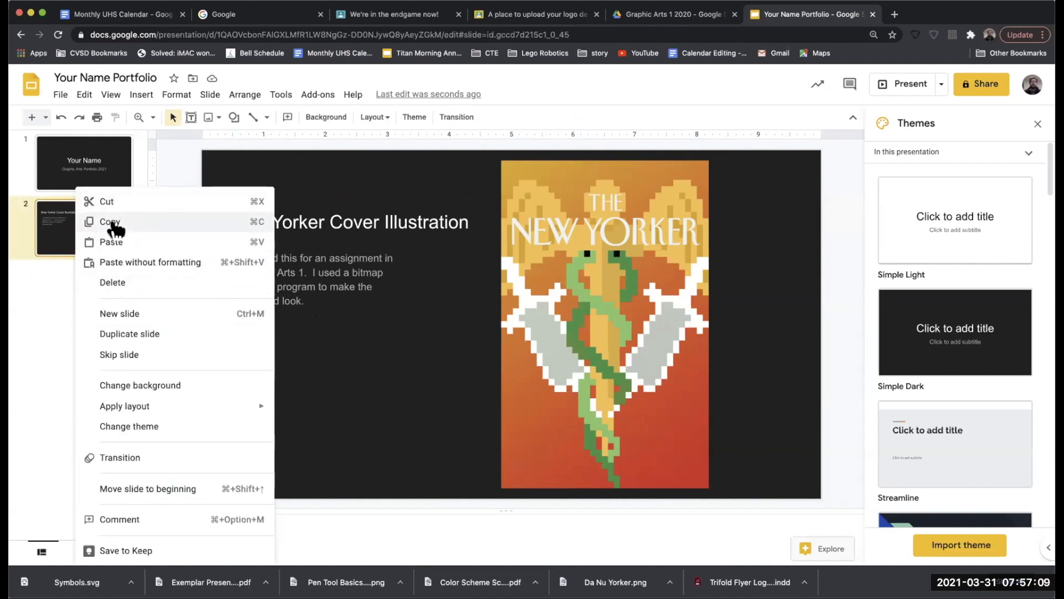
pyautogui.moveTo(125, 410)
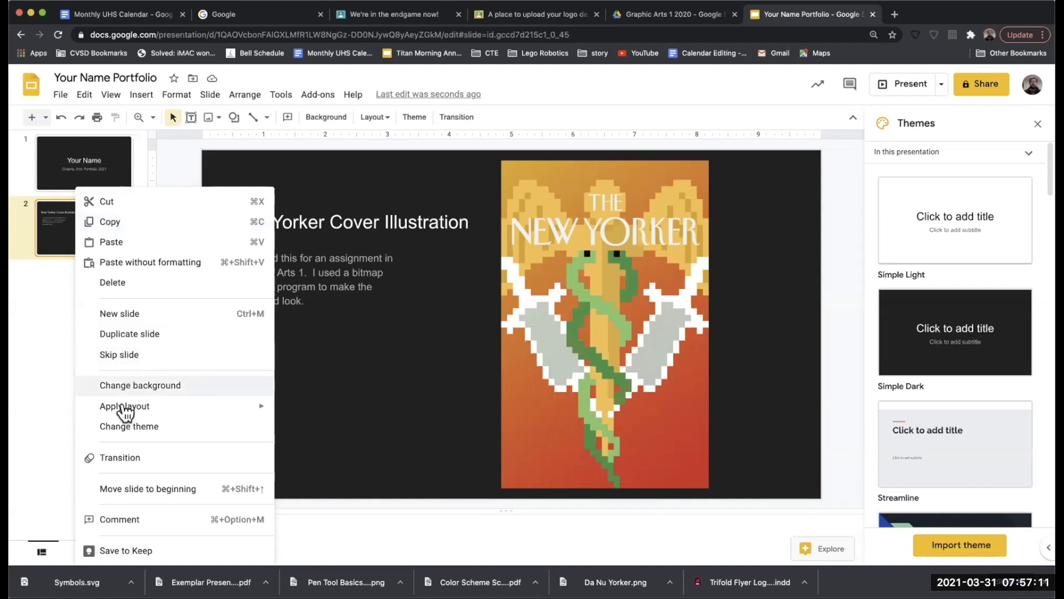
pyautogui.click(128, 334)
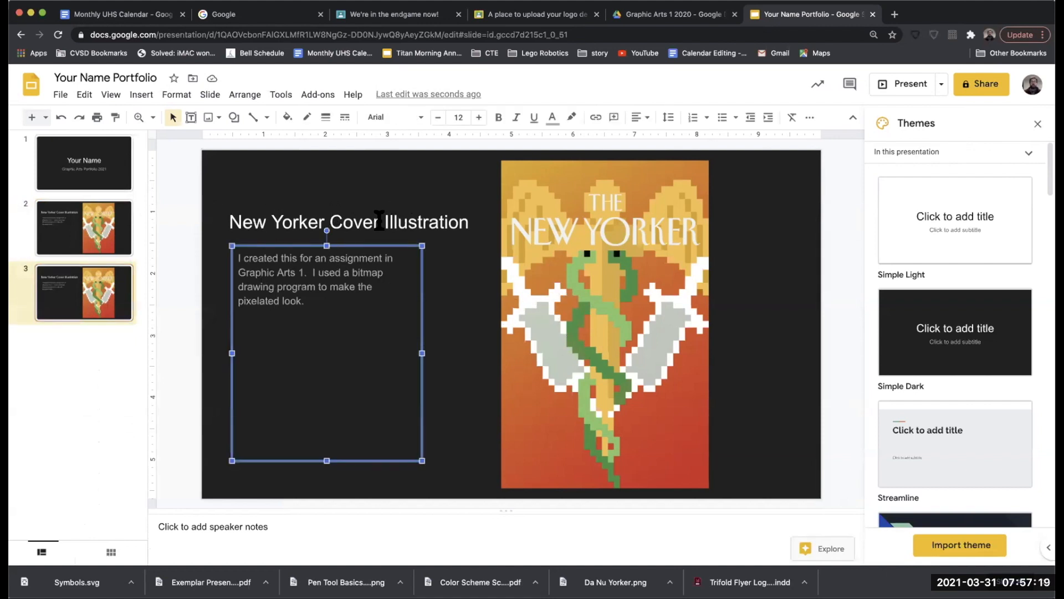
# Remove the New Yorker cover image from slide 3, keeping its title and description
pyautogui.click(348, 221)
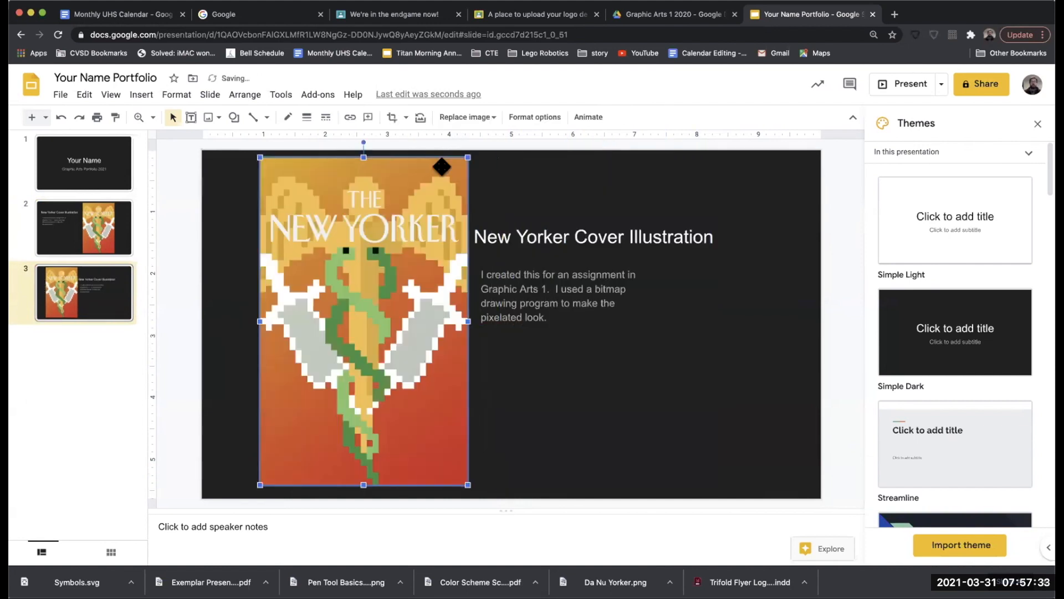
pyautogui.press('Delete')
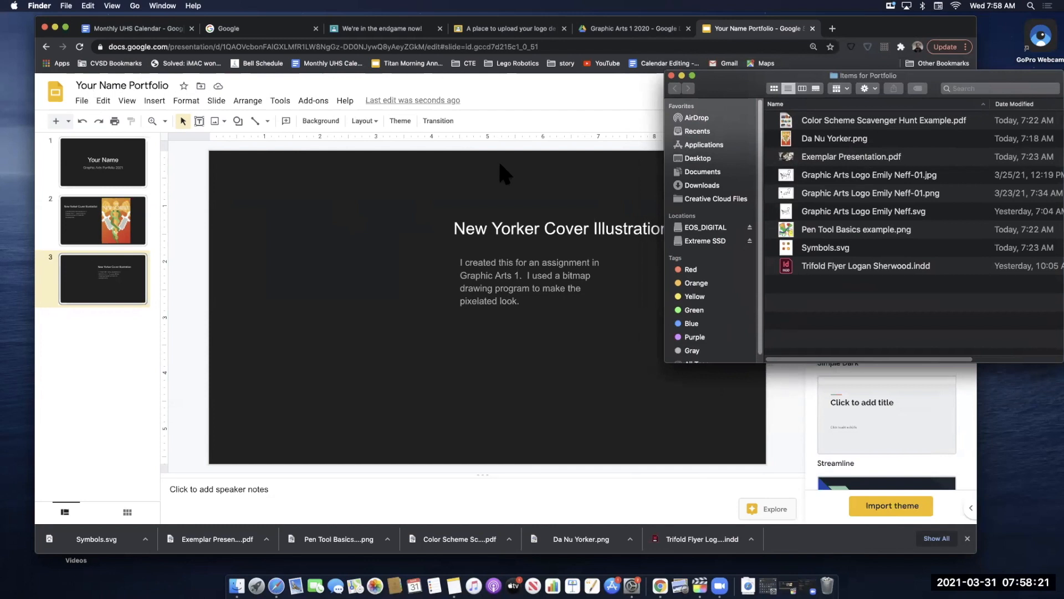
pyautogui.moveTo(193, 143)
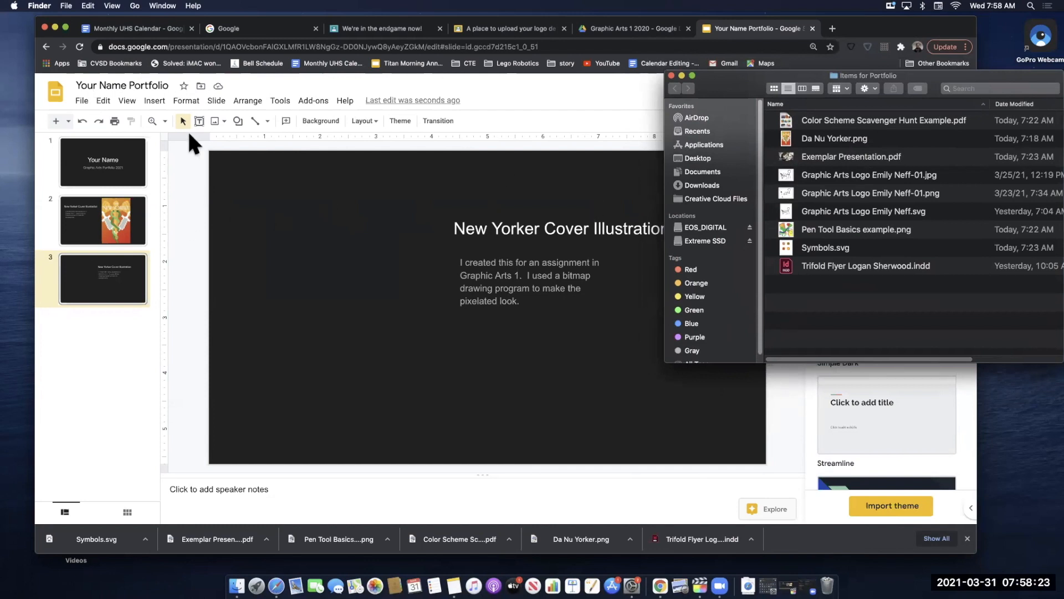
pyautogui.moveTo(858, 221)
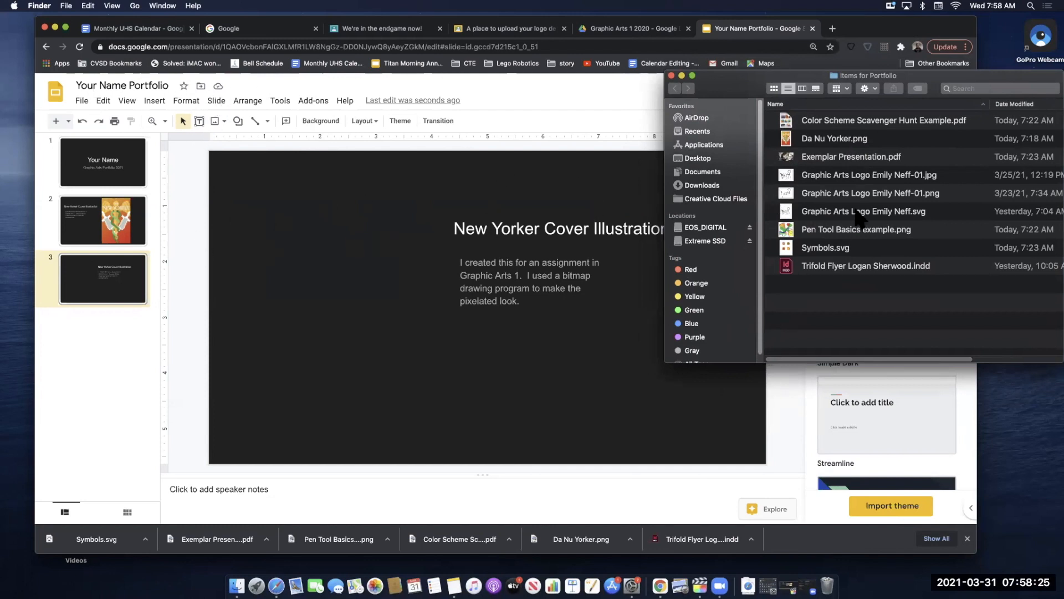
# Place the Pen Tool Basics drawing on slide 3 and describe it as a first vector-tools project
pyautogui.click(856, 228)
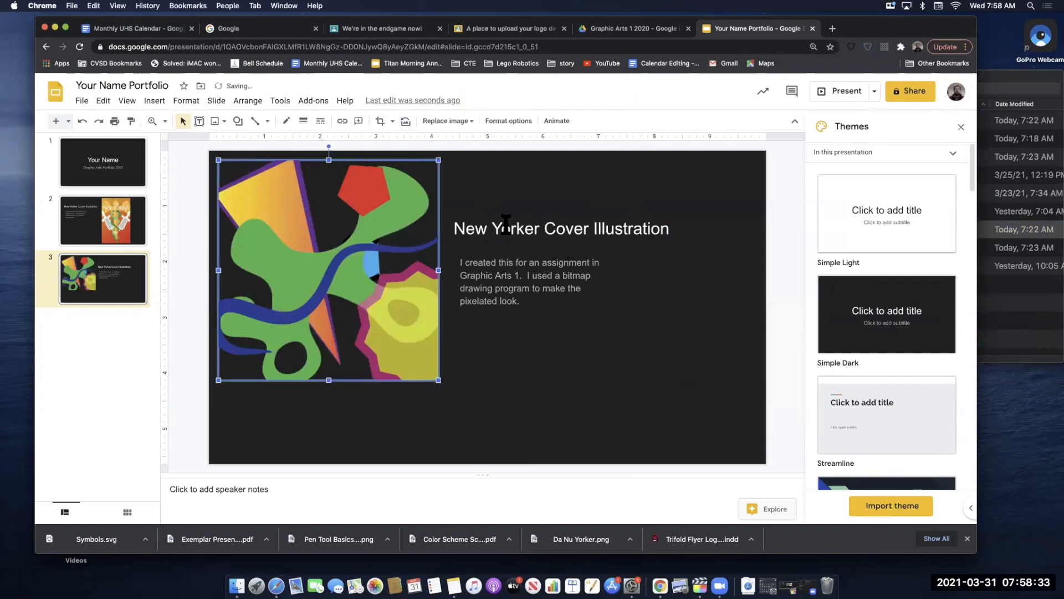
pyautogui.click(561, 228)
pyautogui.write('Pen Tool Basics Drawing')
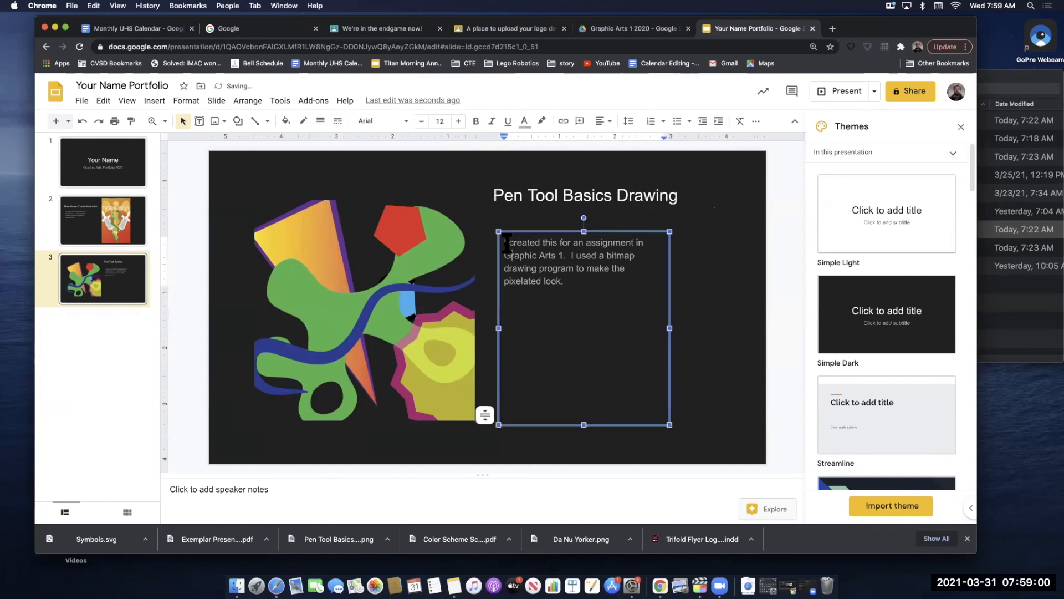
pyautogui.write('This is the first project I d')
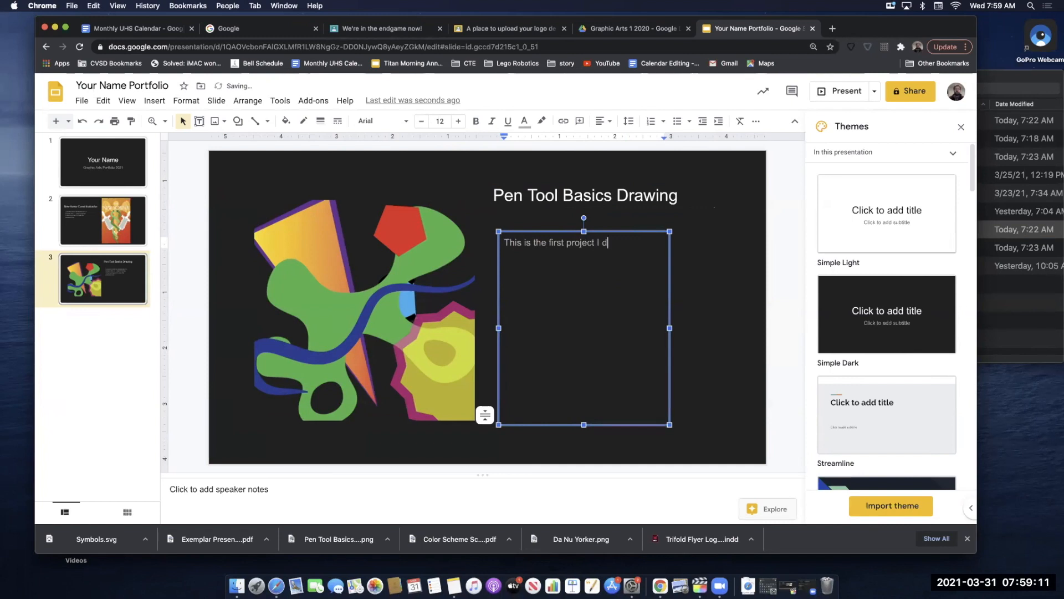
pyautogui.write('id using vector graphics tools.')
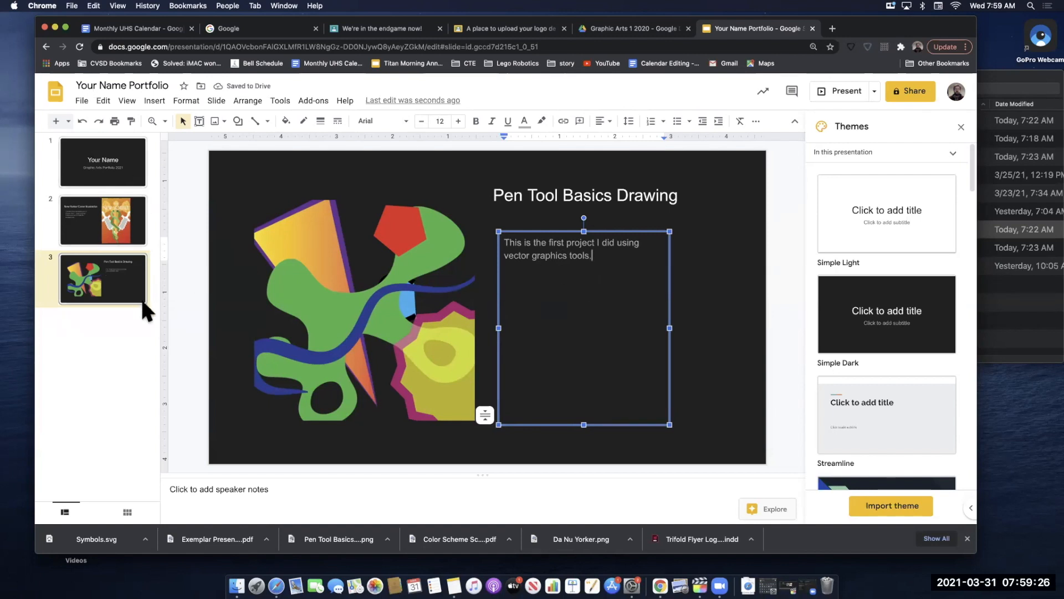
pyautogui.click(339, 306)
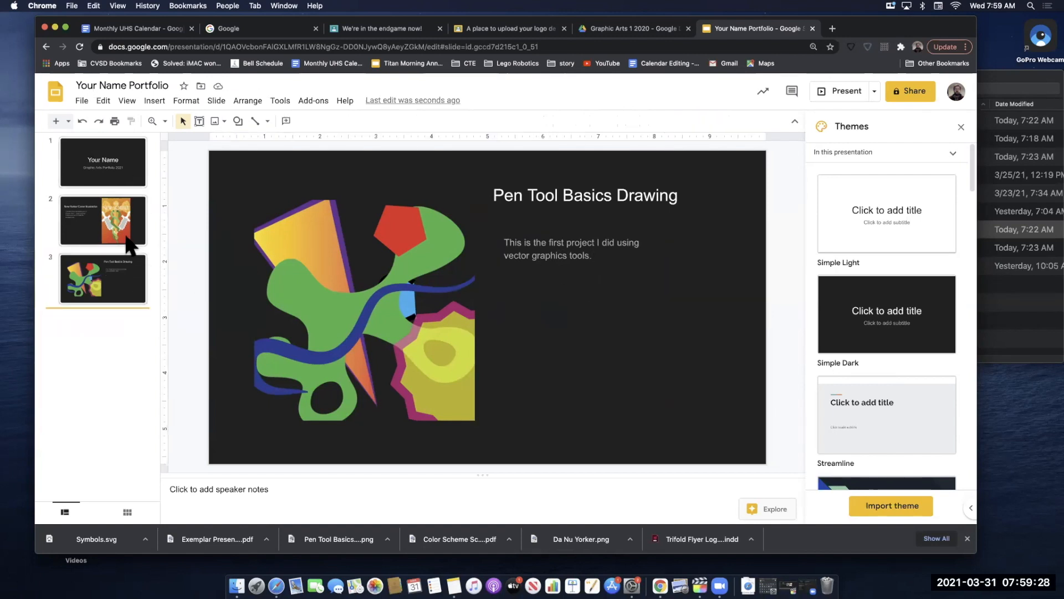
# Add a new slide after slide 3 and another with the One column text layout
pyautogui.click(102, 220)
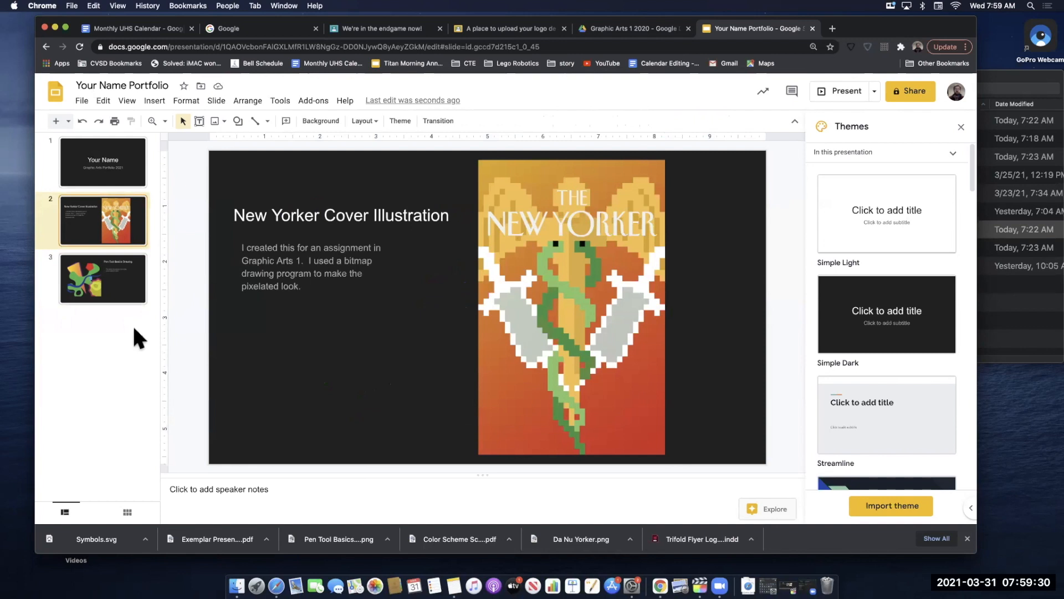
pyautogui.click(102, 278)
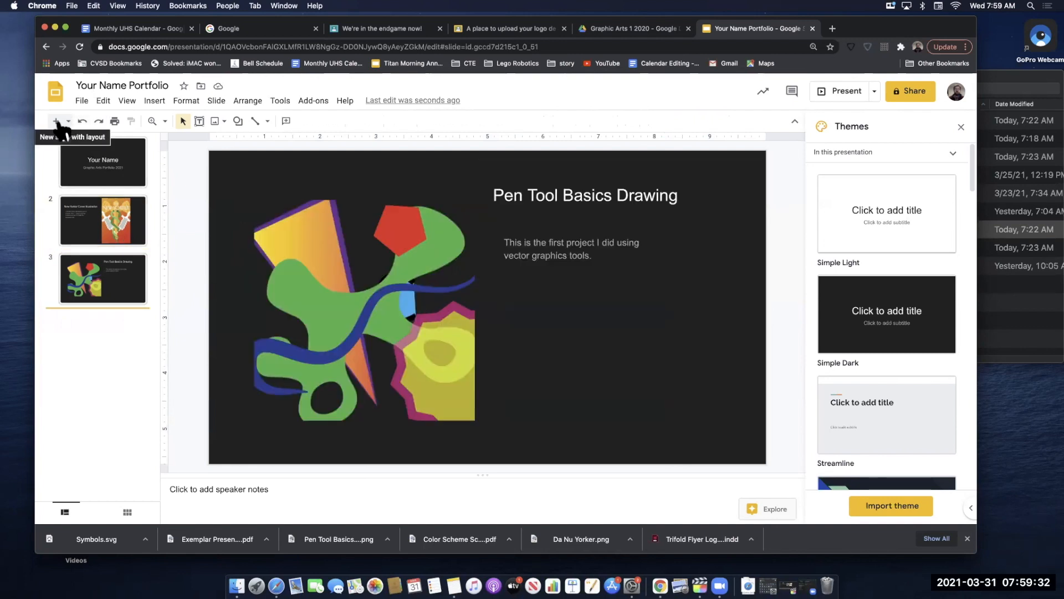
pyautogui.click(55, 120)
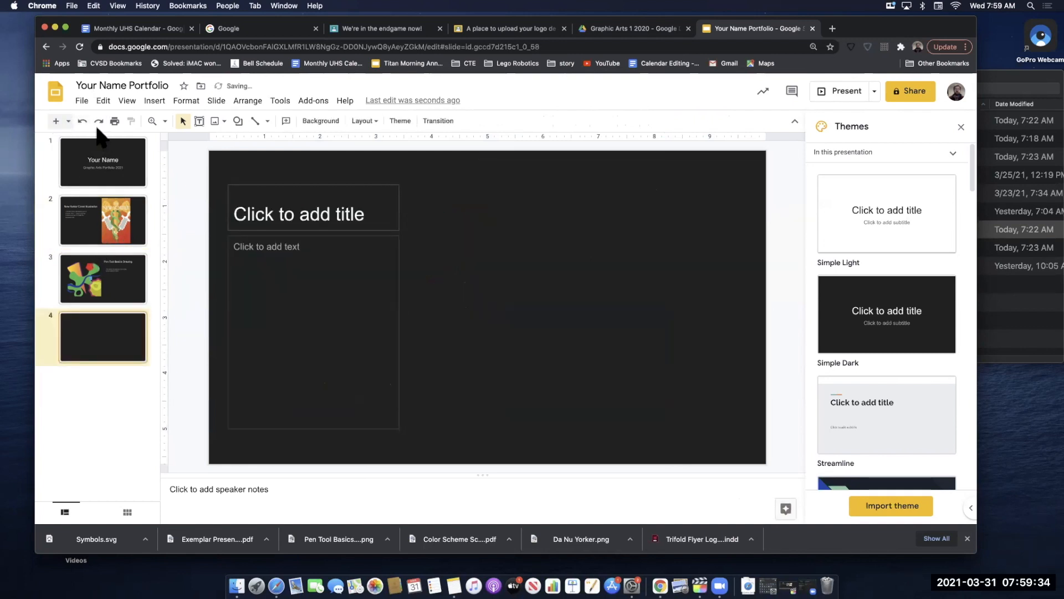
pyautogui.click(364, 121)
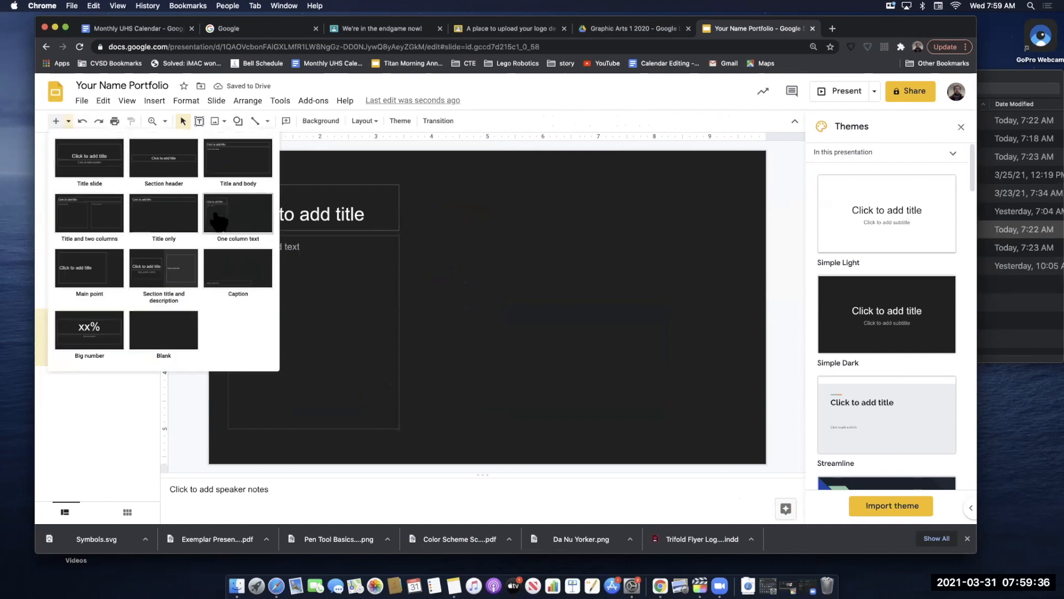
pyautogui.click(163, 329)
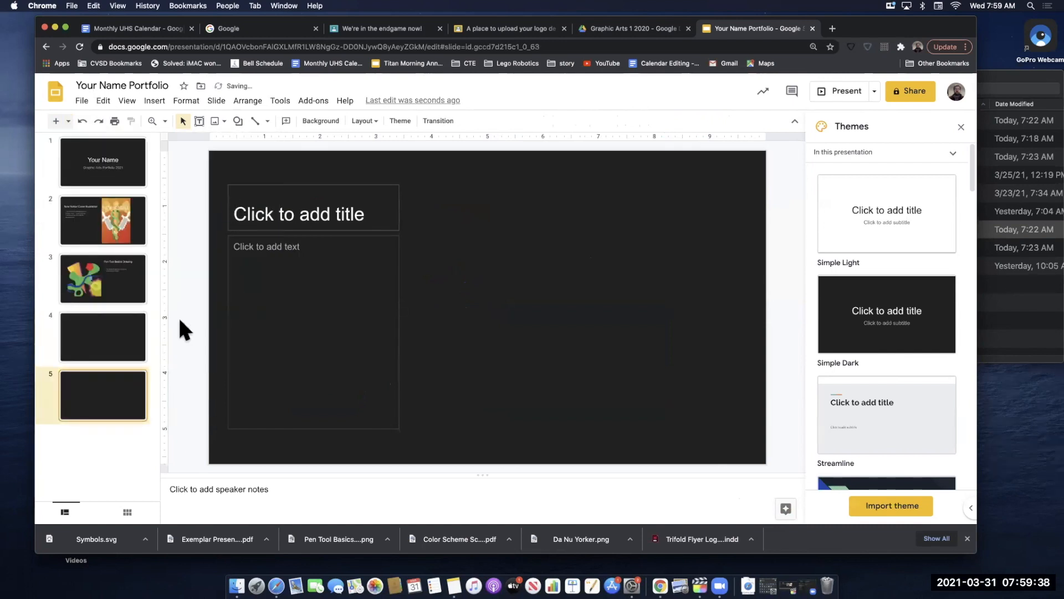
pyautogui.moveTo(538, 301)
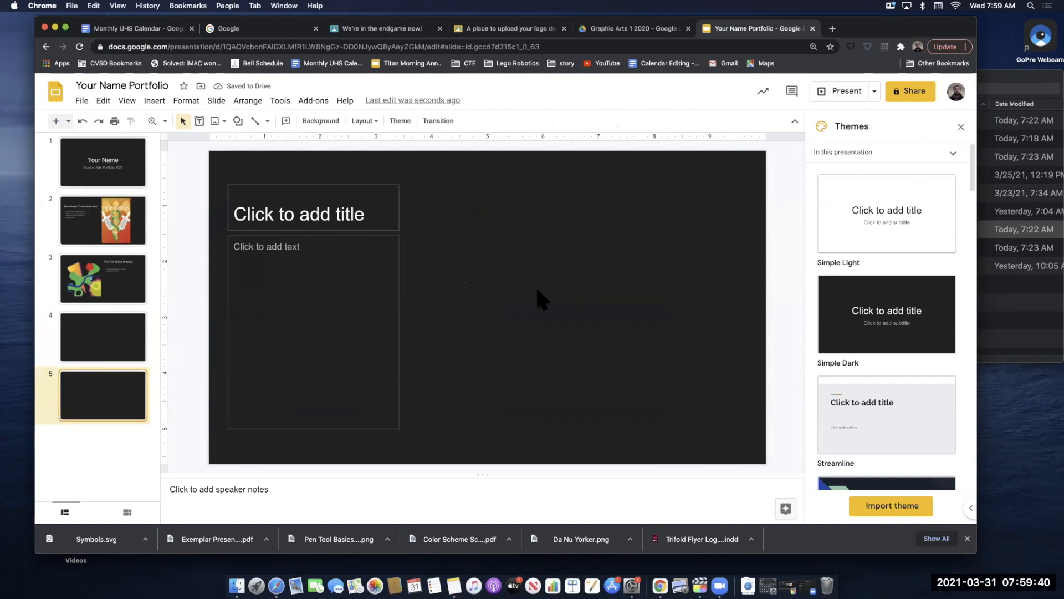
pyautogui.moveTo(906, 127)
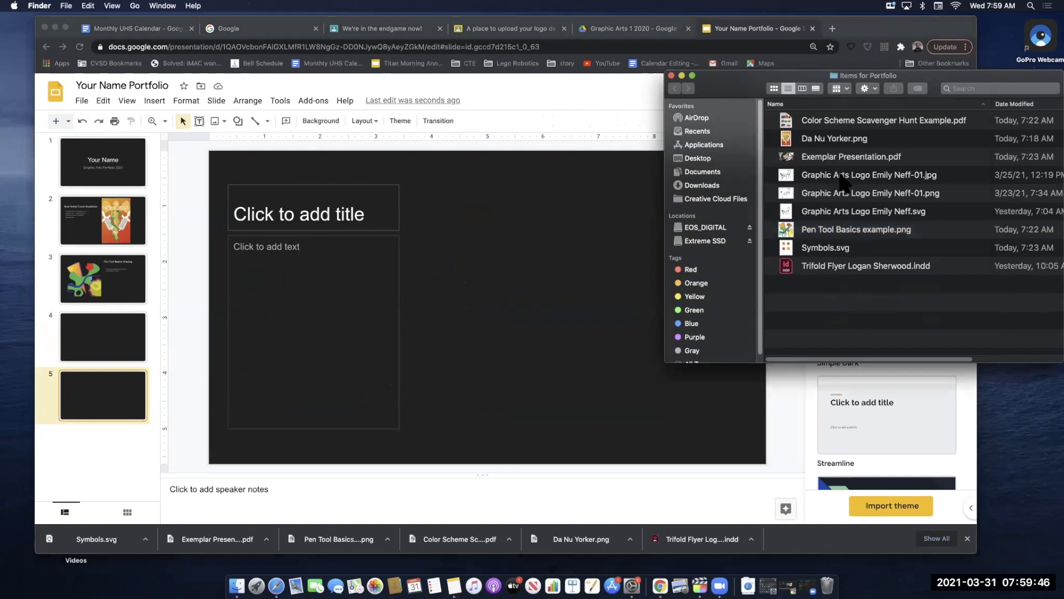
pyautogui.moveTo(912, 217)
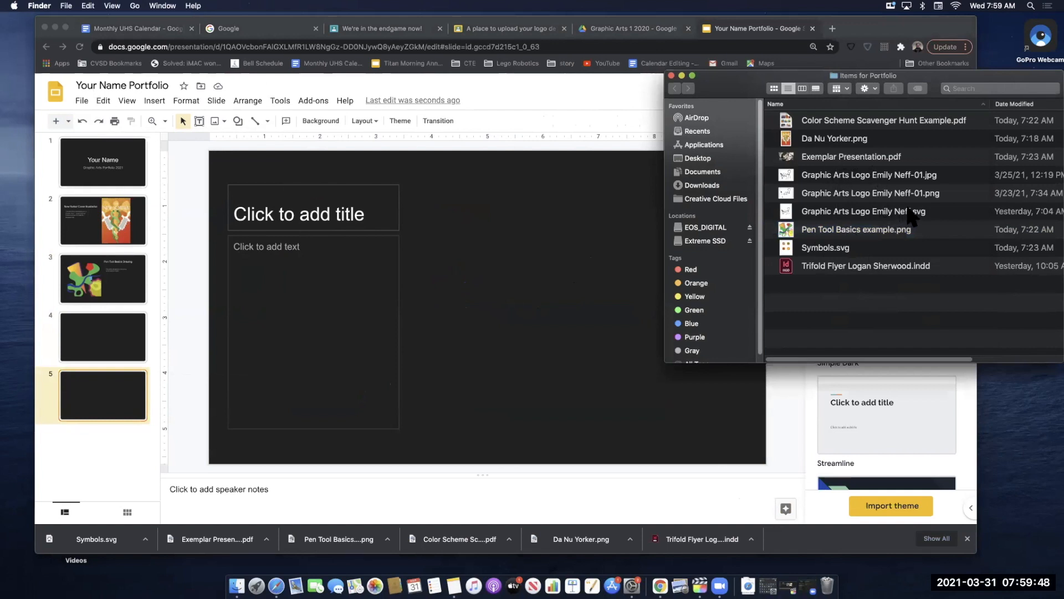
pyautogui.moveTo(854, 217)
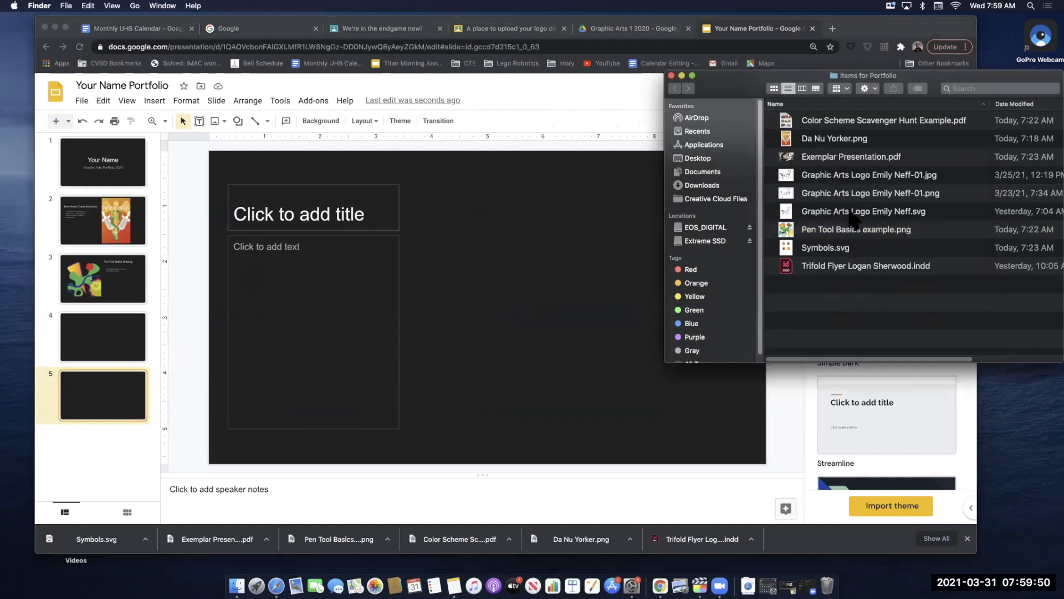
# Try dropping the logo SVG onto slide 5 and dismiss the unsupported image type notice
pyautogui.click(863, 211)
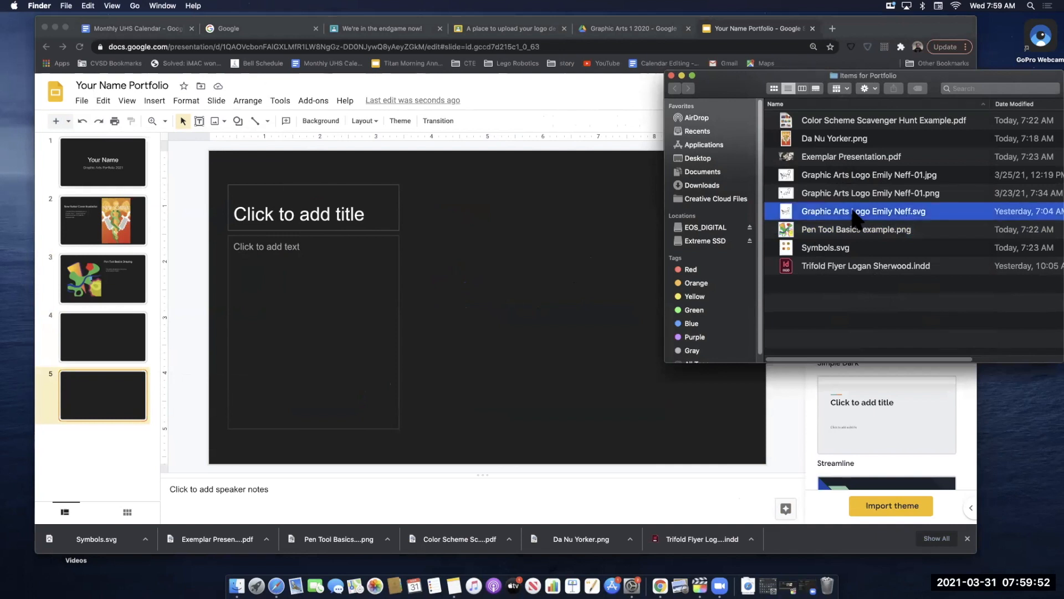
pyautogui.moveTo(827, 226)
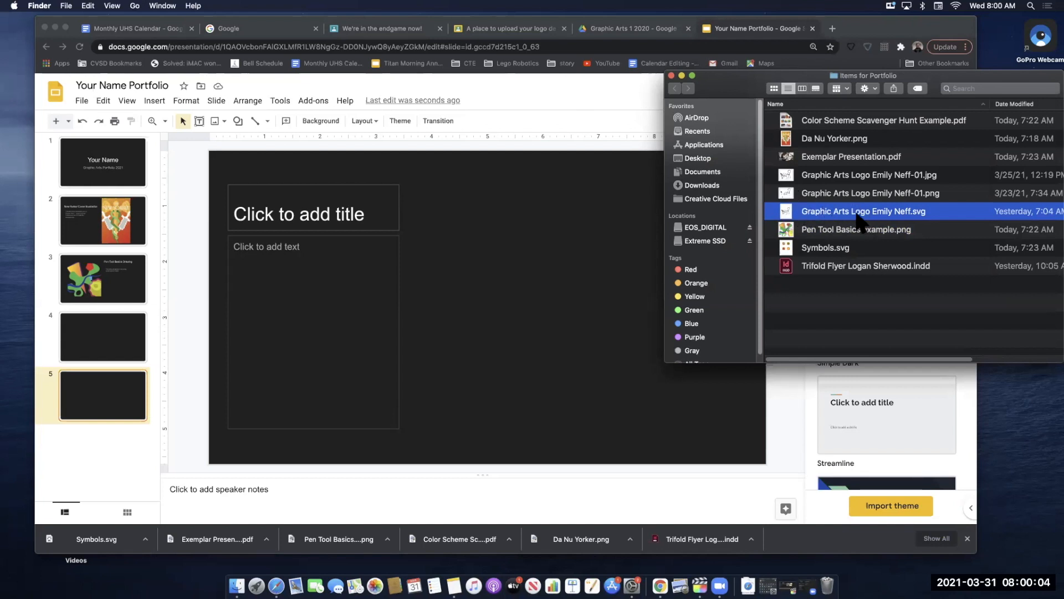
pyautogui.moveTo(863, 217)
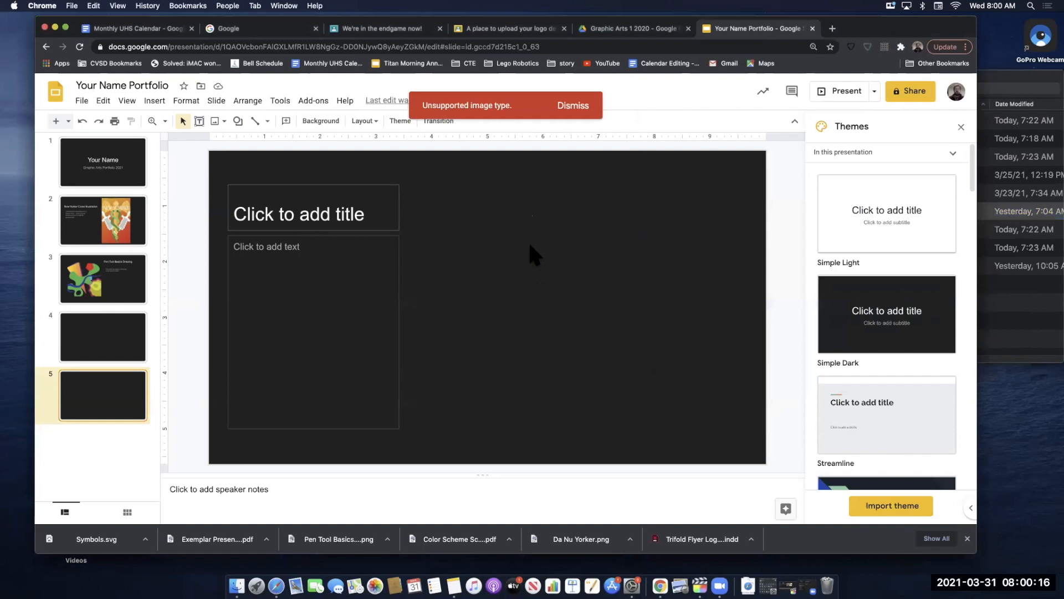
pyautogui.moveTo(508, 122)
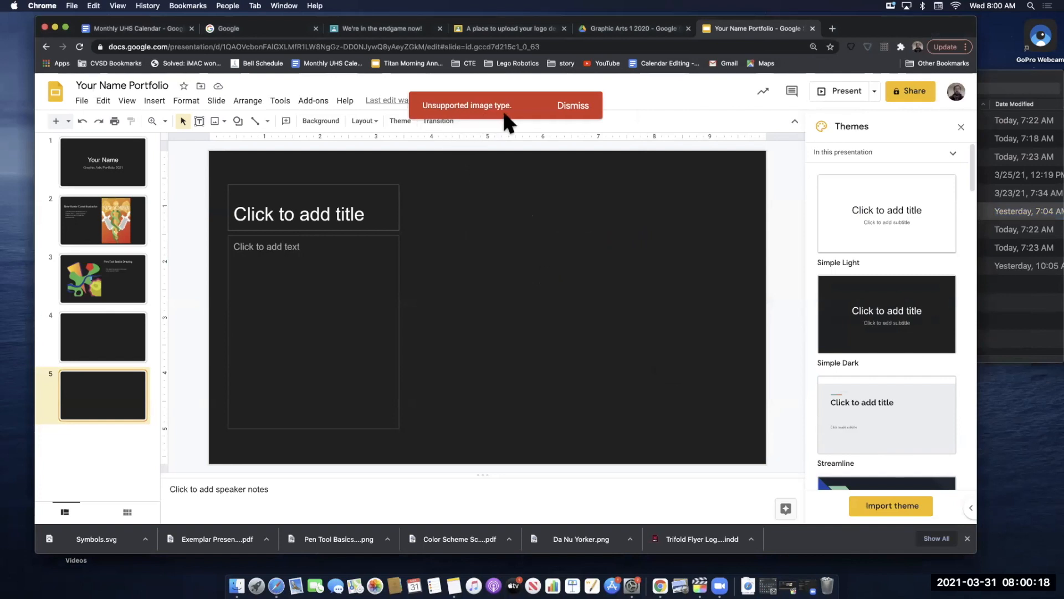
pyautogui.moveTo(1014, 268)
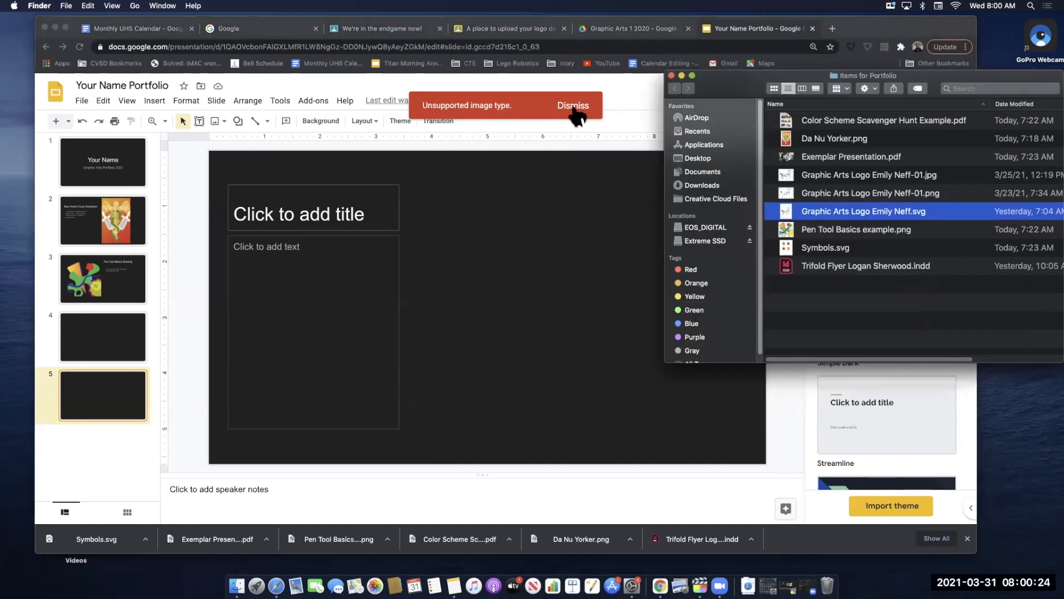
pyautogui.click(573, 105)
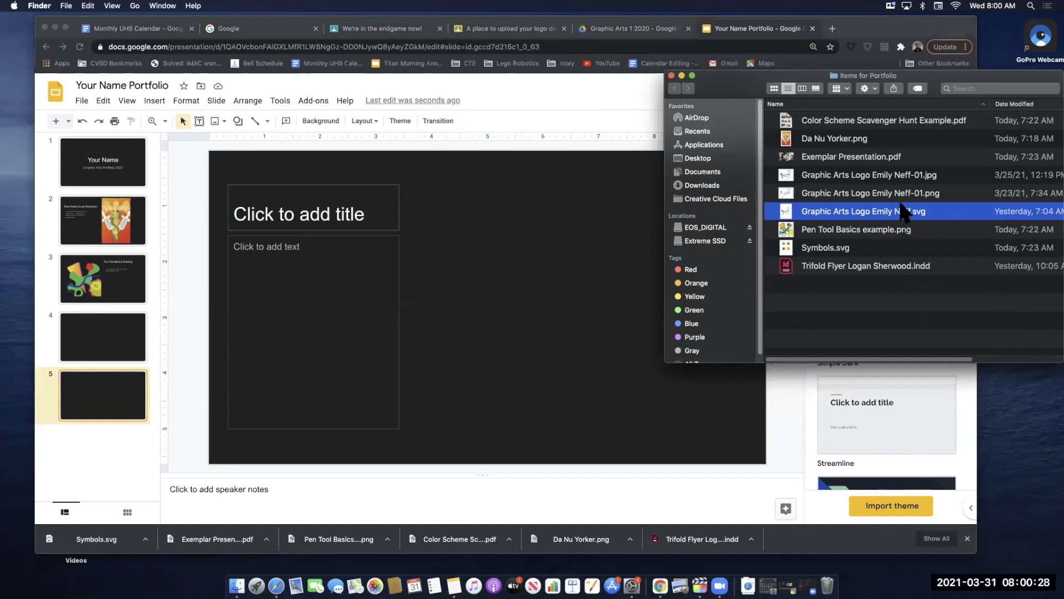
pyautogui.moveTo(863, 216)
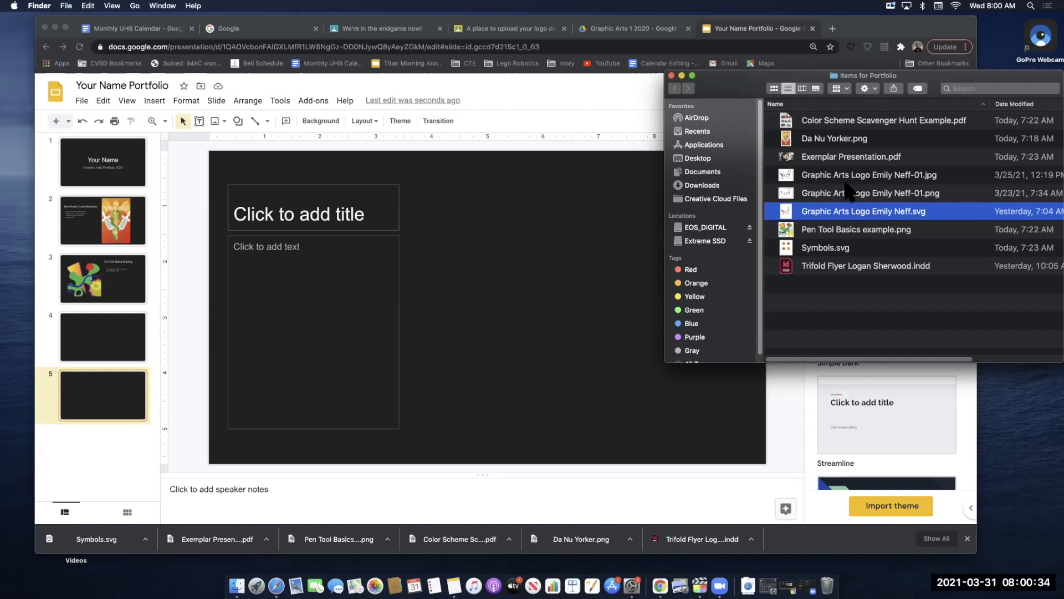
# Try dropping the logo JPG onto slide 5 and dismiss the over-25-megapixel error banner
pyautogui.click(869, 174)
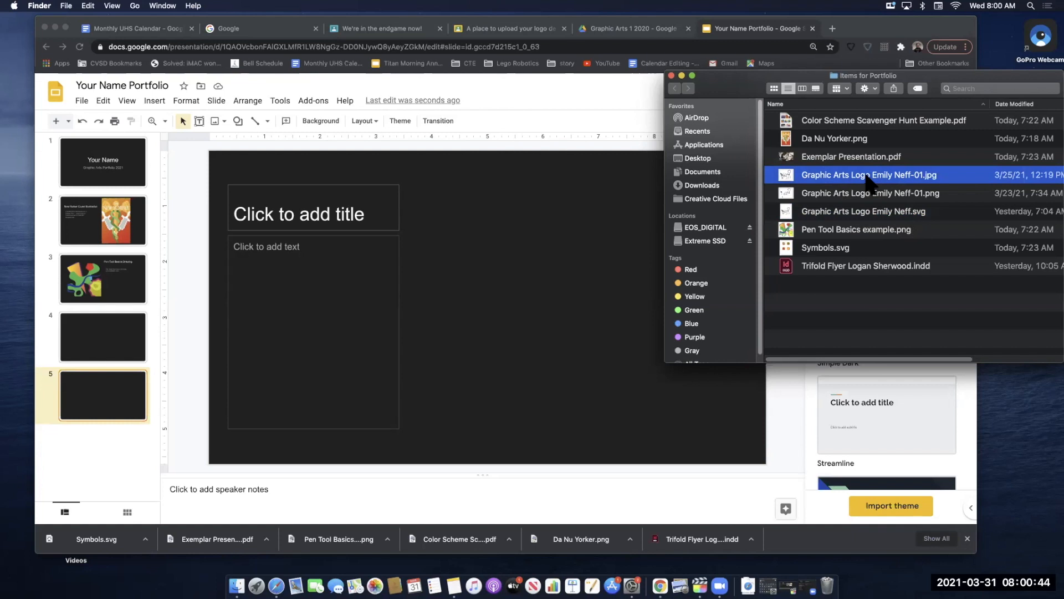
pyautogui.moveTo(813, 183)
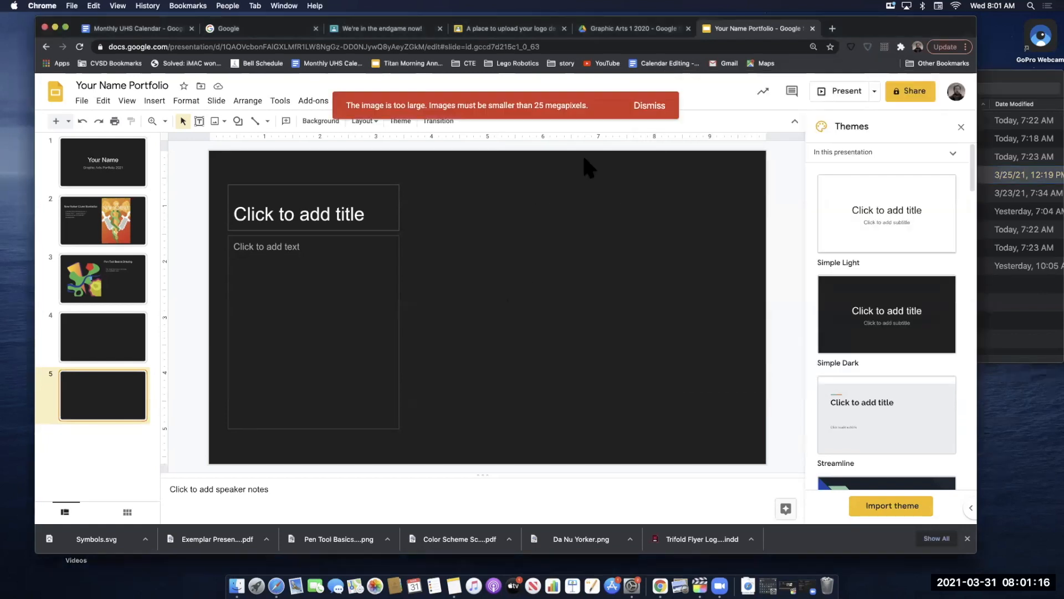
pyautogui.moveTo(387, 129)
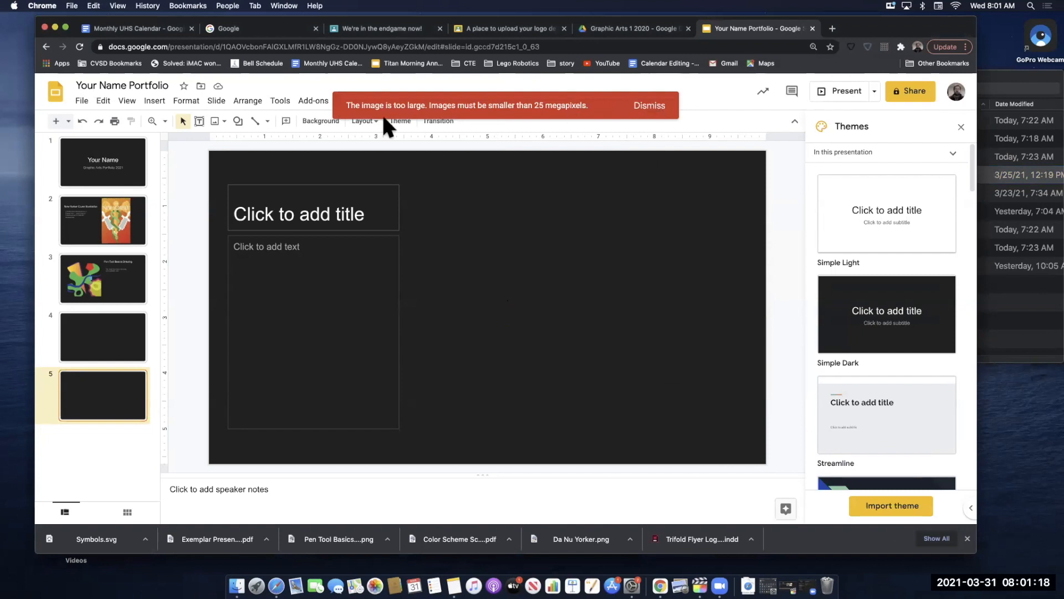
pyautogui.moveTo(550, 106)
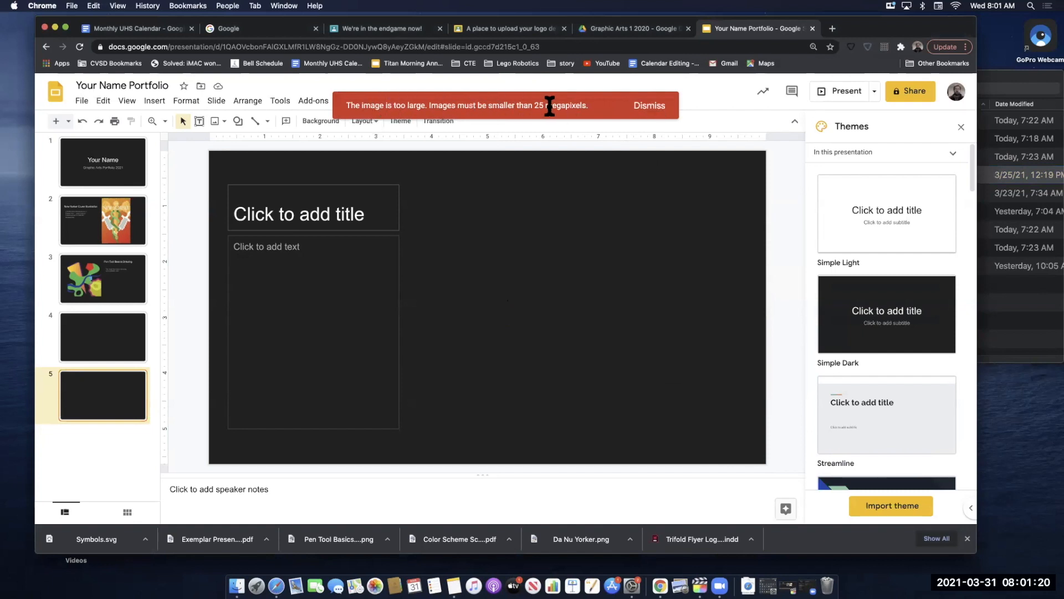
pyautogui.click(645, 105)
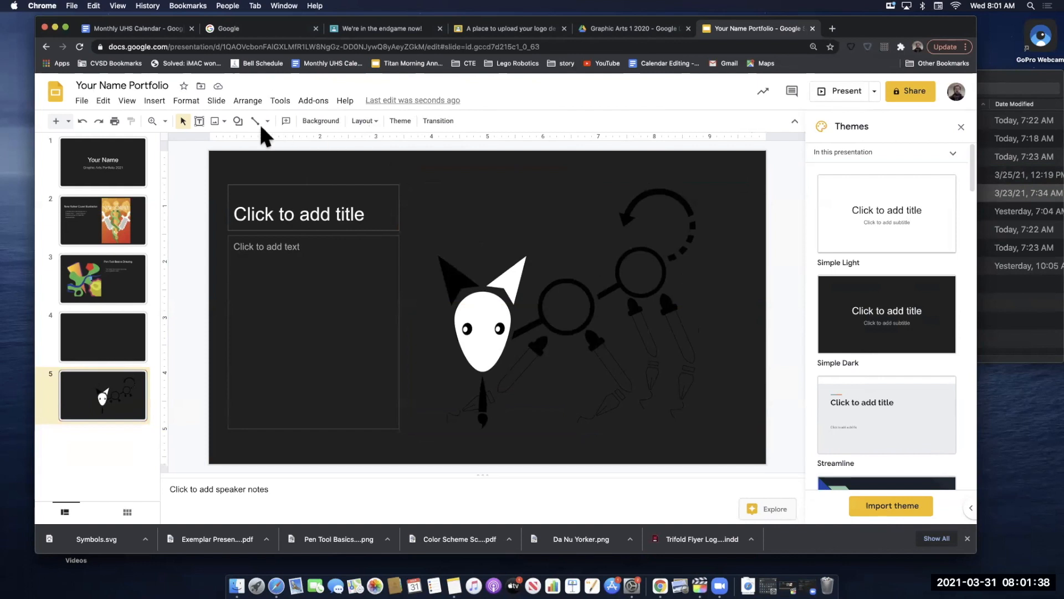
# Replace slide 5's grey placeholder with the pen tool line drawing and add a blank sixth slide
pyautogui.click(237, 121)
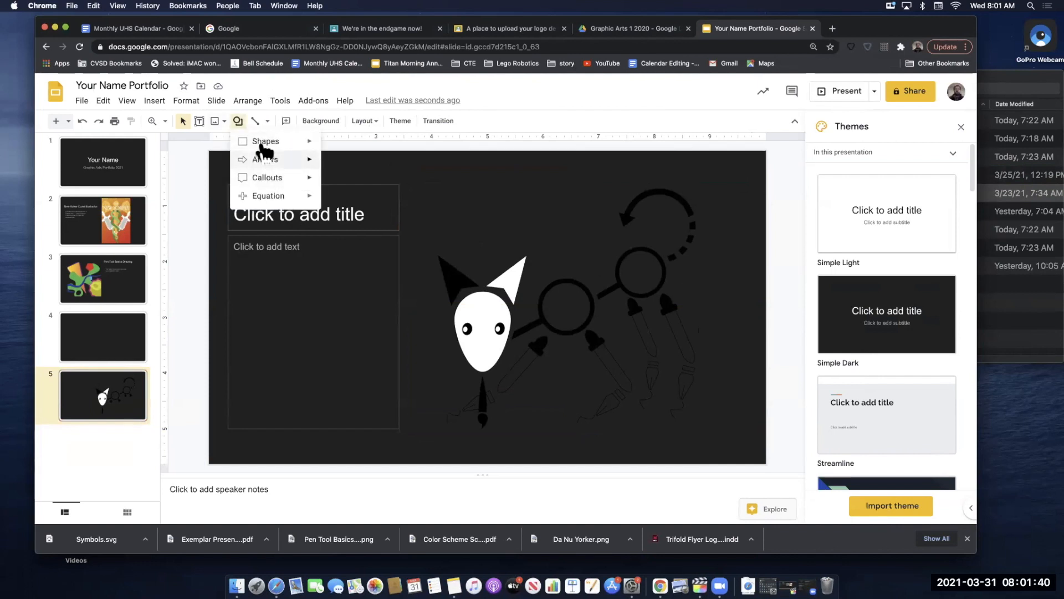
pyautogui.click(265, 141)
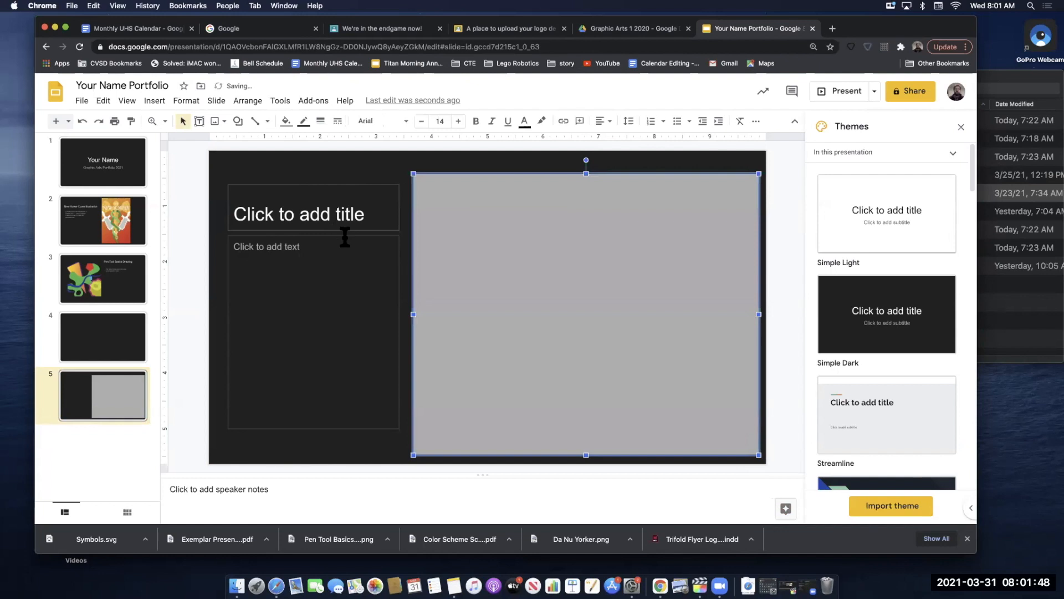
pyautogui.click(286, 122)
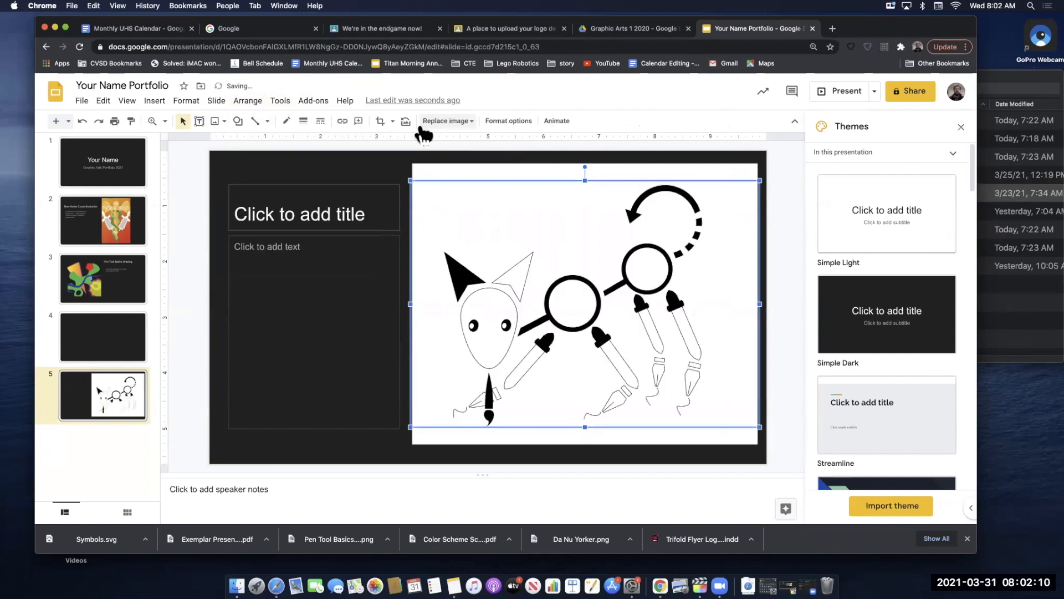
pyautogui.moveTo(197, 156)
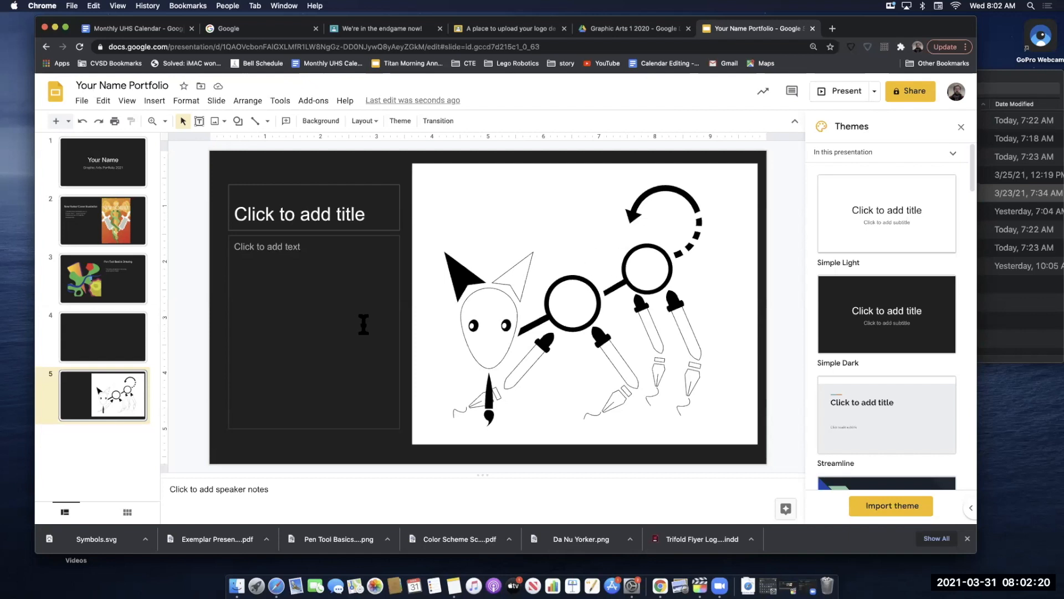
pyautogui.moveTo(186, 370)
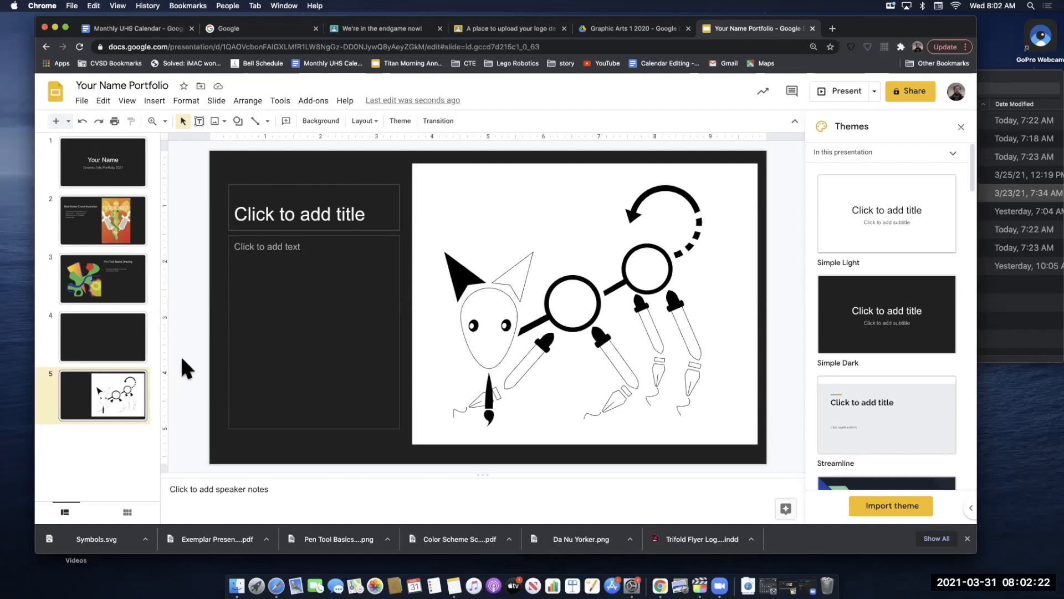
pyautogui.moveTo(112, 447)
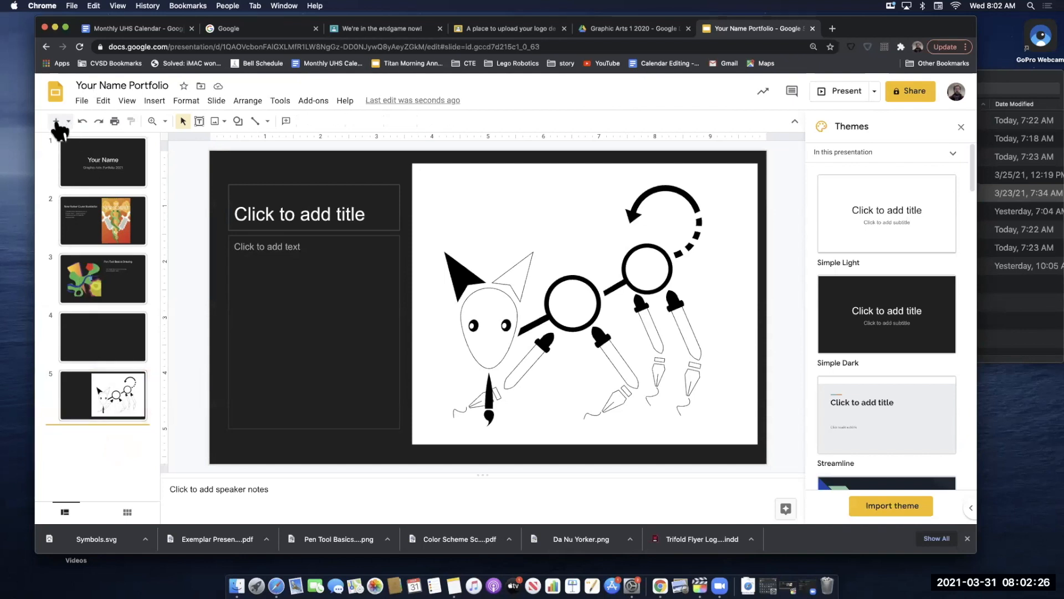
pyautogui.click(56, 121)
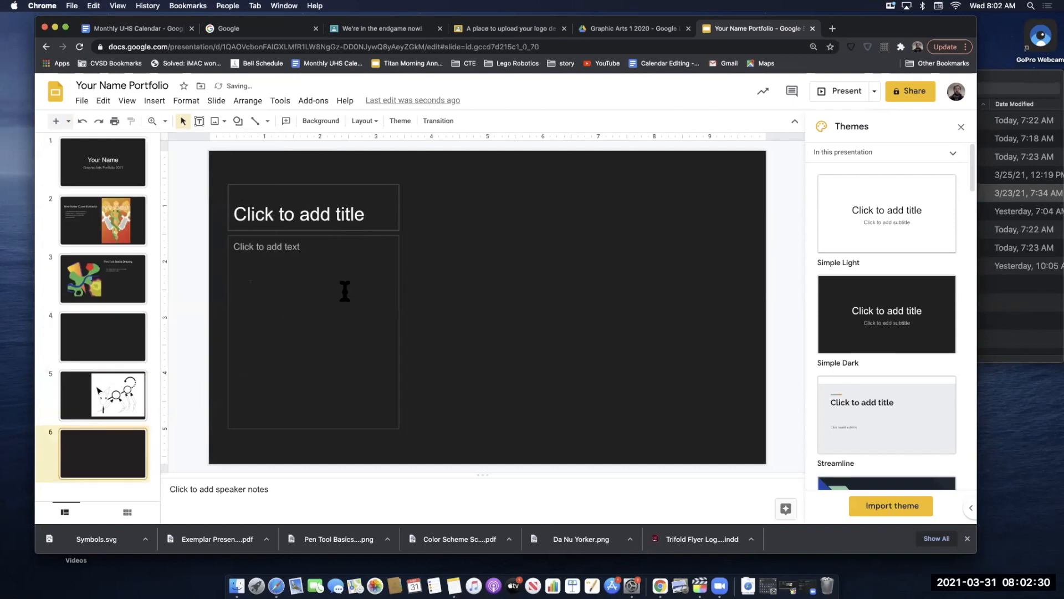
pyautogui.moveTo(434, 455)
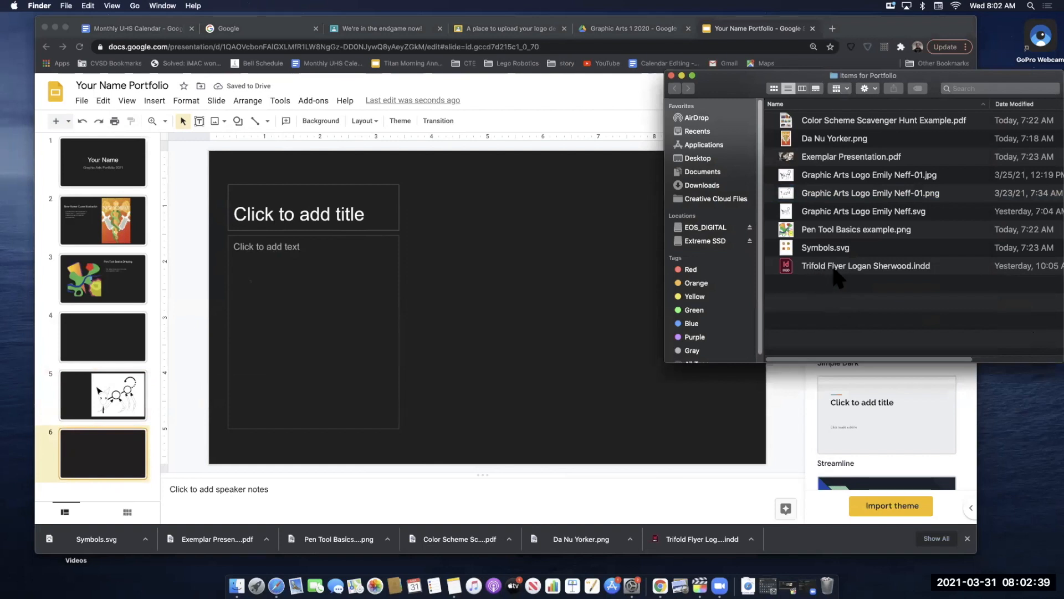
# Try inserting the InDesign trifold flyer onto slide 6, then browse the Items for Portfolio folder for other files
pyautogui.click(866, 265)
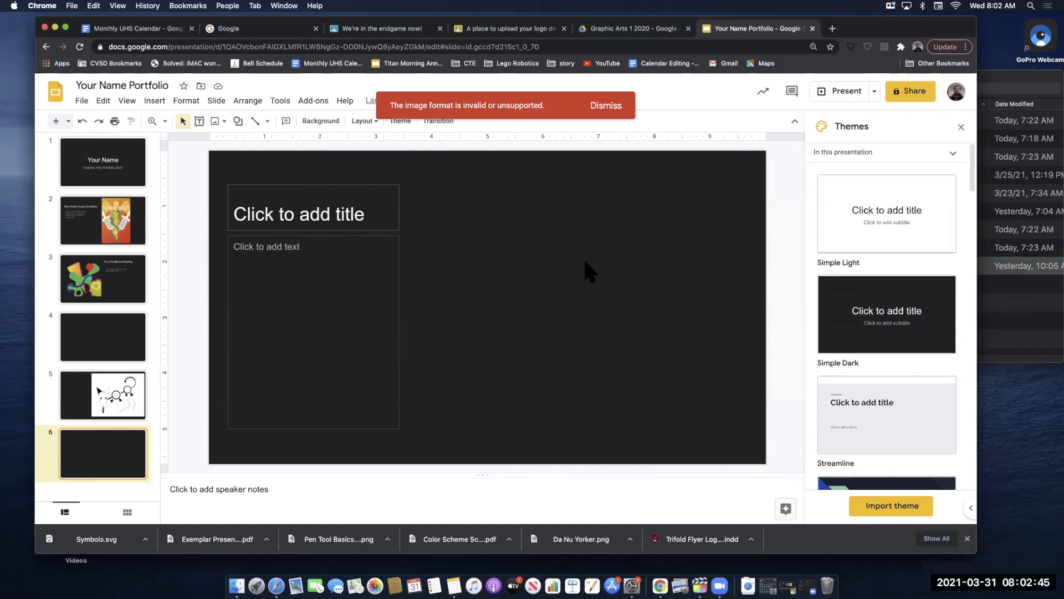
pyautogui.click(605, 105)
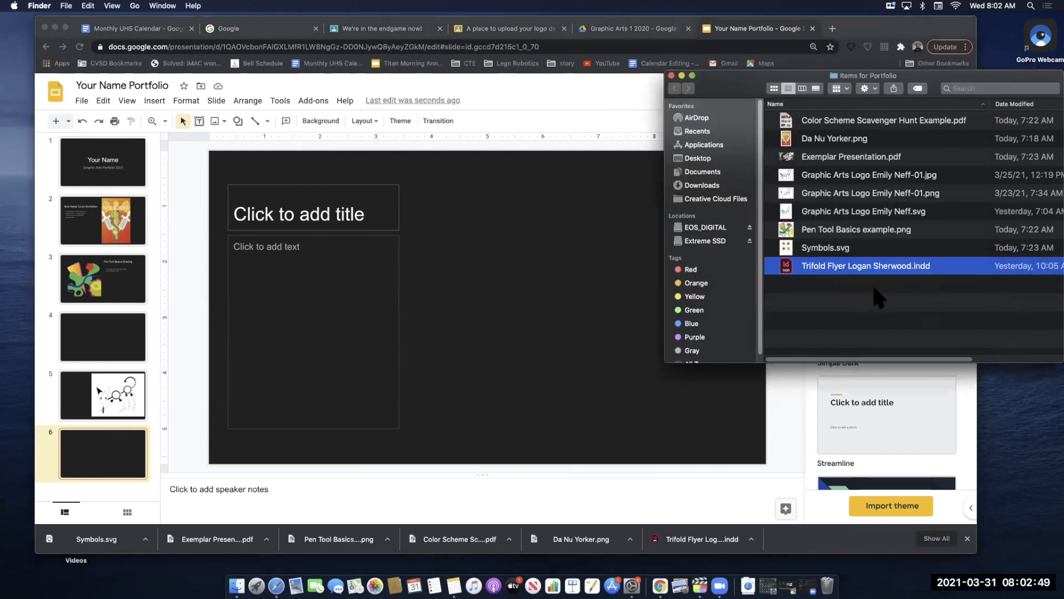
pyautogui.moveTo(893, 193)
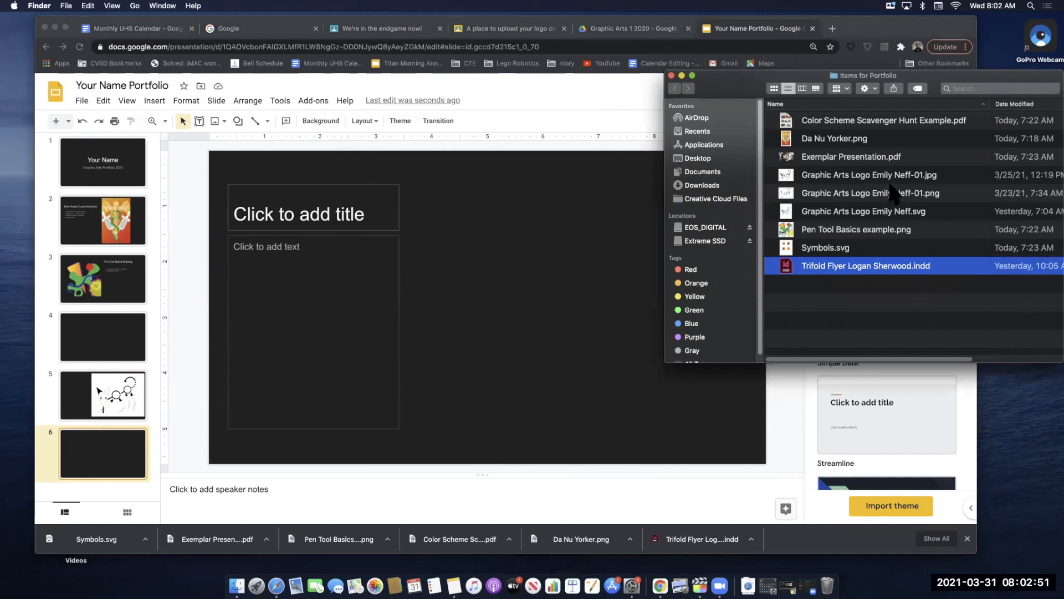
pyautogui.click(883, 119)
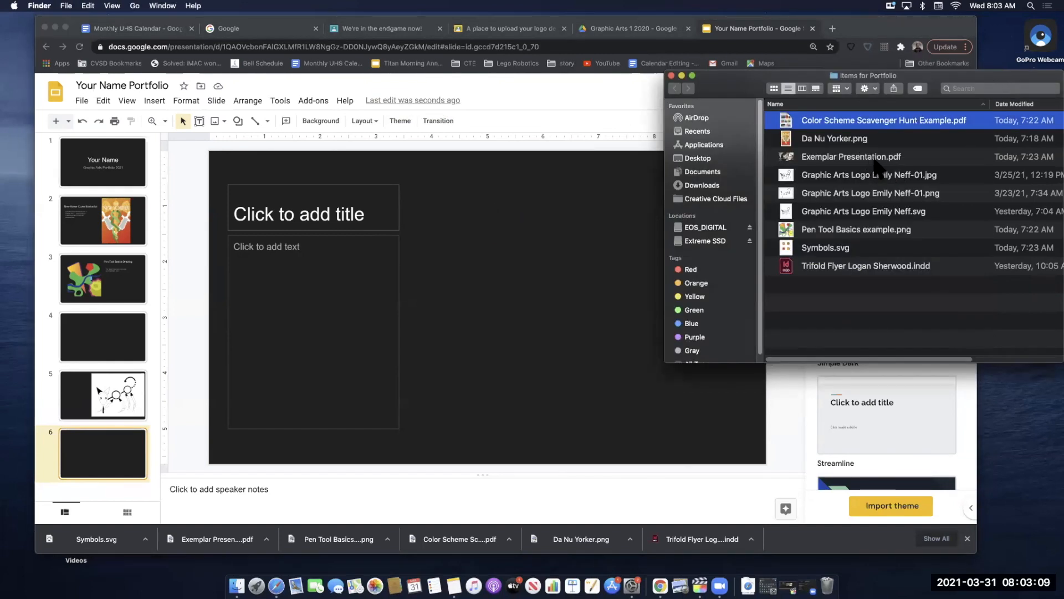
pyautogui.click(851, 156)
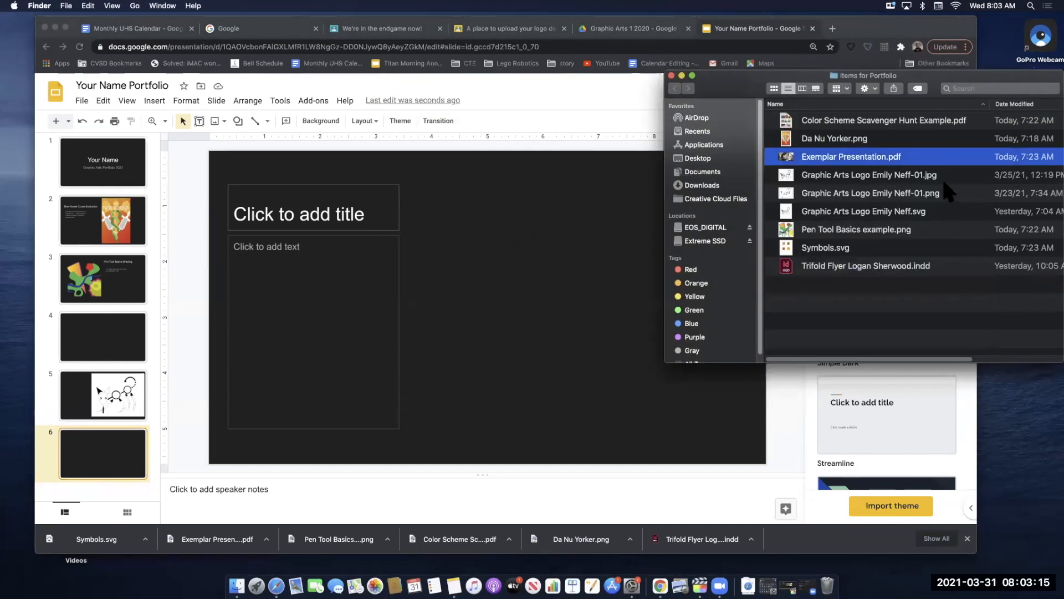
pyautogui.moveTo(890, 255)
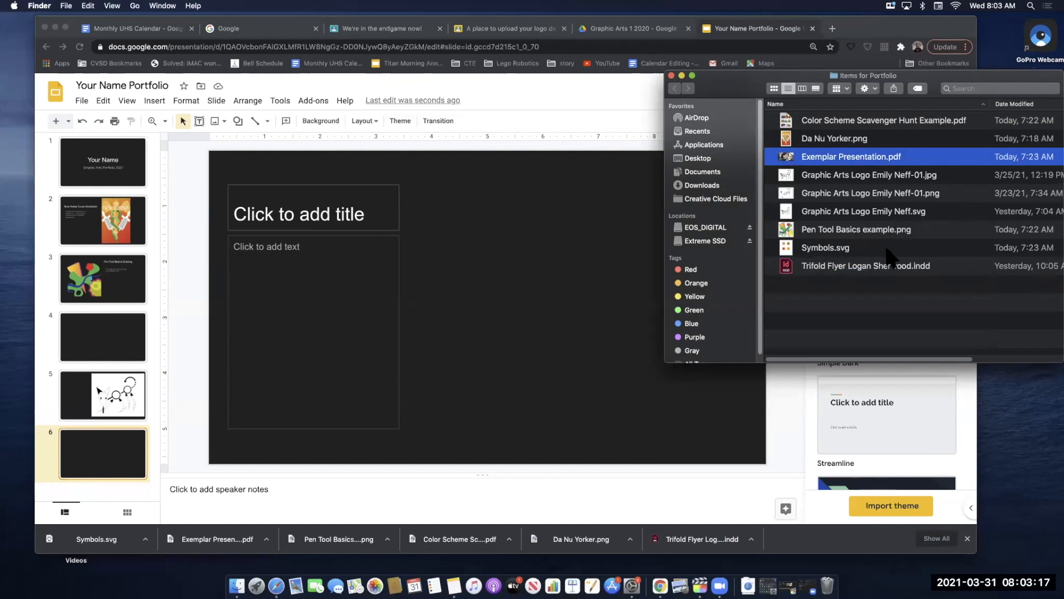
pyautogui.moveTo(903, 132)
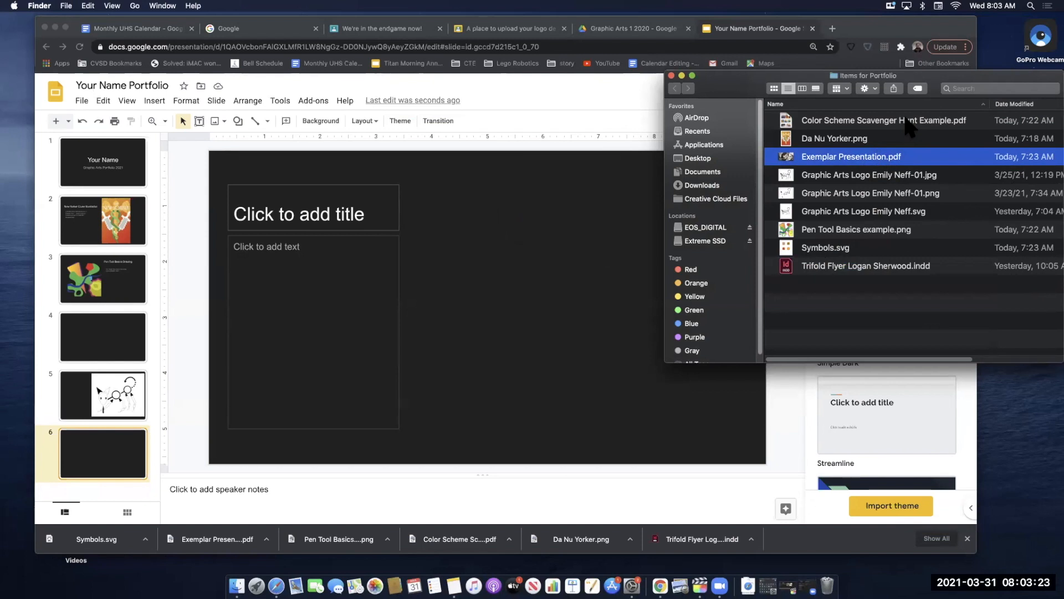
# Export the Color Scheme Scavenger Hunt PDF from Preview as a JPEG to the Desktop
pyautogui.click(883, 120)
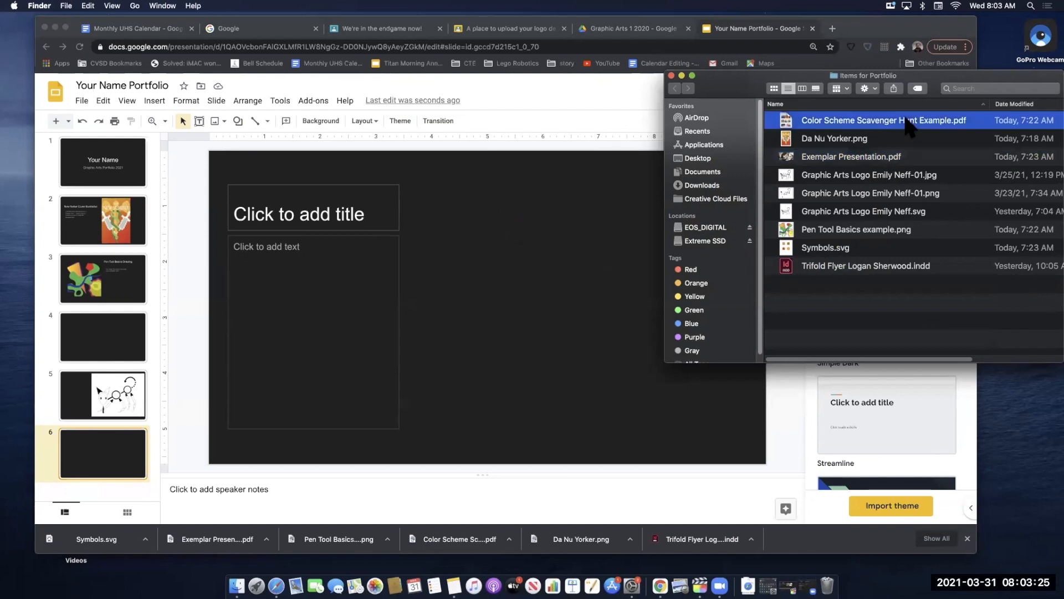
pyautogui.doubleClick(884, 119)
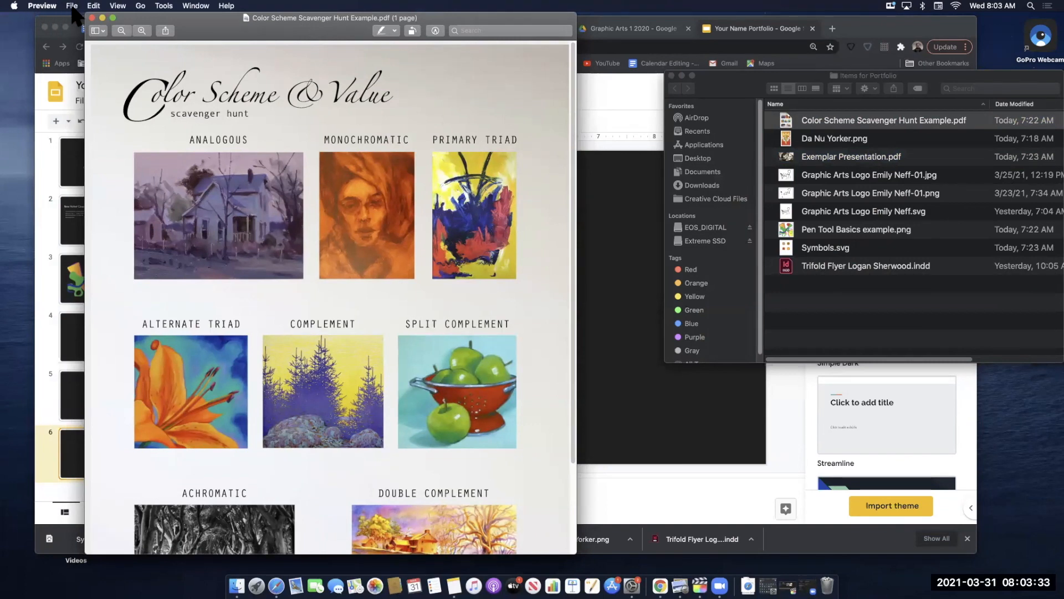
pyautogui.click(71, 6)
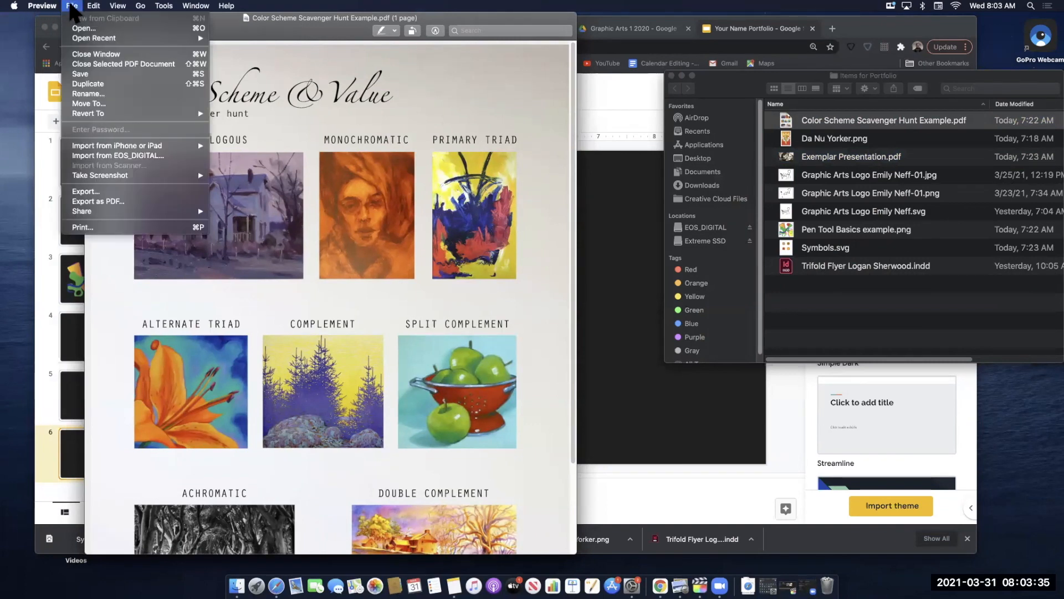
pyautogui.moveTo(81, 211)
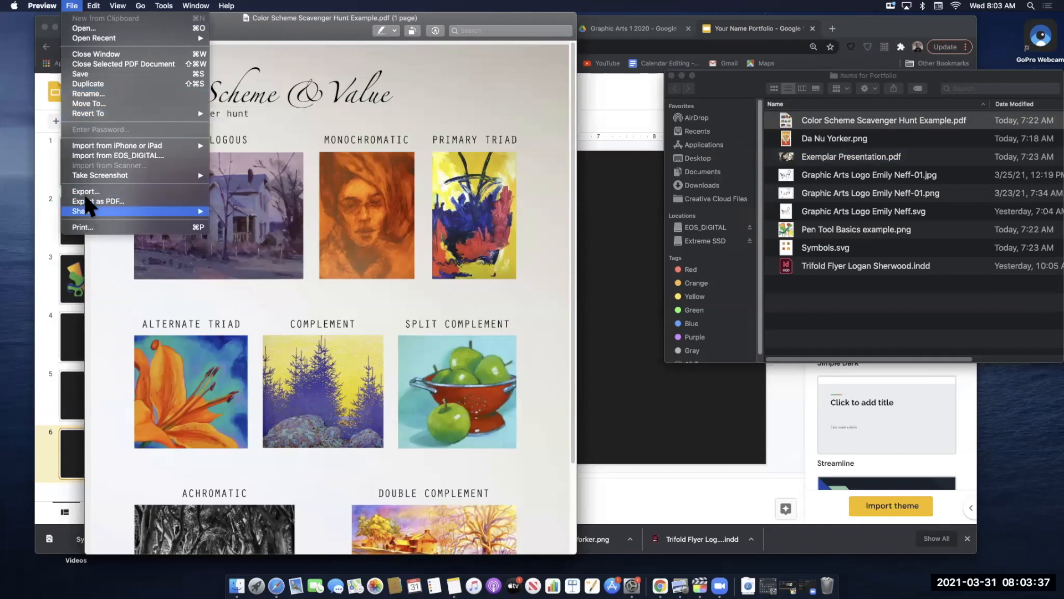
pyautogui.moveTo(86, 192)
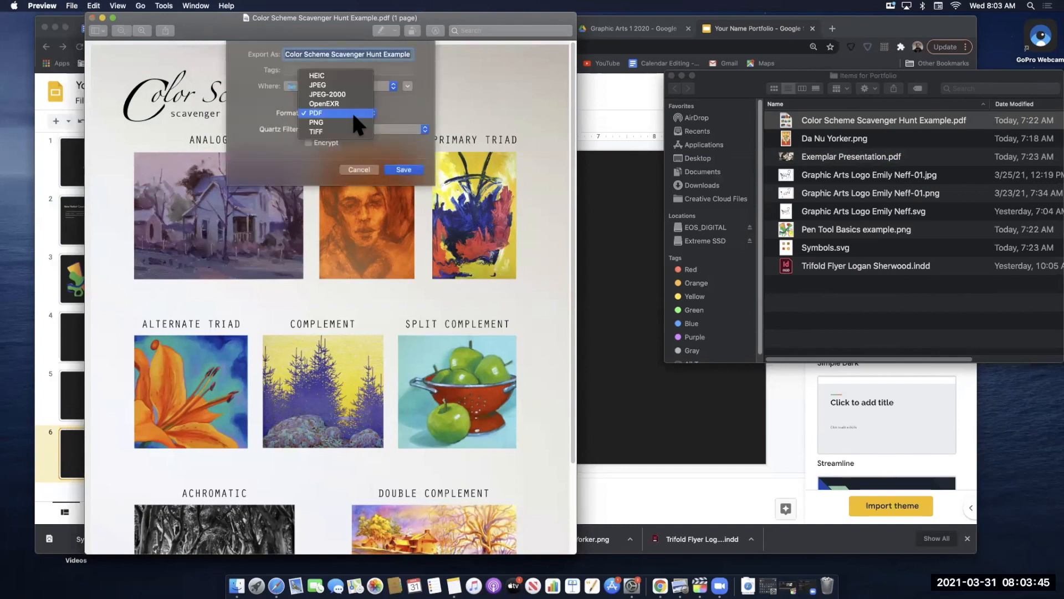
pyautogui.click(316, 85)
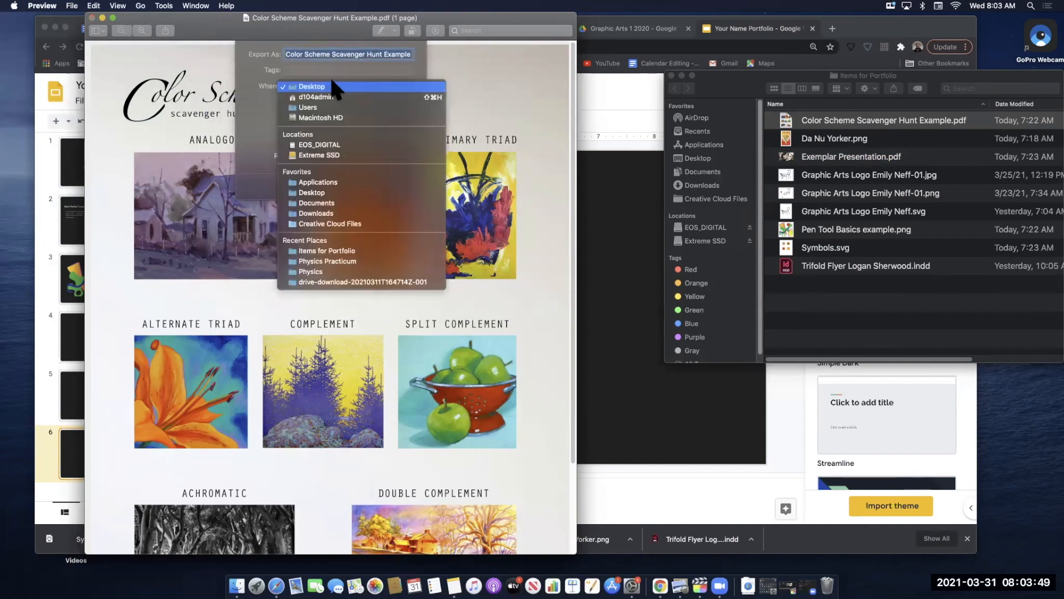
pyautogui.click(312, 86)
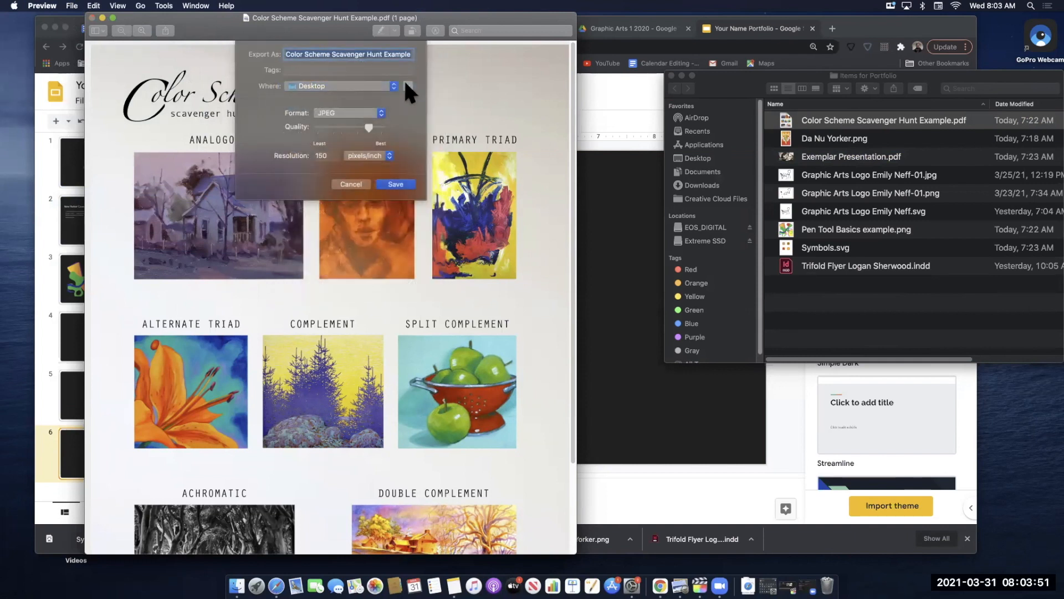
pyautogui.click(406, 85)
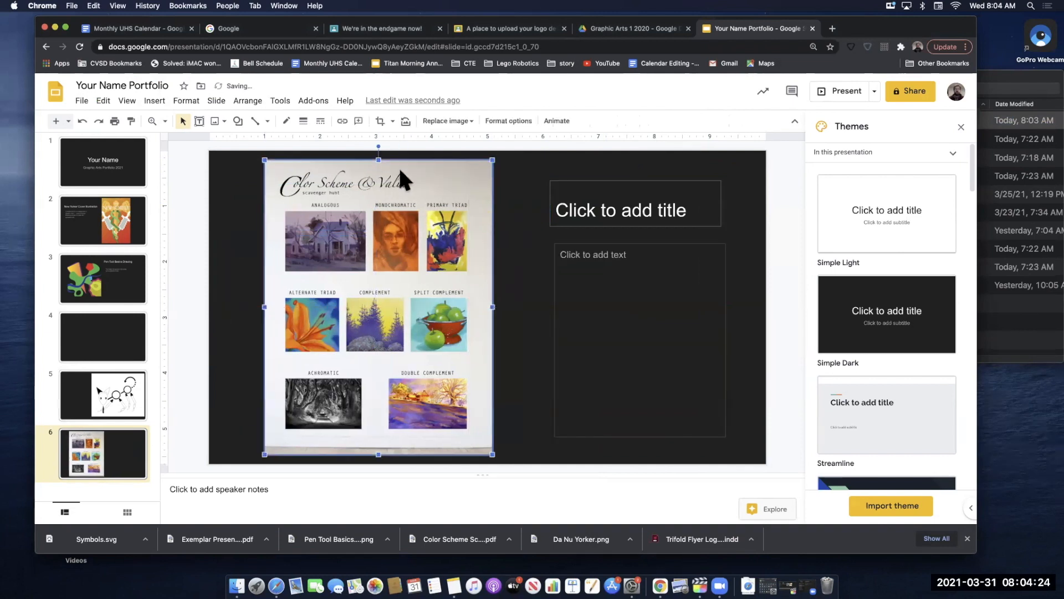
# Check slide 6's Color Scheme & Value image beside its empty title and text placeholders
pyautogui.click(634, 340)
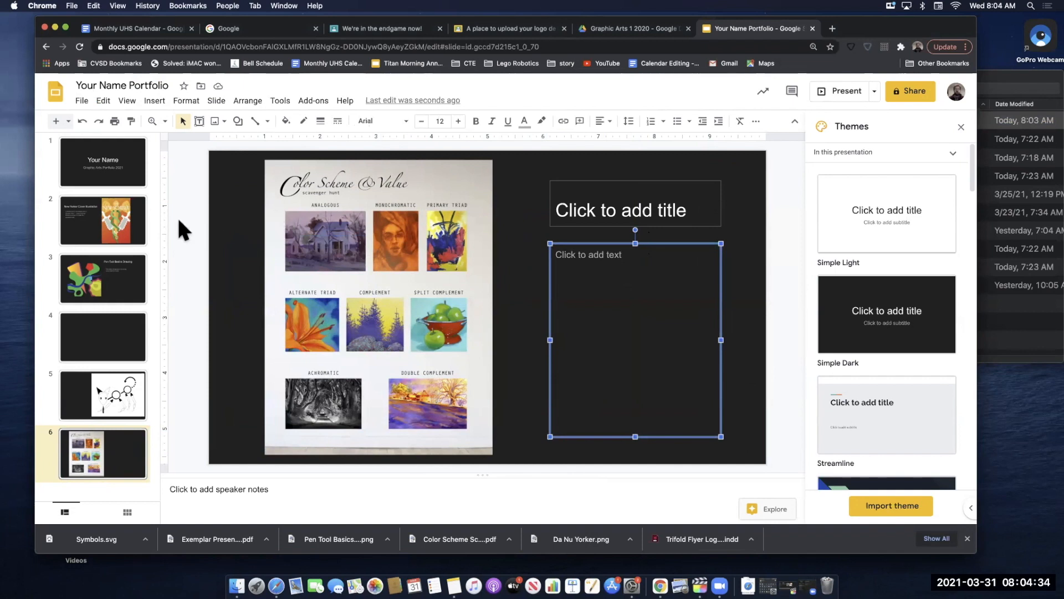
pyautogui.moveTo(178, 259)
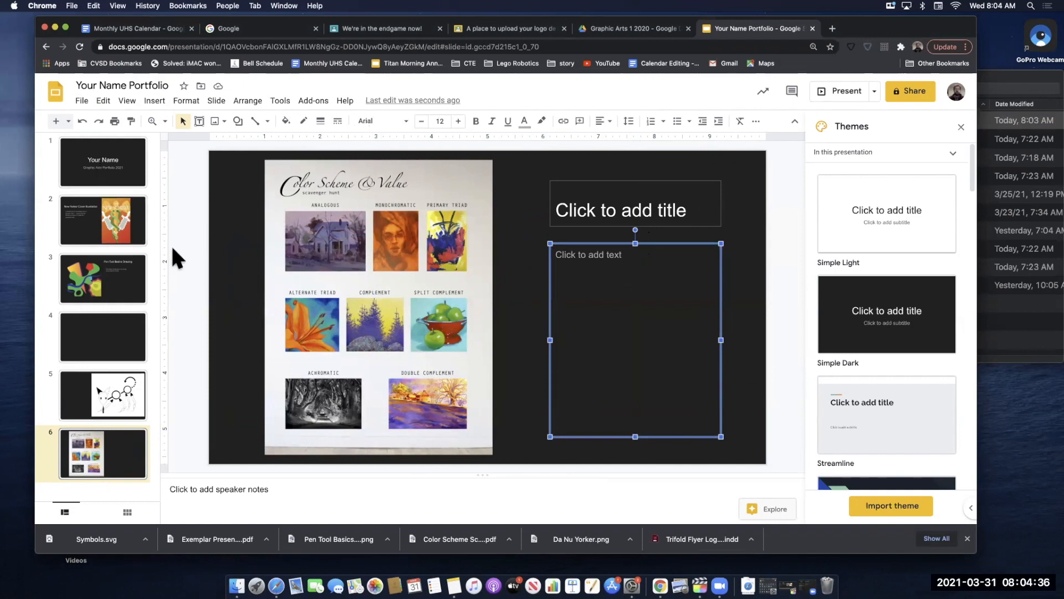
pyautogui.moveTo(634, 221)
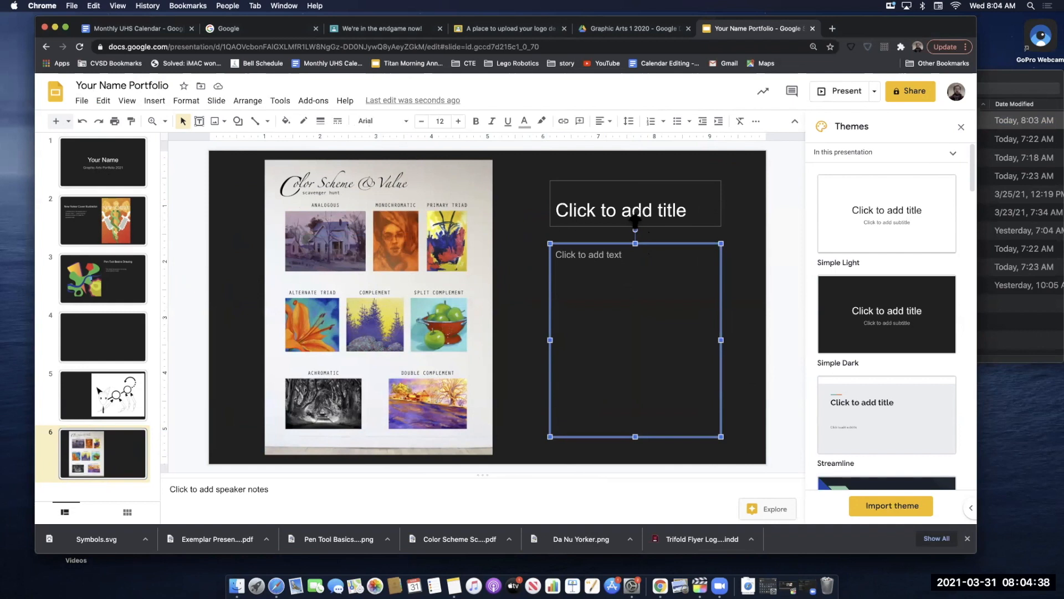
pyautogui.moveTo(225, 209)
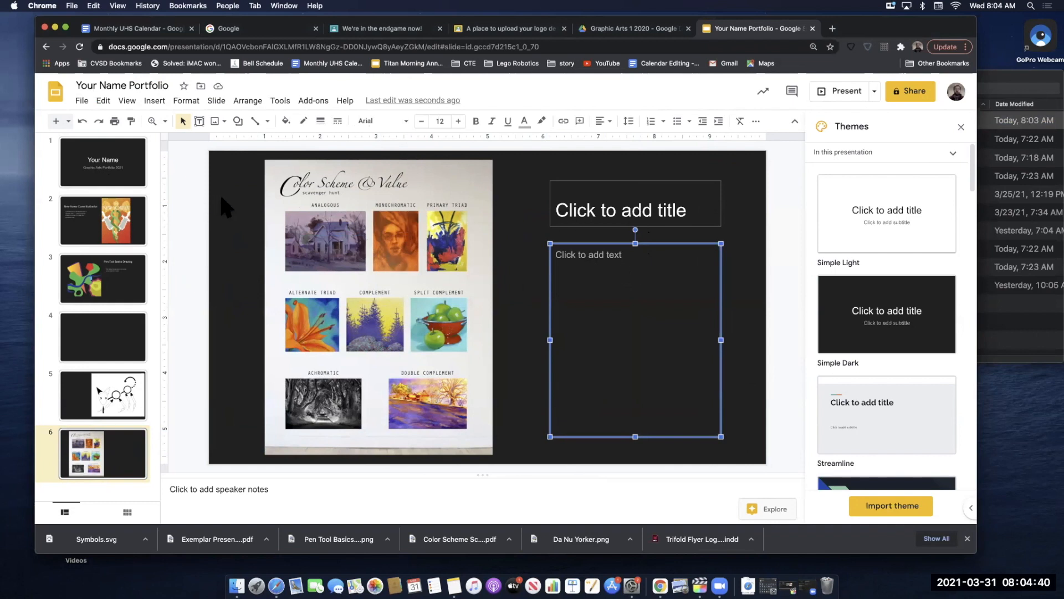
pyautogui.click(192, 211)
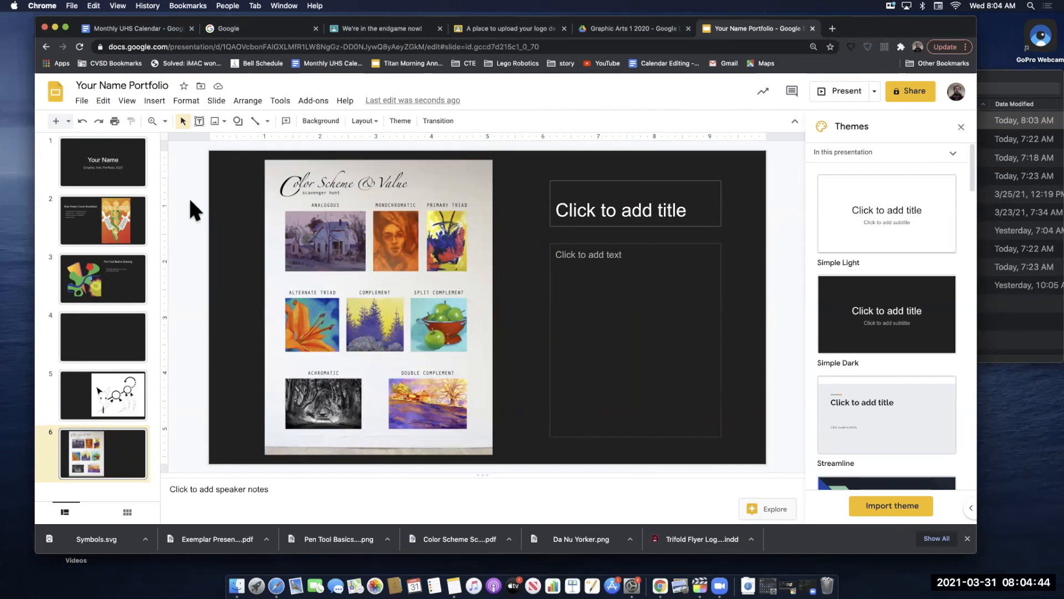
pyautogui.moveTo(220, 183)
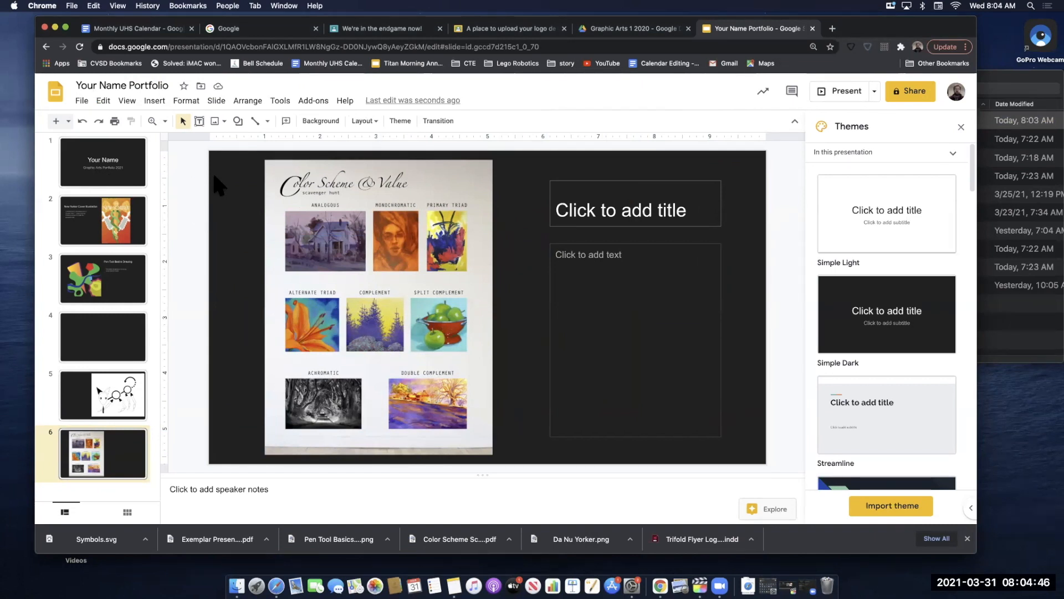
pyautogui.moveTo(201, 150)
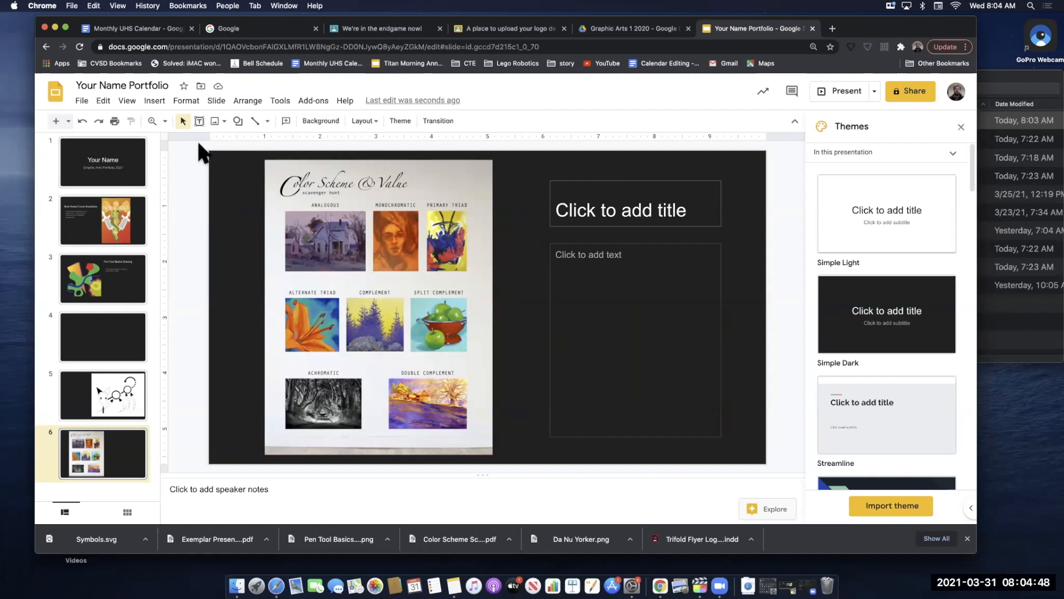
pyautogui.moveTo(465, 108)
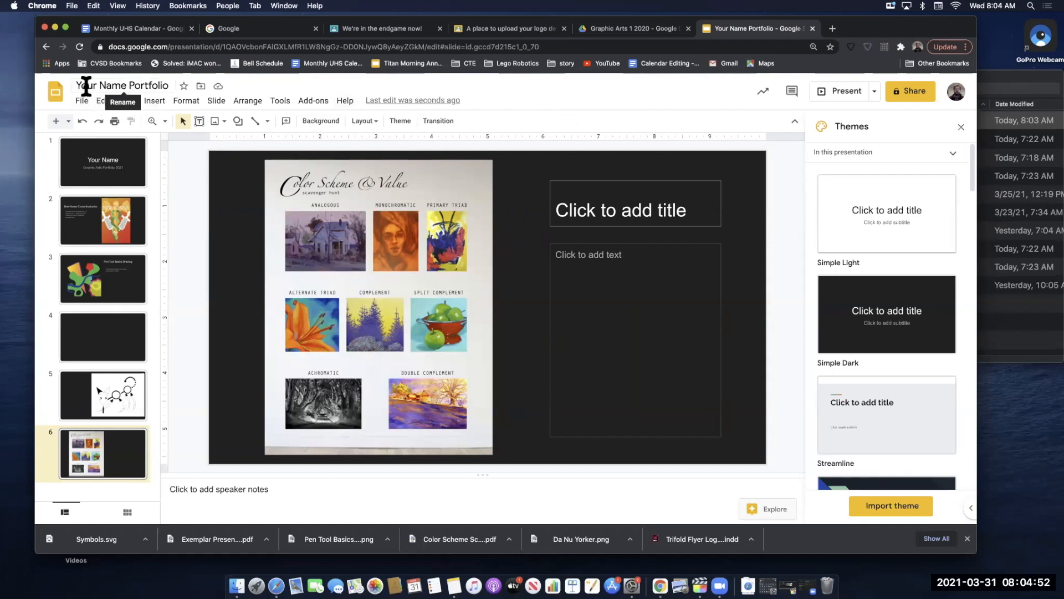
pyautogui.moveTo(190, 89)
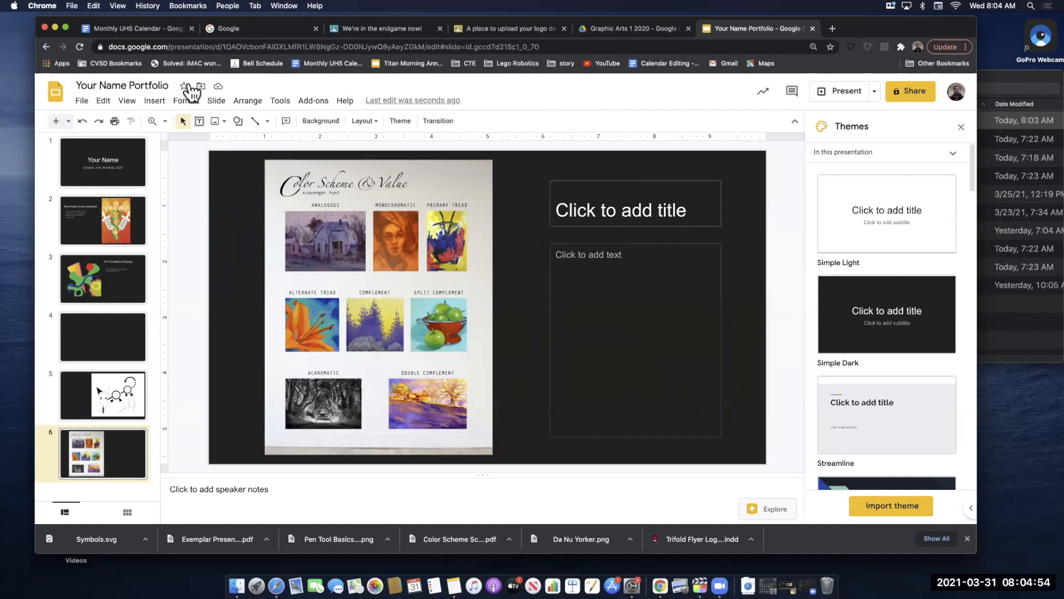
pyautogui.moveTo(535, 99)
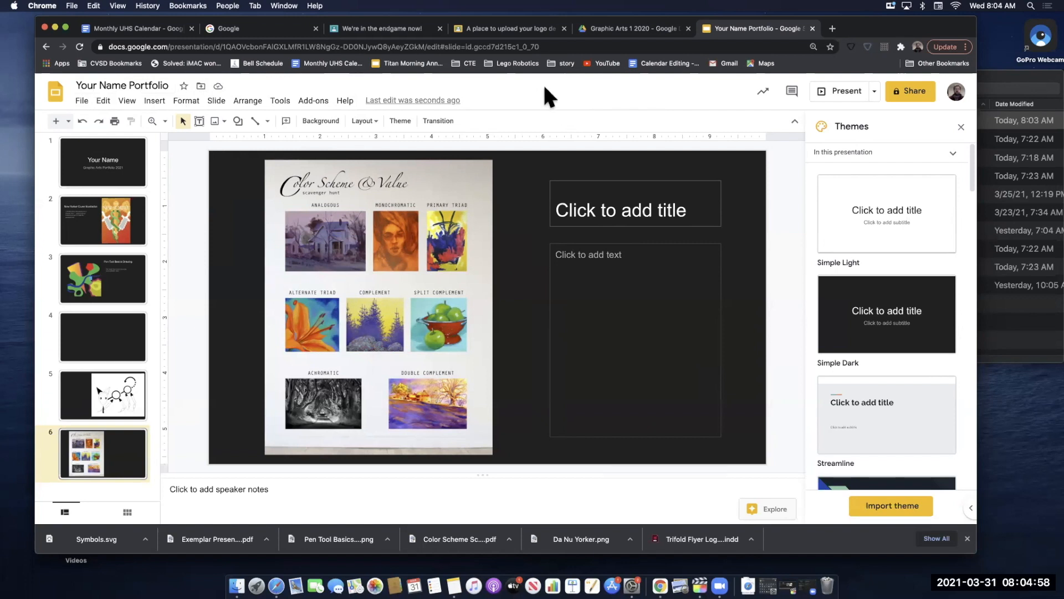
pyautogui.moveTo(452, 132)
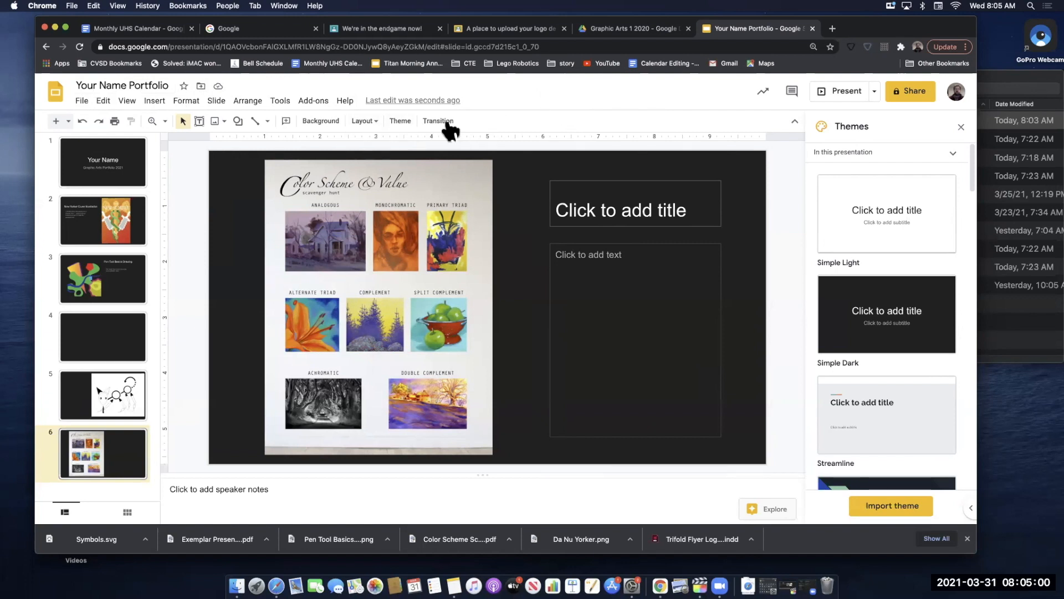
pyautogui.moveTo(85, 109)
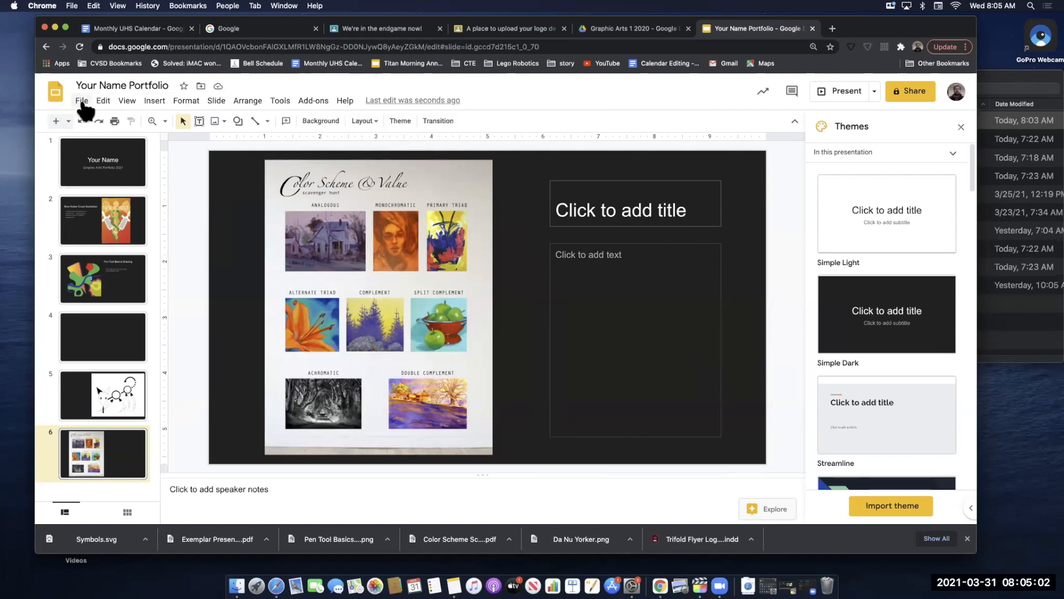
# Download the Your Name Portfolio presentation as a PDF Document (.pdf)
pyautogui.click(81, 101)
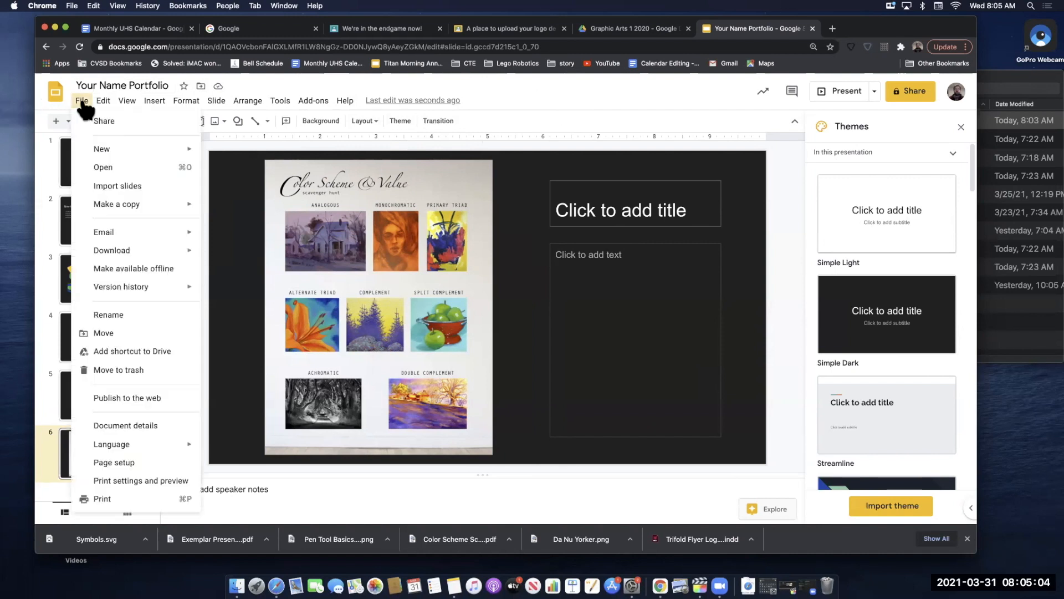
pyautogui.moveTo(108, 314)
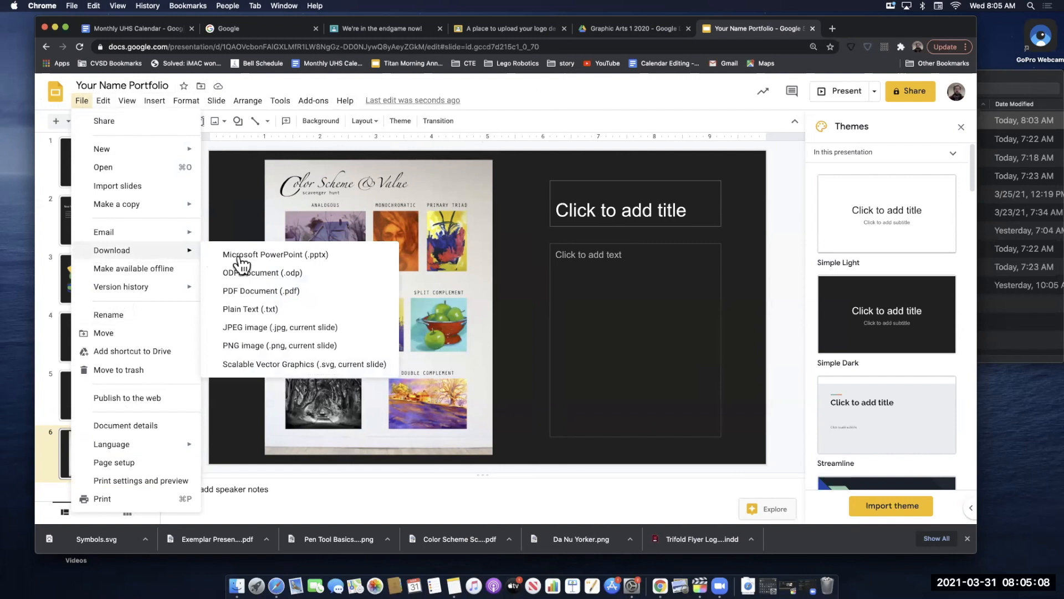
pyautogui.moveTo(252, 275)
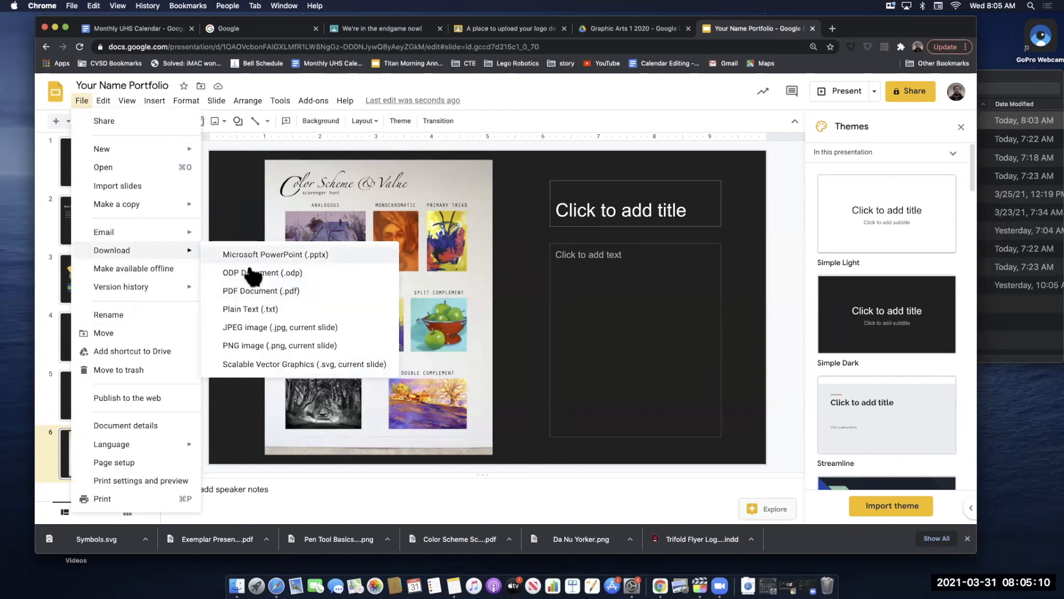
pyautogui.moveTo(256, 298)
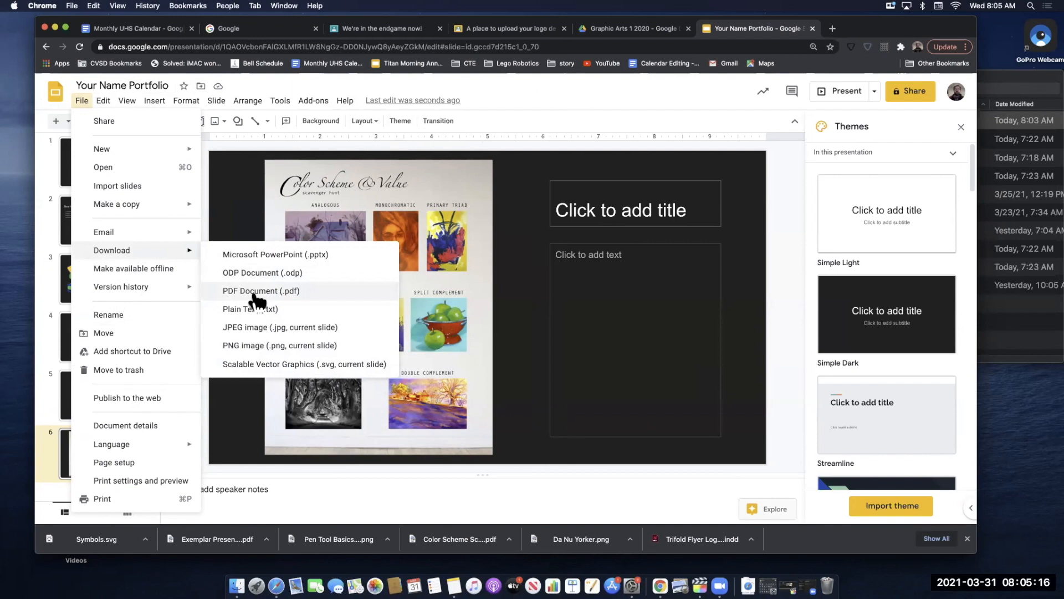
pyautogui.click(261, 291)
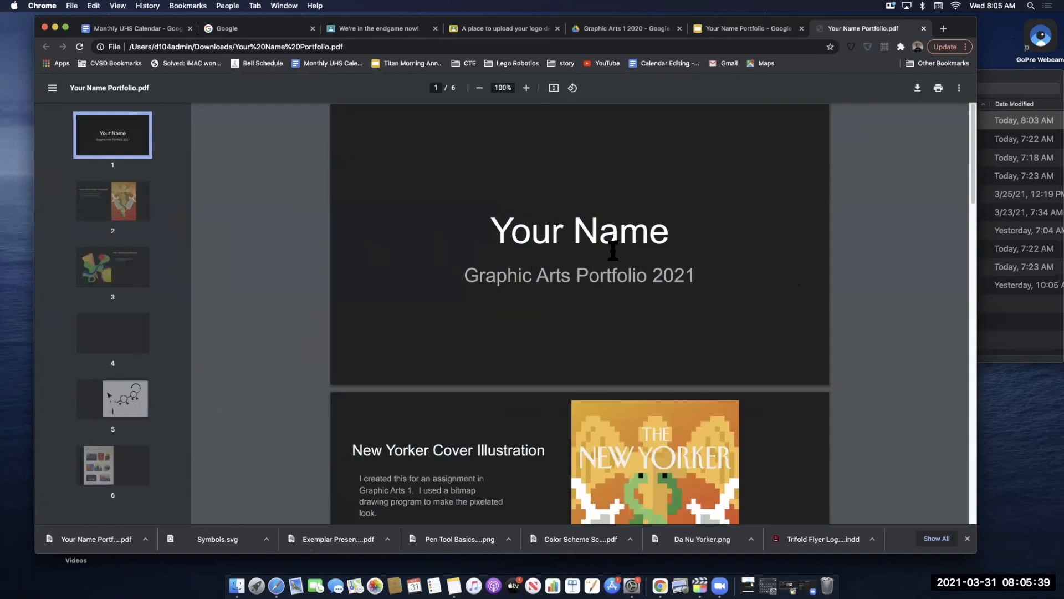
# Review all six portfolio pages in Chrome's PDF viewer, return to the title page, and show the download's open-with options
pyautogui.scroll(-3)
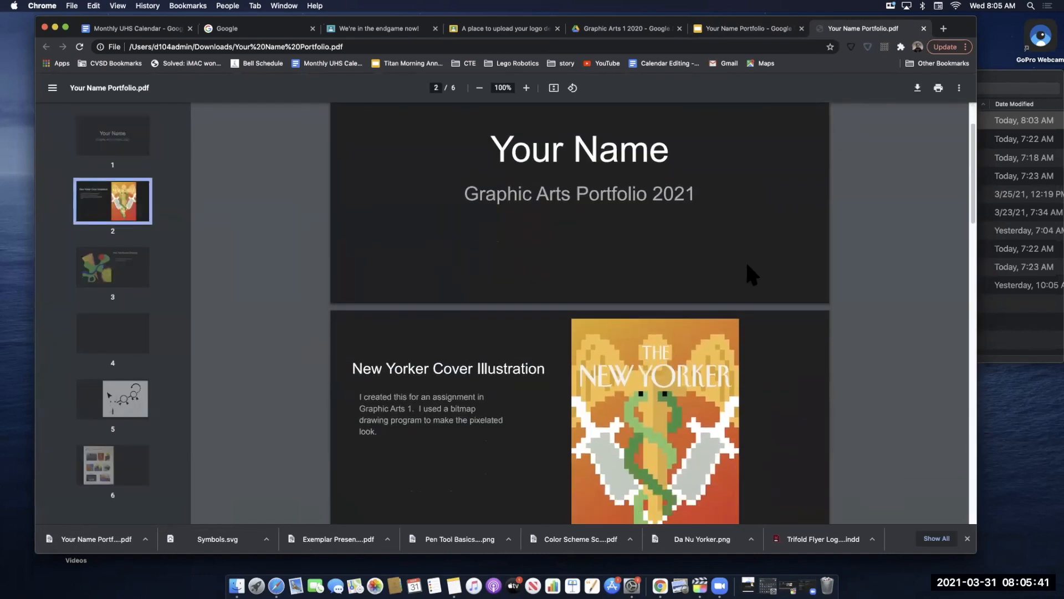
pyautogui.scroll(-3)
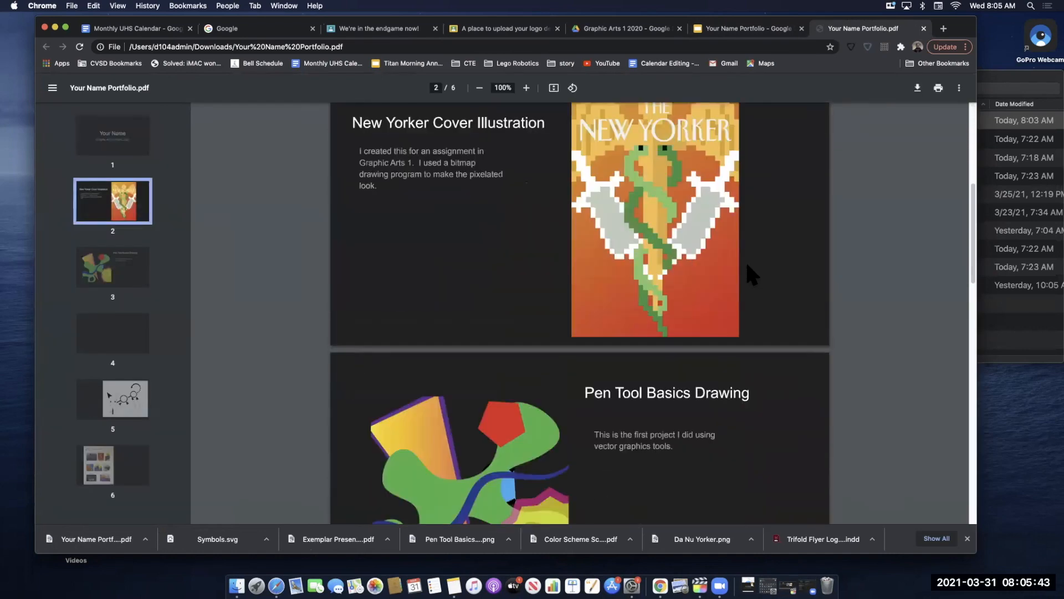
pyautogui.scroll(-3)
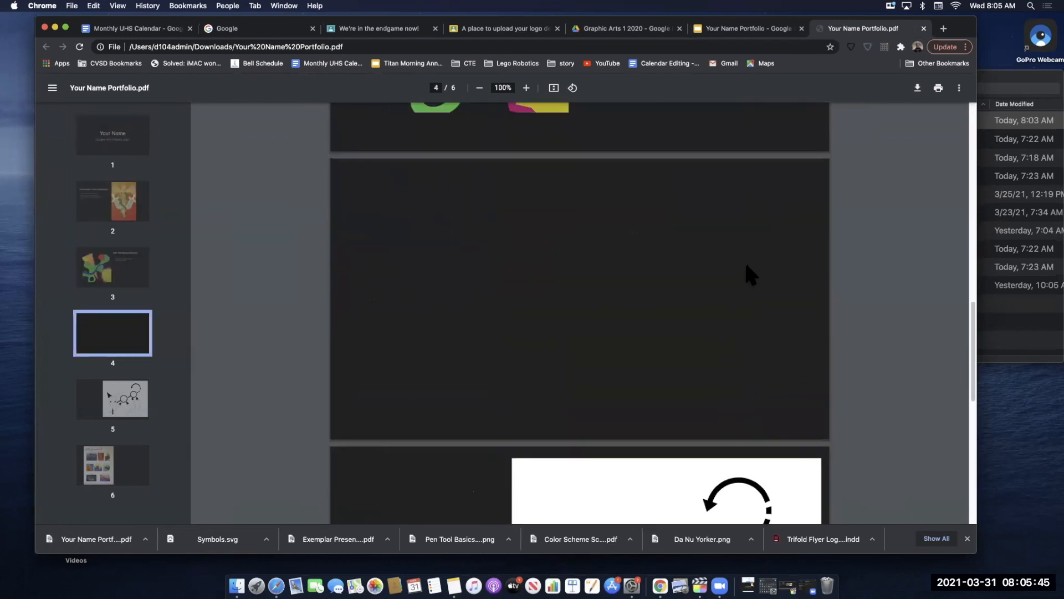
pyautogui.scroll(-3)
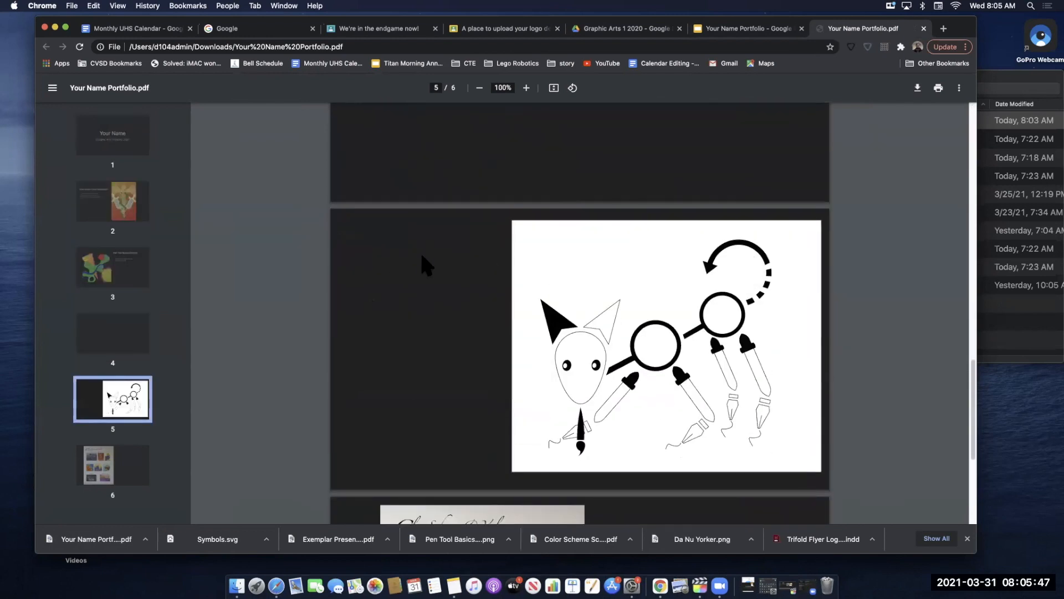
pyautogui.moveTo(455, 311)
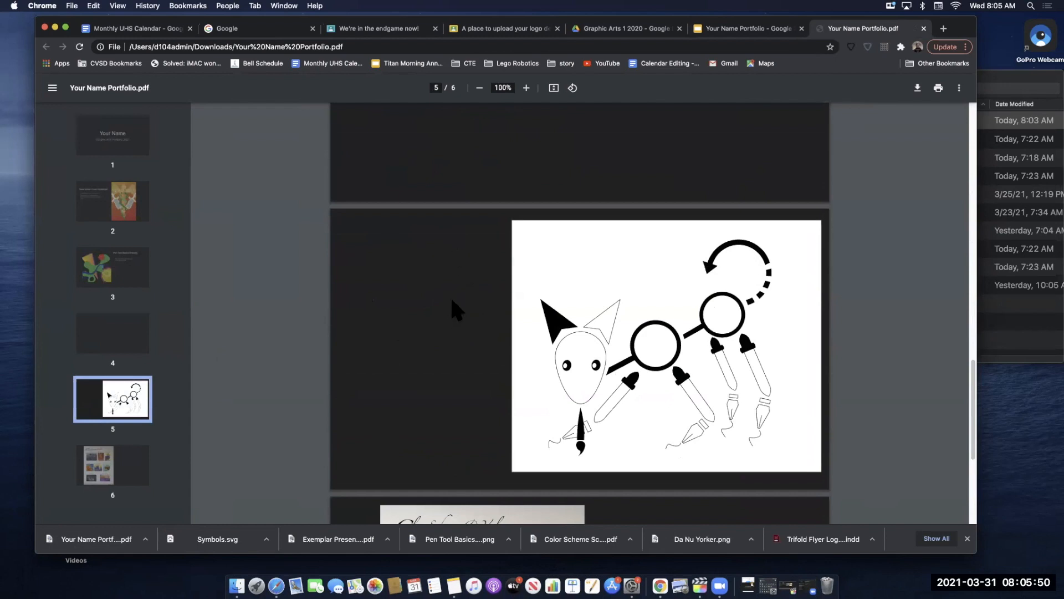
pyautogui.scroll(-3)
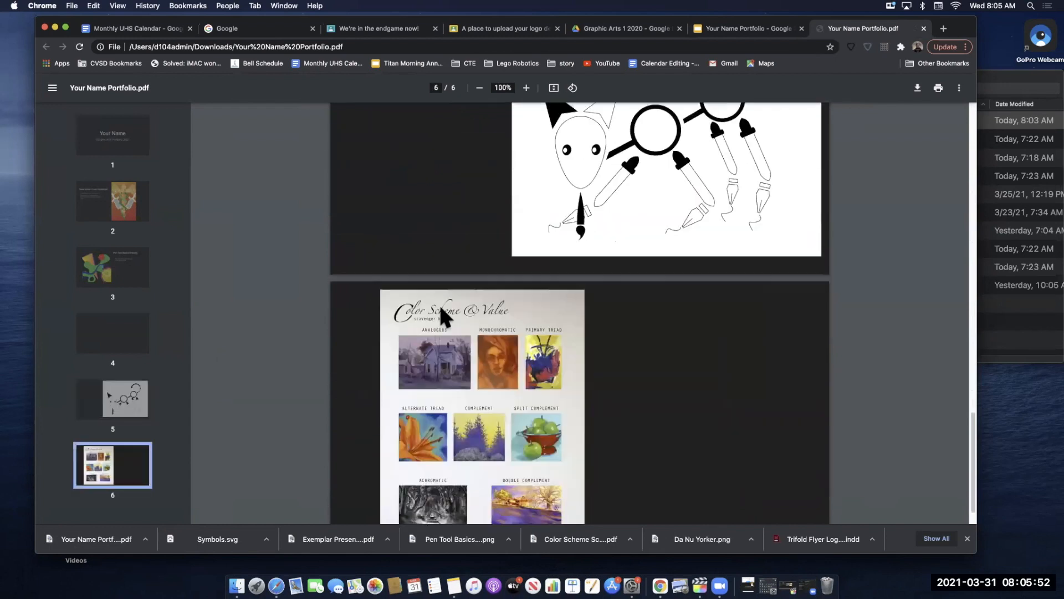
pyautogui.scroll(3)
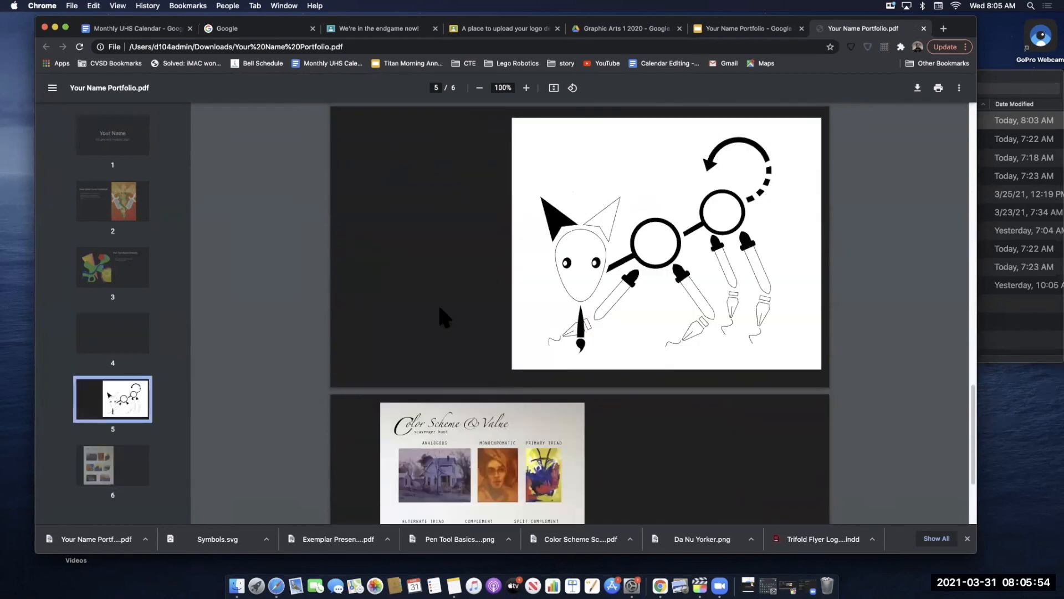
pyautogui.scroll(3)
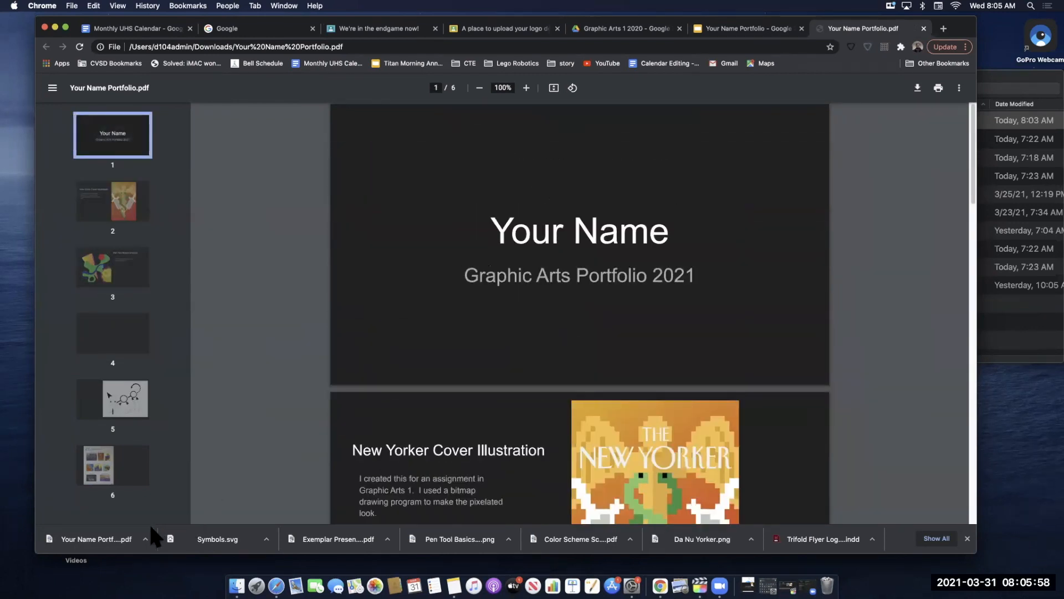
pyautogui.click(144, 539)
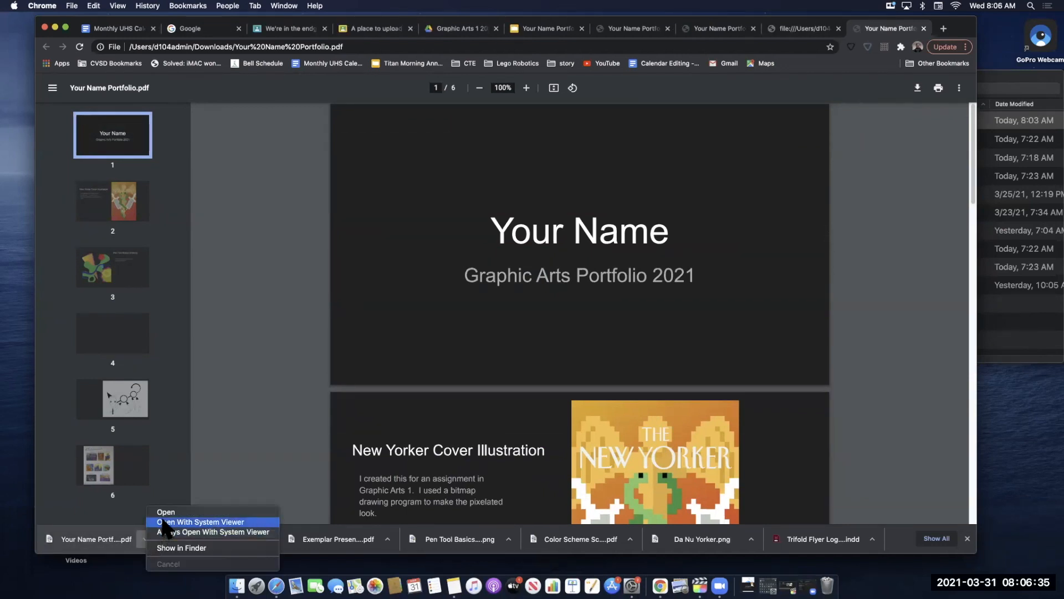
pyautogui.moveTo(168, 550)
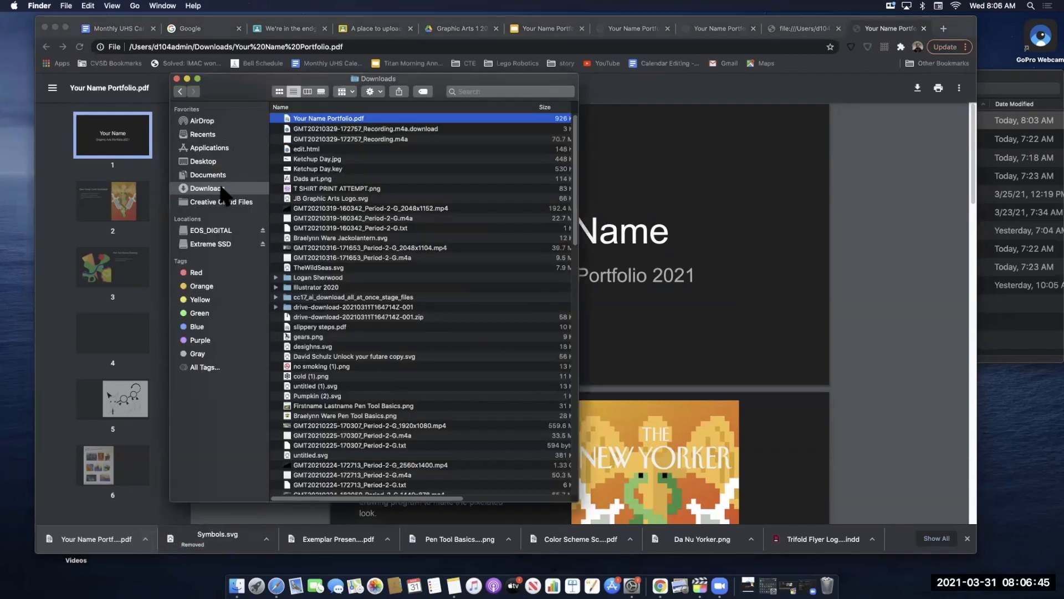
pyautogui.moveTo(306, 118)
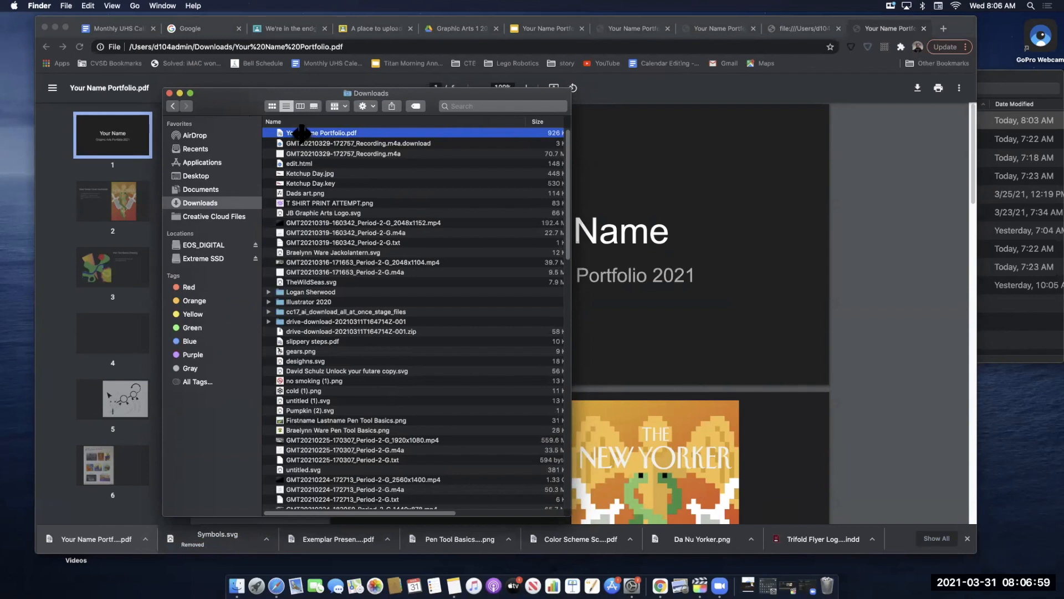
# Open Your Name Portfolio.pdf from the Finder Downloads folder in Preview
pyautogui.doubleClick(324, 132)
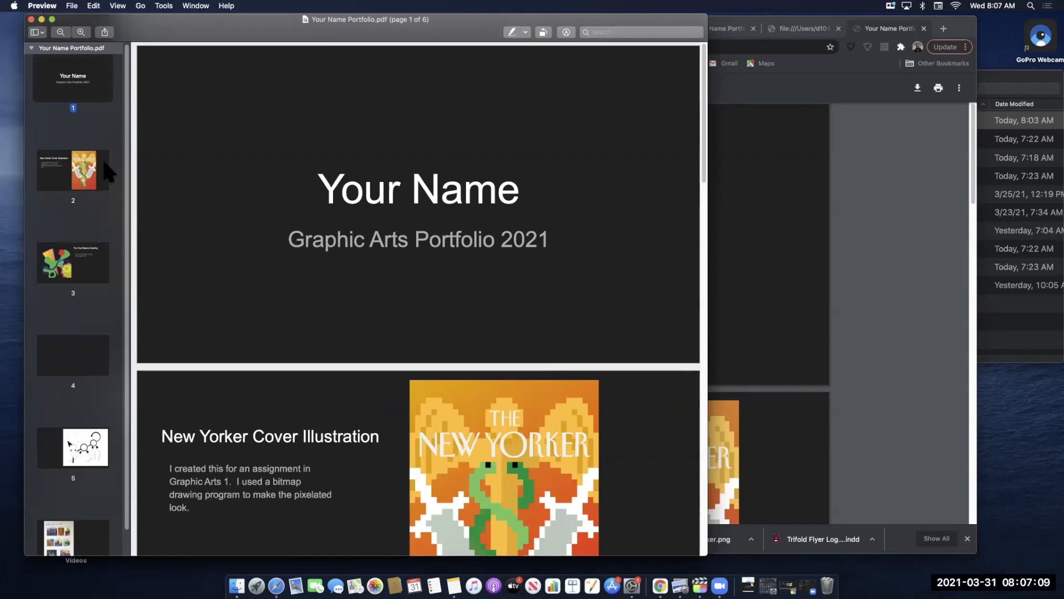
# Look through the portfolio pages in Preview from the cover to the color scheme page and return to the title page
pyautogui.scroll(-3)
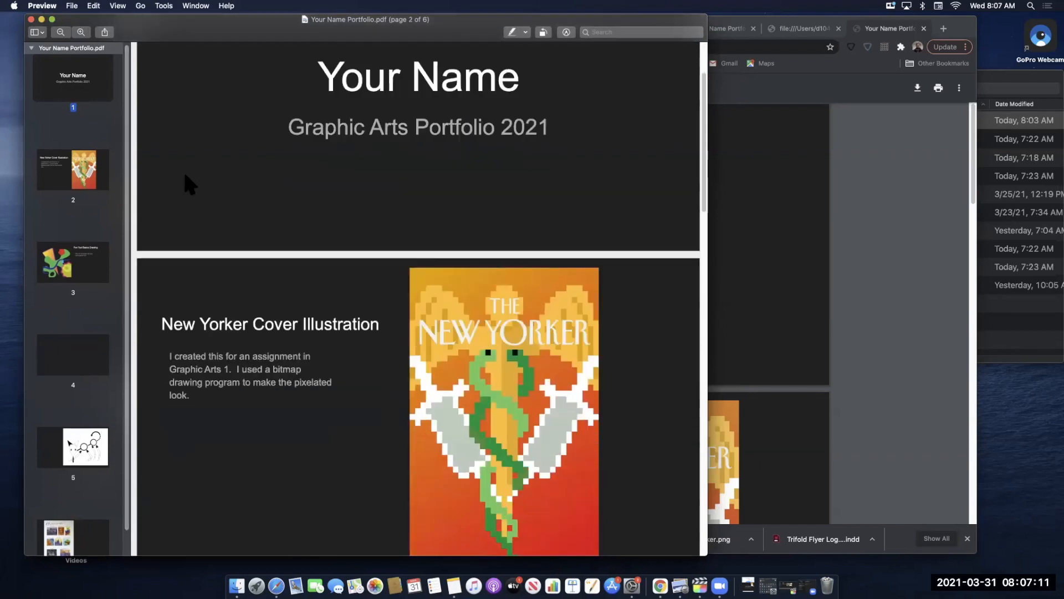
pyautogui.scroll(-3)
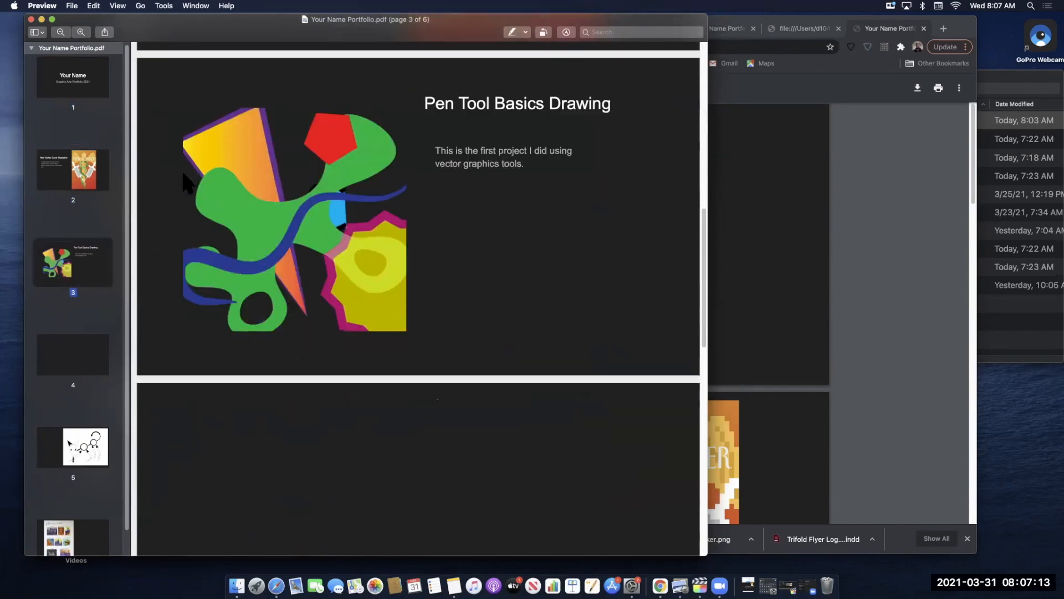
pyautogui.scroll(-3)
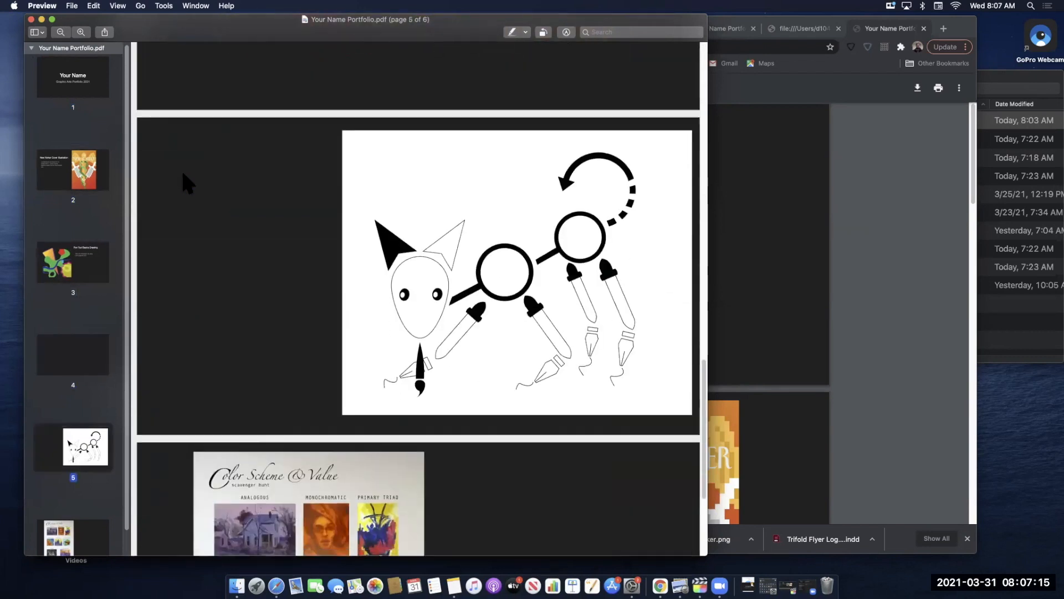
pyautogui.scroll(-3)
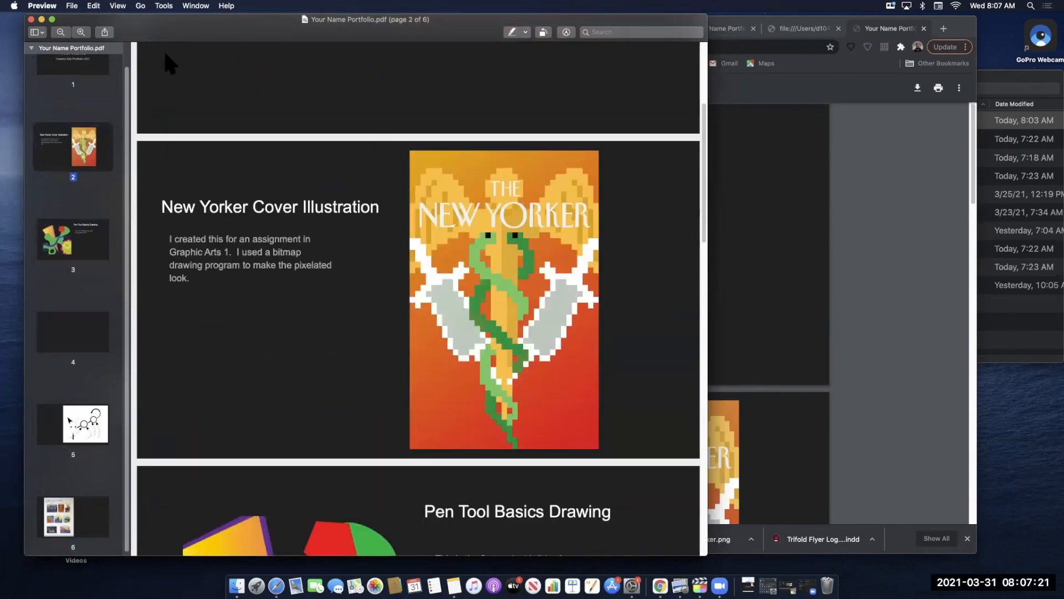
pyautogui.scroll(3)
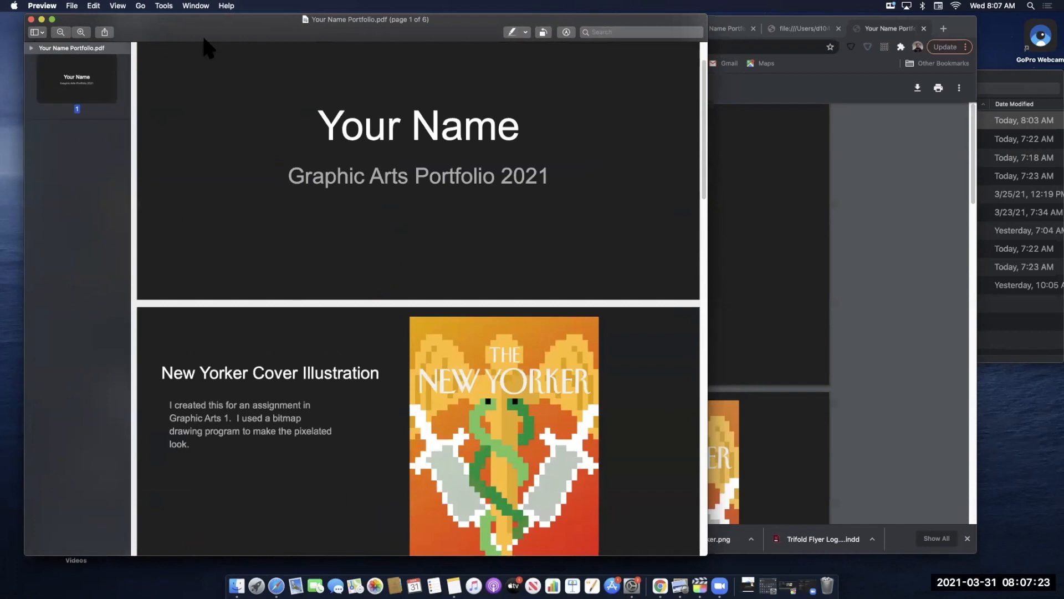
pyautogui.moveTo(224, 35)
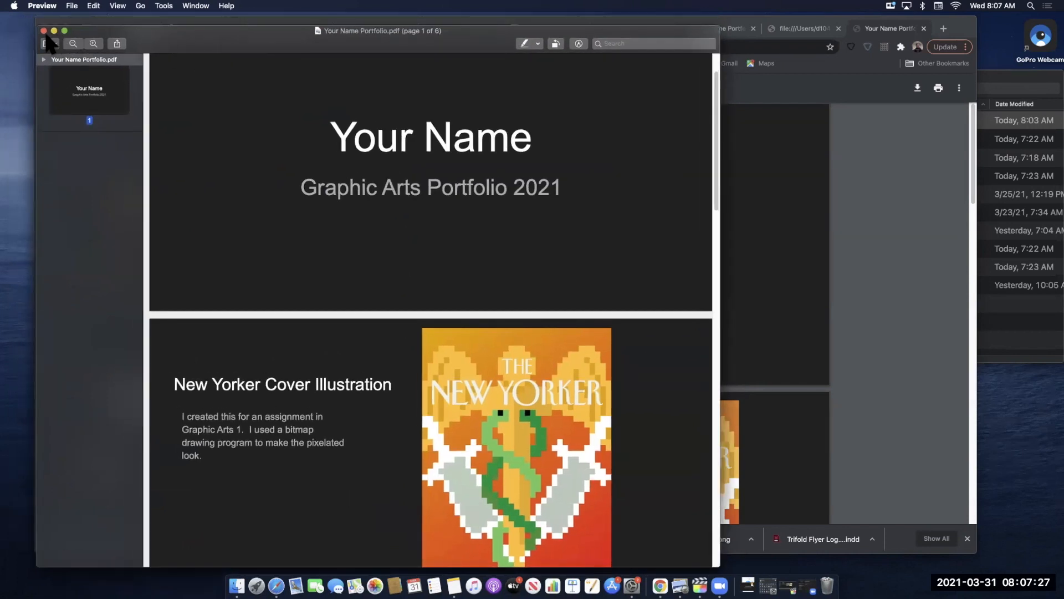
pyautogui.moveTo(234, 75)
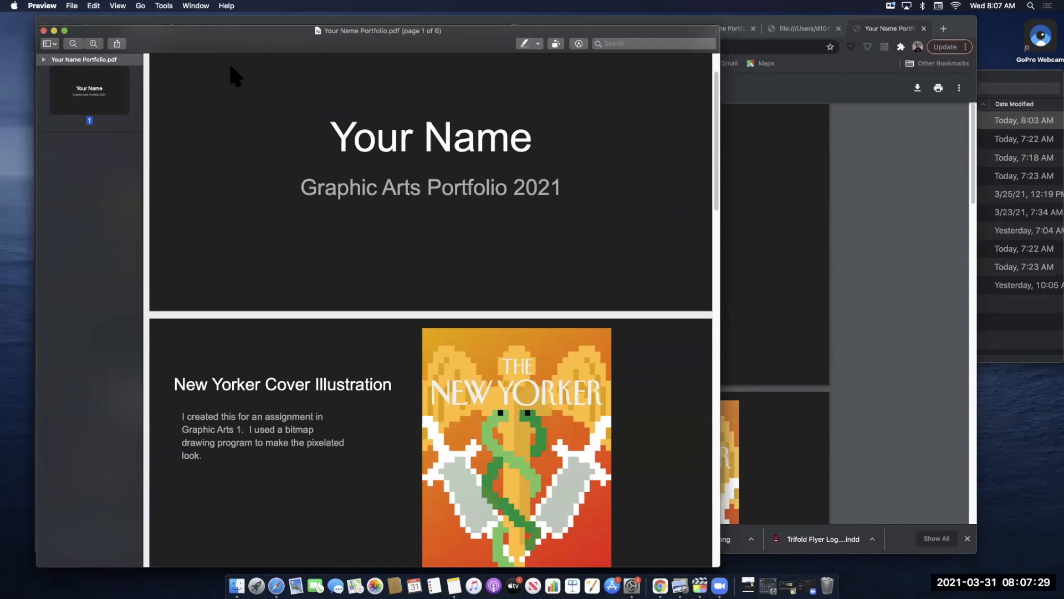
pyautogui.moveTo(43, 31)
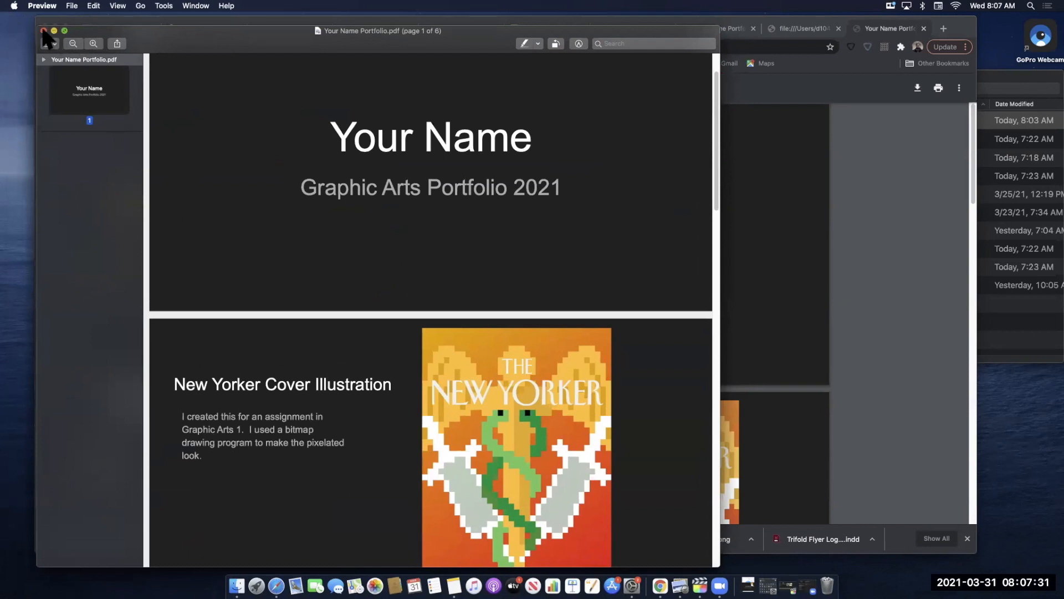